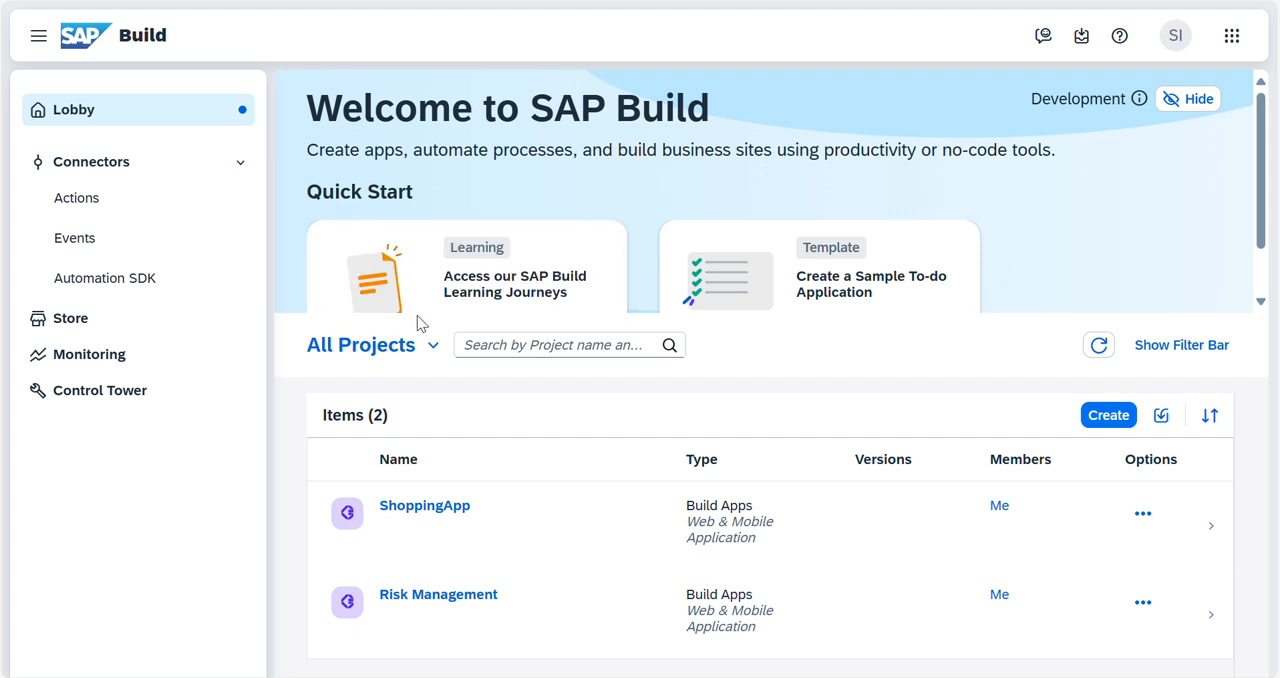
{"action": "mouse_move", "coordinate": [424, 510]}
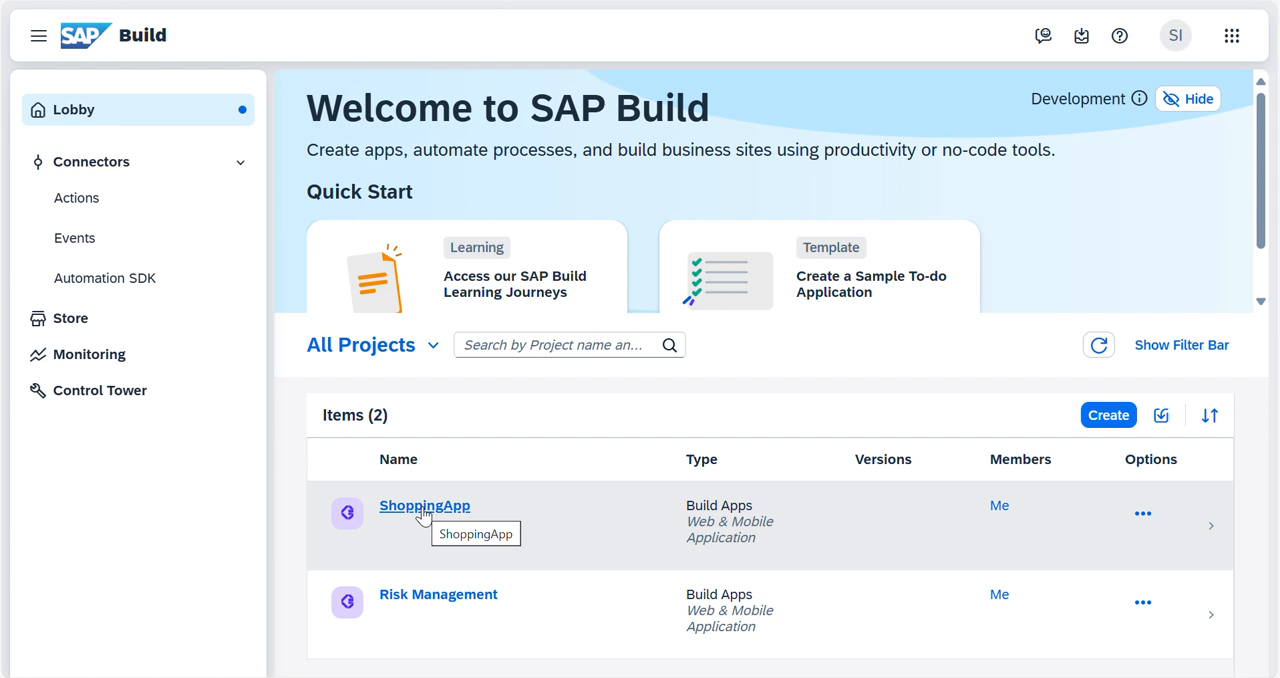
Step: From the SAP Build lobby, start a new Business Process project
{"action": "left_click", "coordinate": [424, 504]}
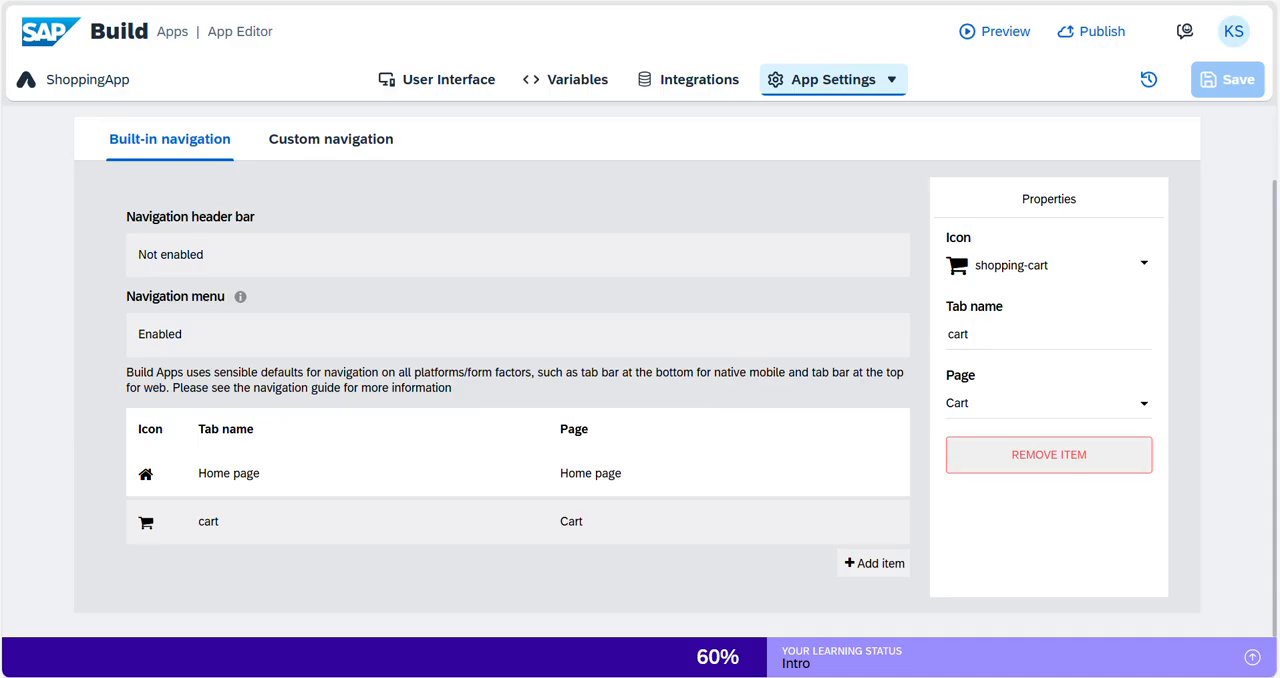
{"action": "mouse_move", "coordinate": [500, 86]}
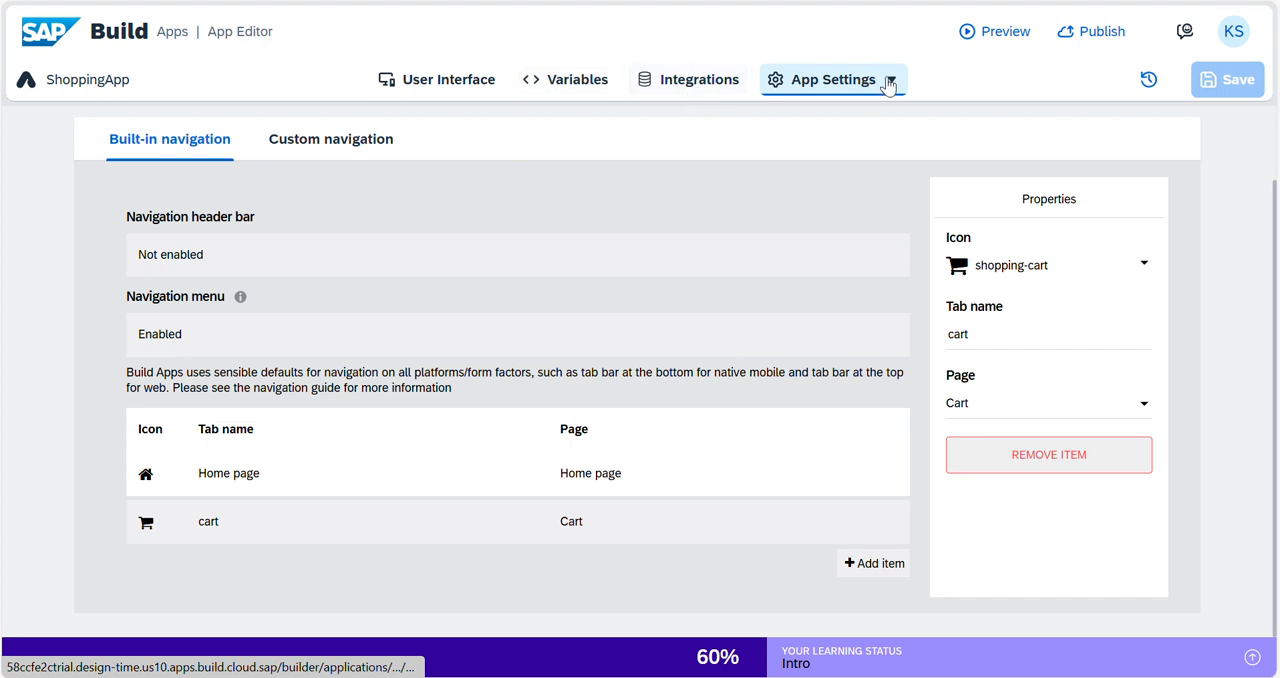
{"action": "left_click", "coordinate": [832, 80]}
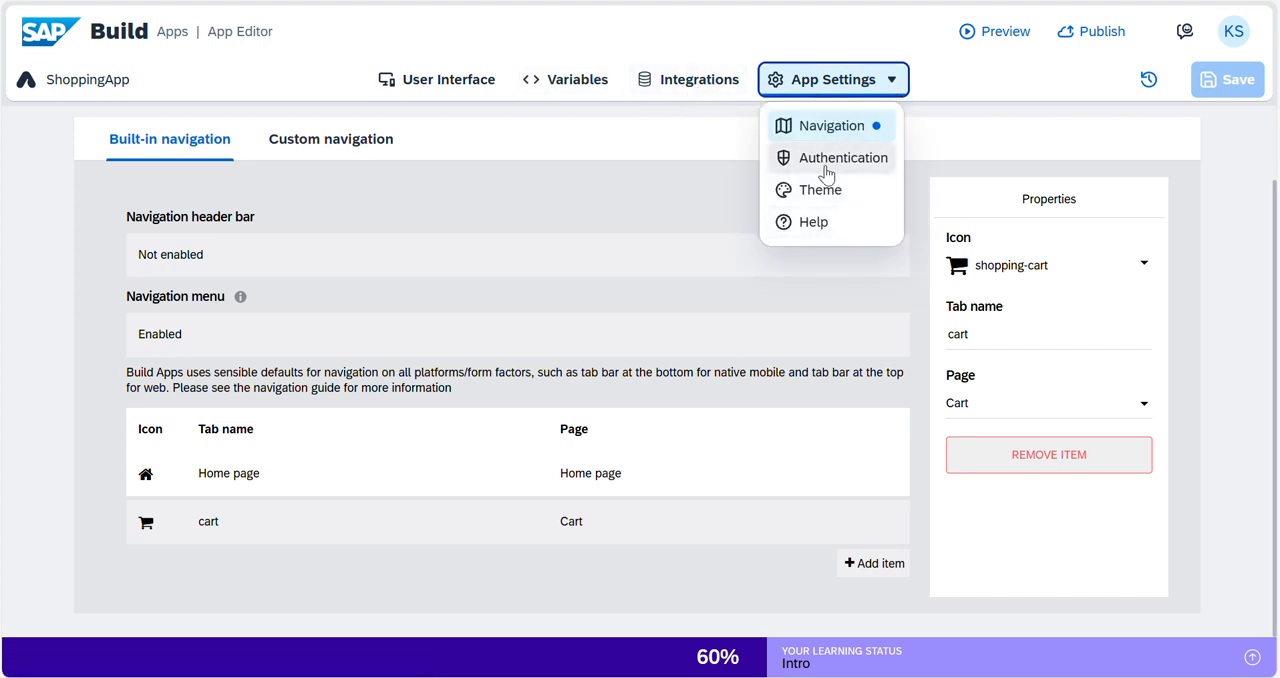
{"action": "mouse_move", "coordinate": [820, 190]}
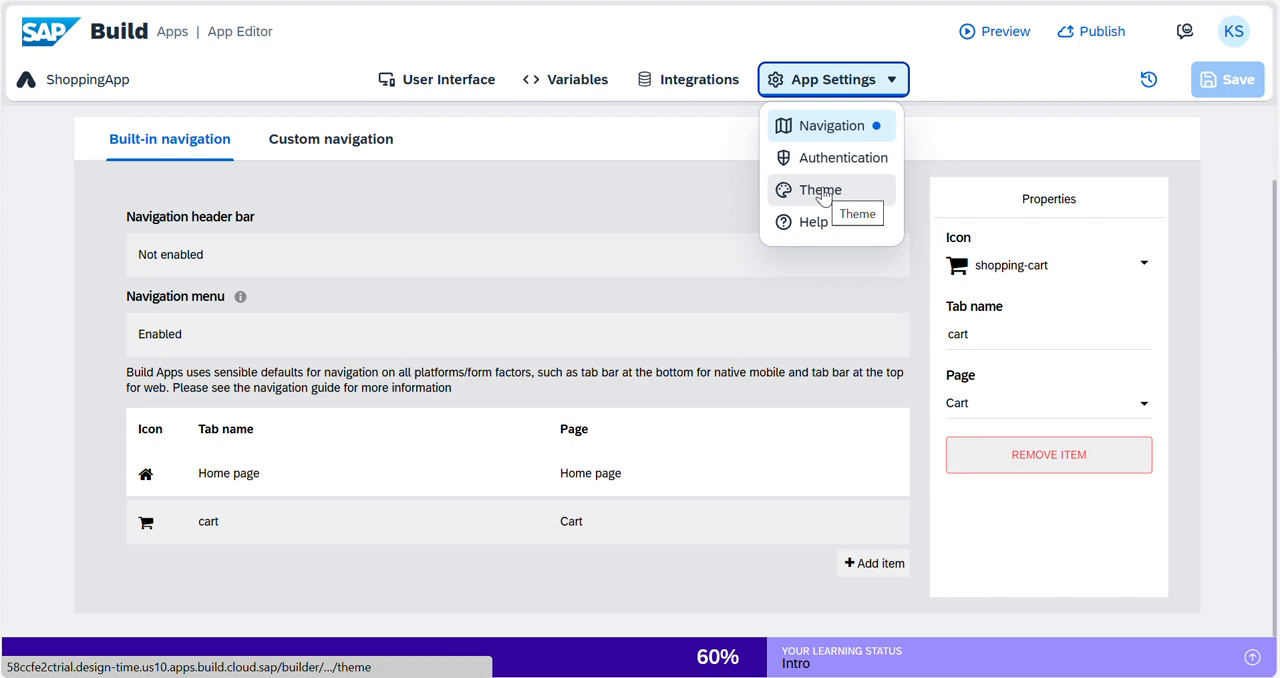
{"action": "mouse_move", "coordinate": [564, 202]}
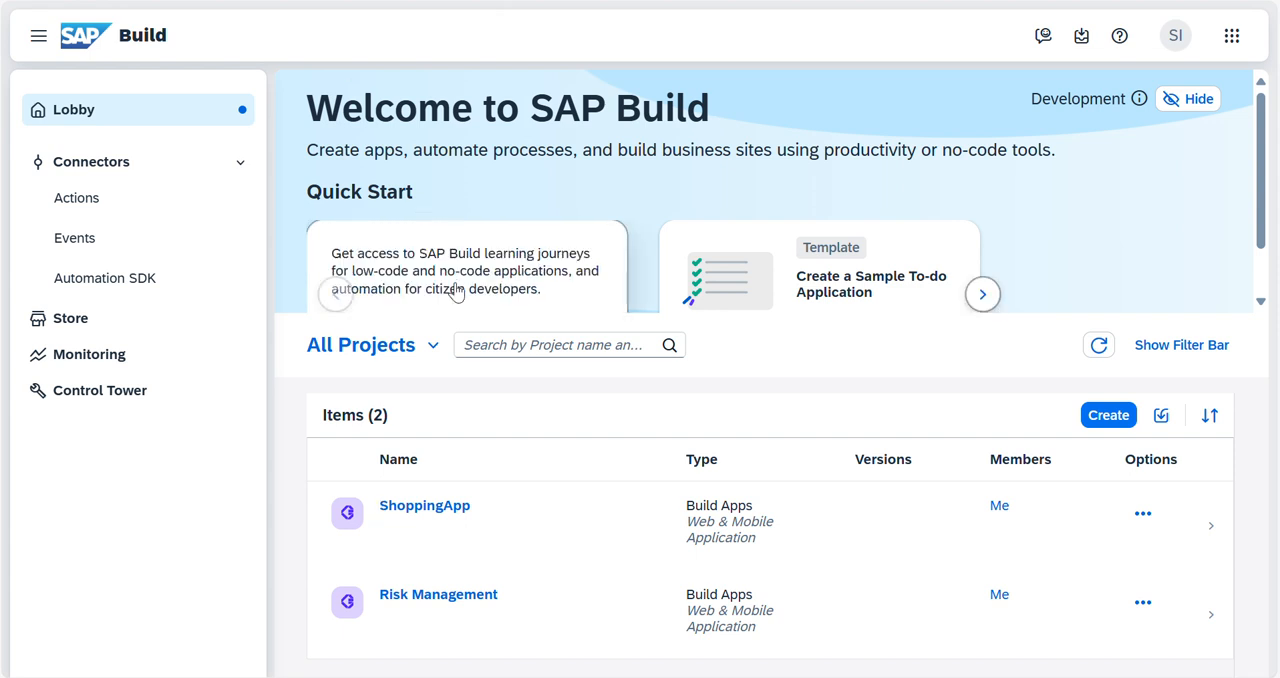
{"action": "mouse_move", "coordinate": [456, 288]}
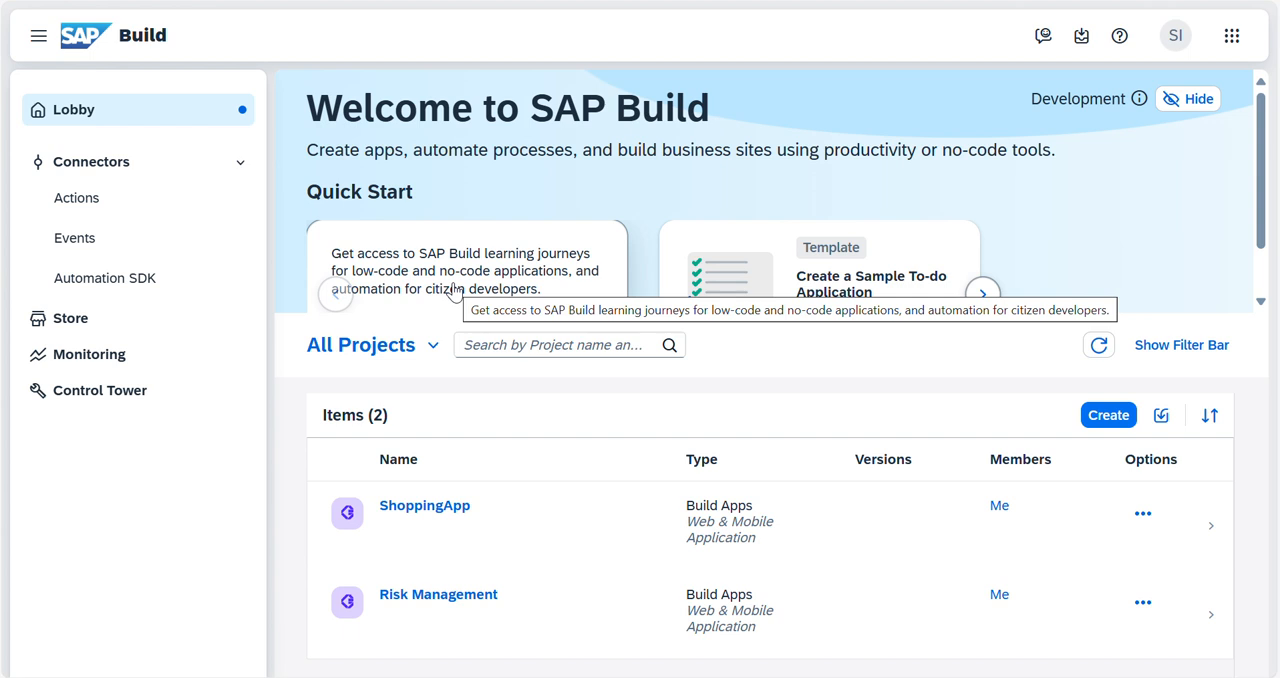
{"action": "mouse_move", "coordinate": [458, 292]}
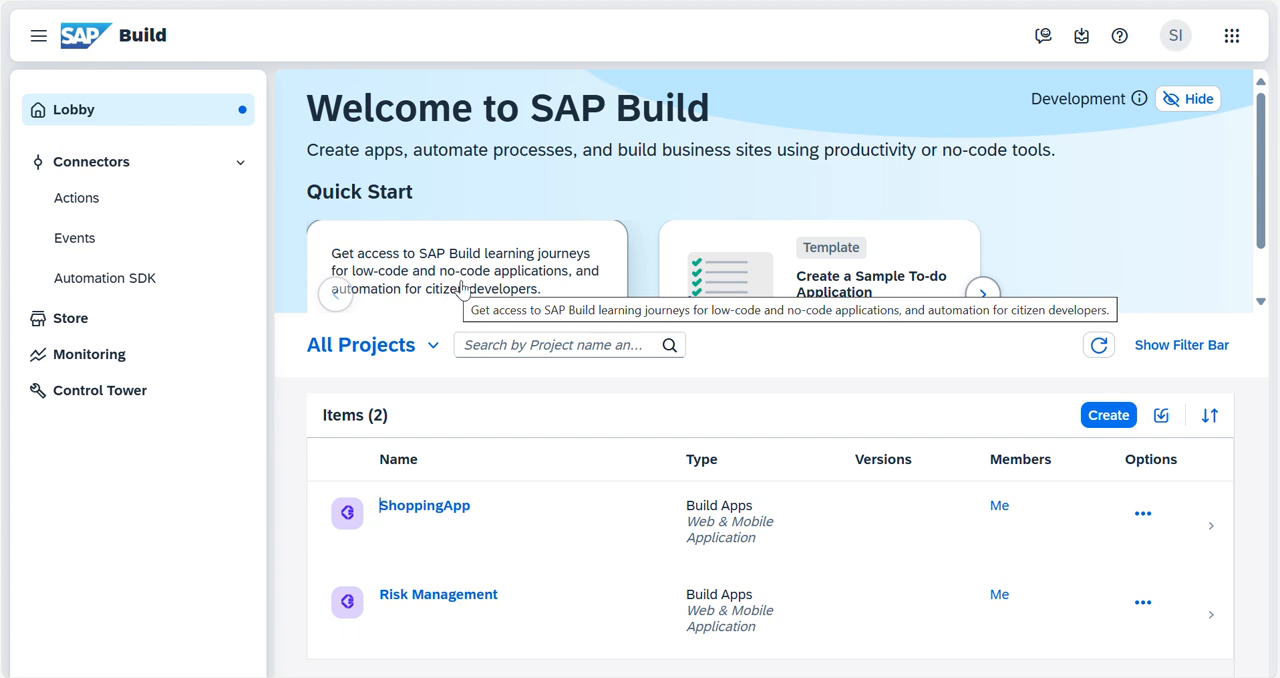
{"action": "mouse_move", "coordinate": [638, 236]}
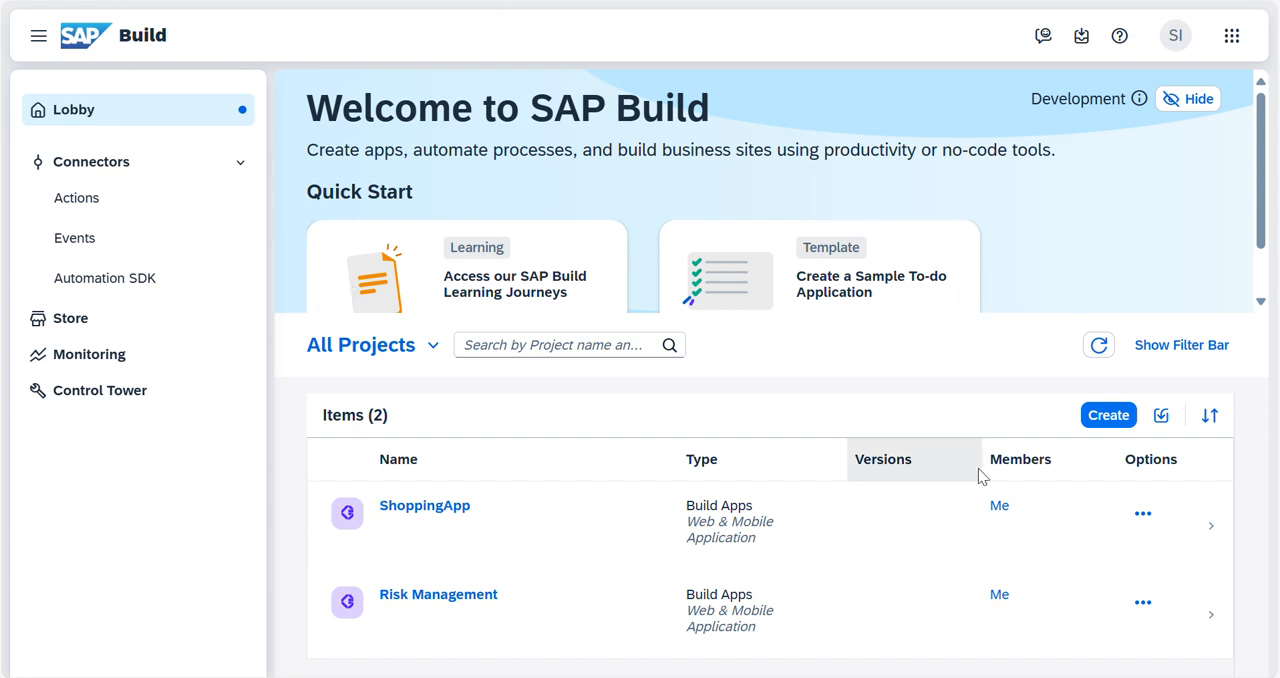
{"action": "left_click", "coordinate": [1108, 416]}
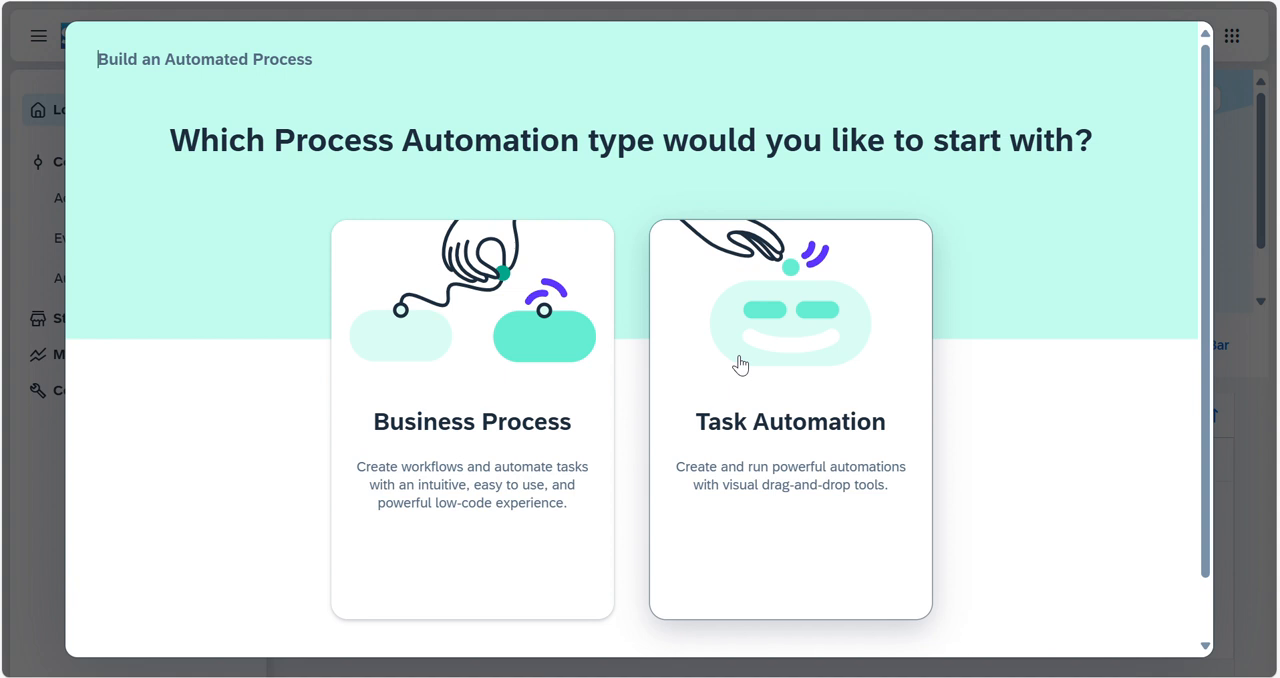
{"action": "mouse_move", "coordinate": [472, 390]}
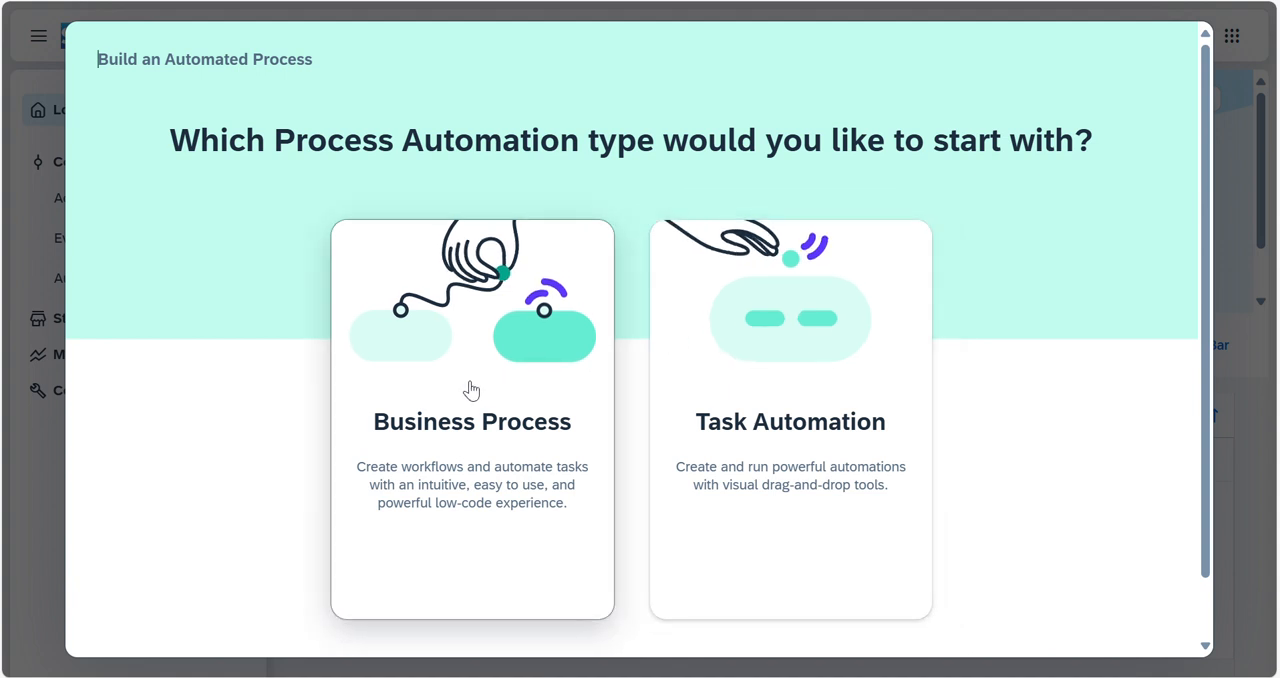
{"action": "left_click", "coordinate": [472, 420]}
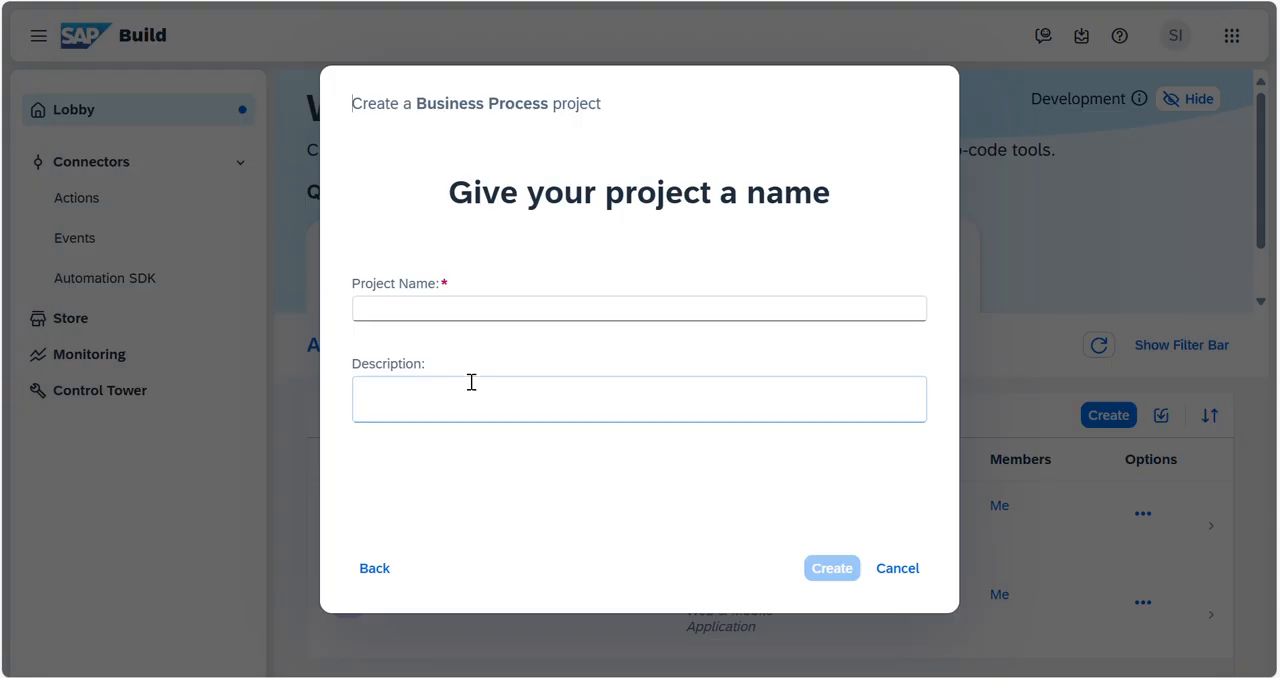
Step: Name the project Purchase Approval with description My purchase and create it
{"action": "left_click", "coordinate": [638, 308]}
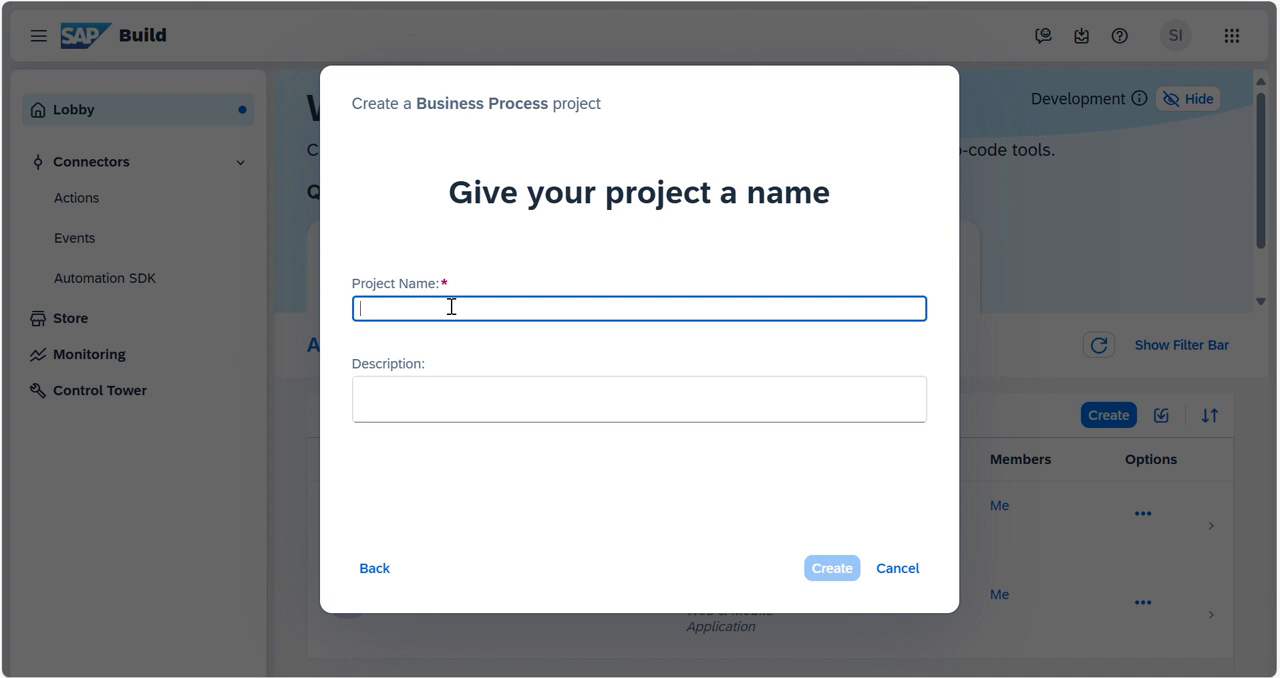
{"action": "type", "text": "Purchase"}
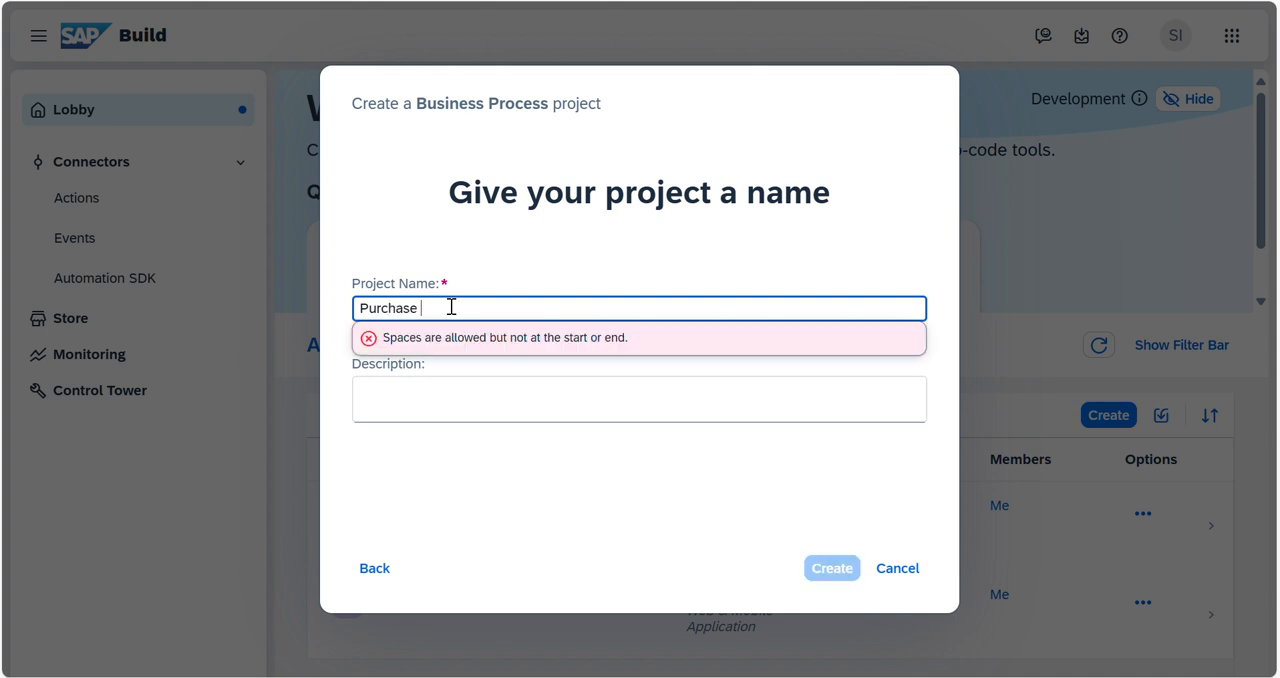
{"action": "type", "text": "Approval"}
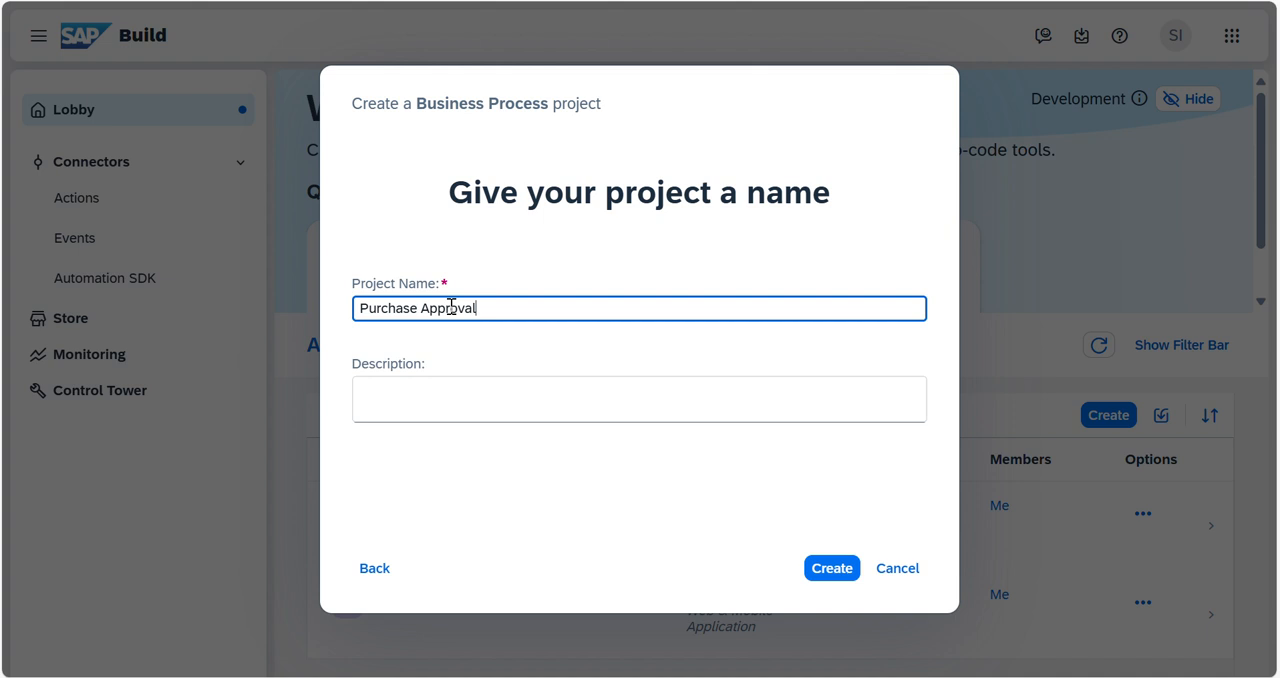
{"action": "left_click", "coordinate": [640, 398]}
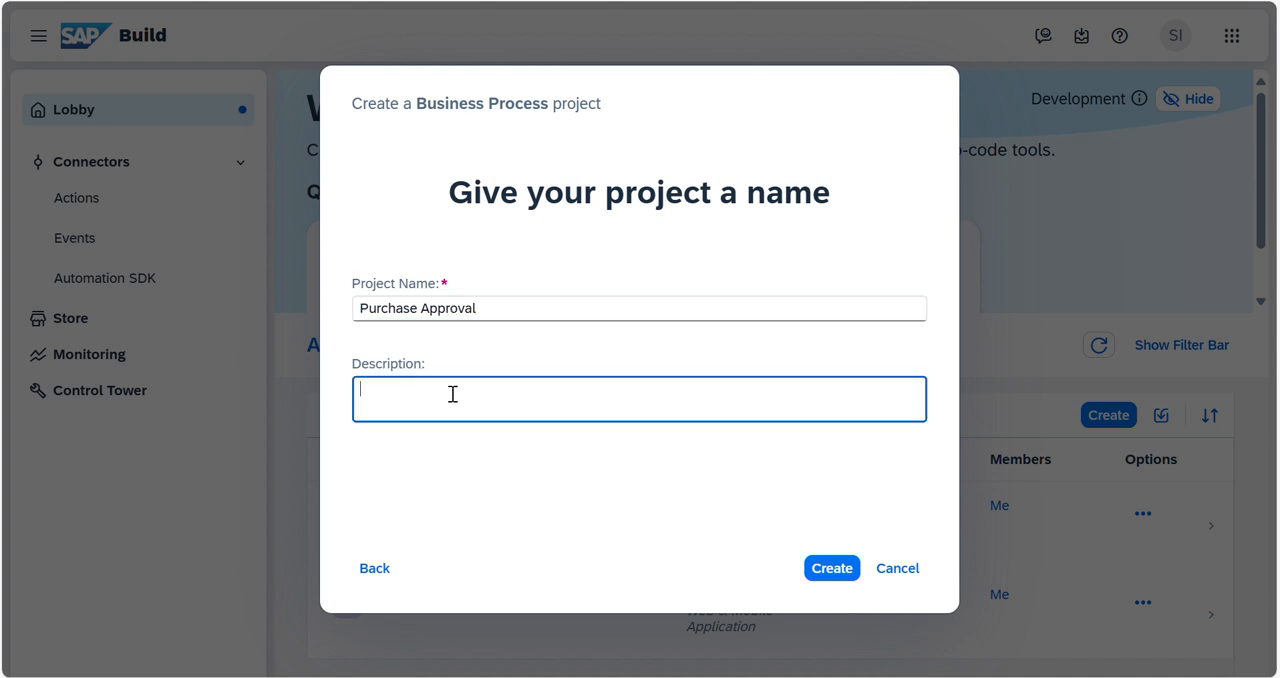
{"action": "type", "text": "My pur"}
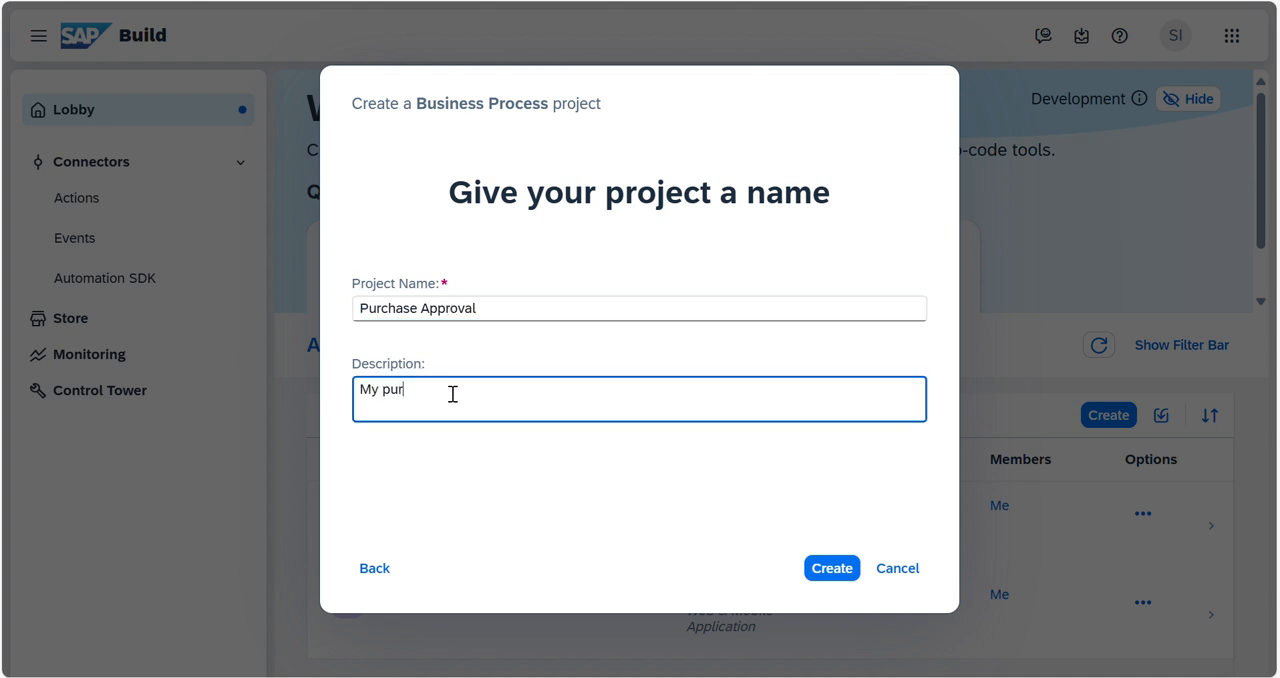
{"action": "type", "text": "chase"}
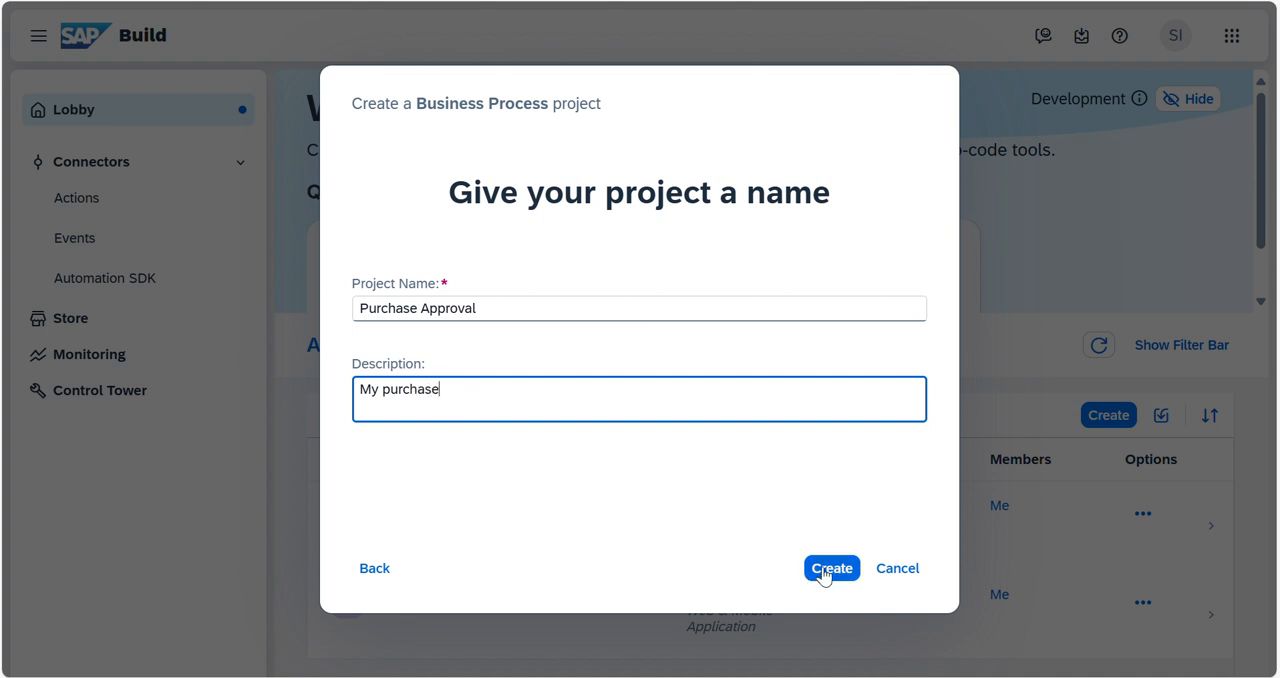
{"action": "left_click", "coordinate": [832, 568]}
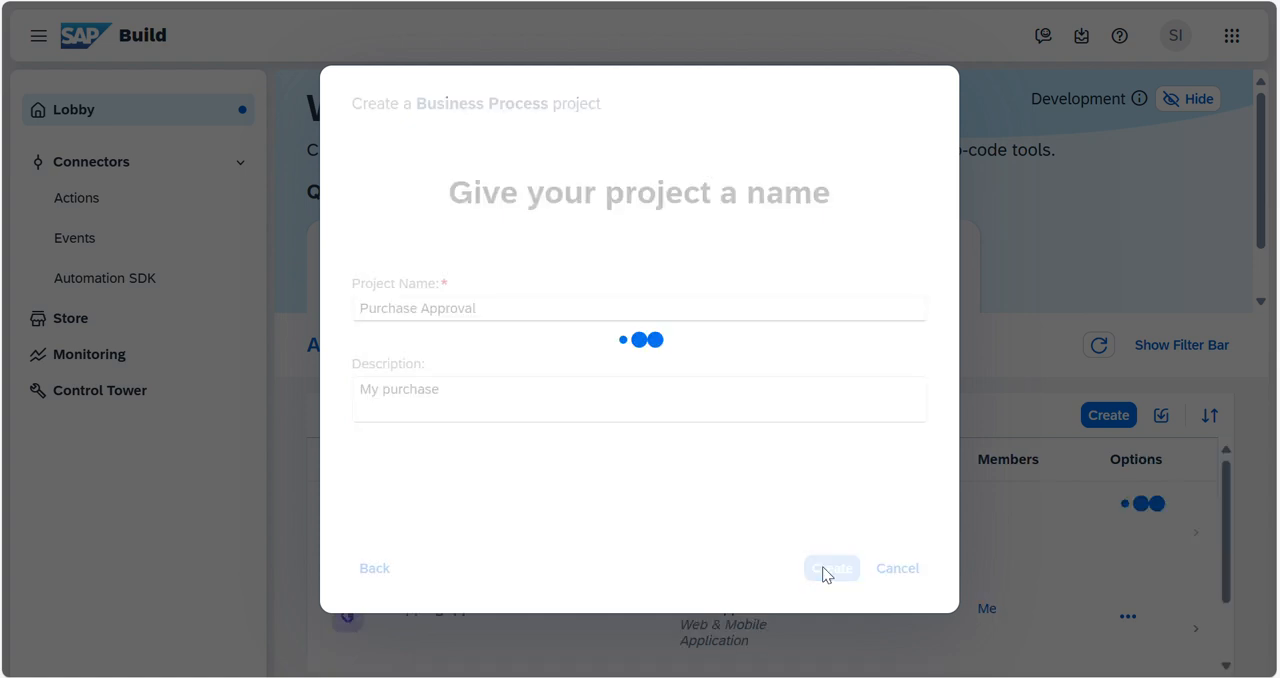
Step: Create a process named Purchase Approval Process in the new project
{"action": "left_click", "coordinate": [832, 568]}
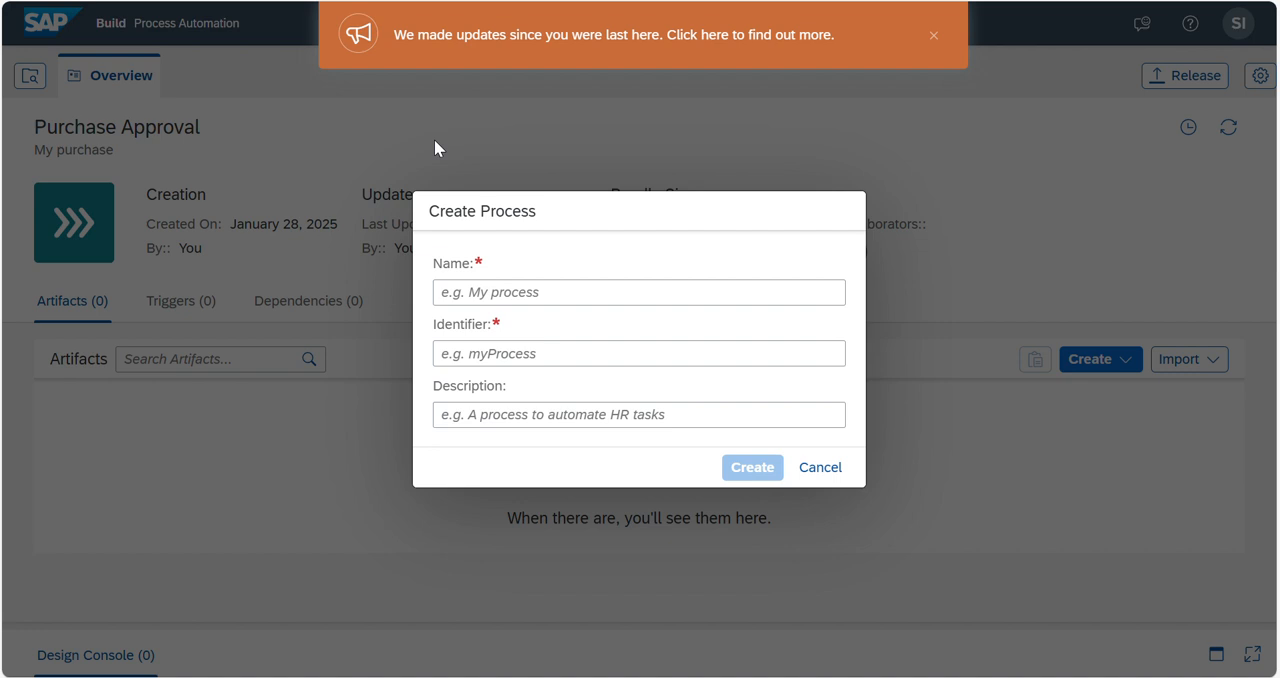
{"action": "left_click", "coordinate": [638, 292]}
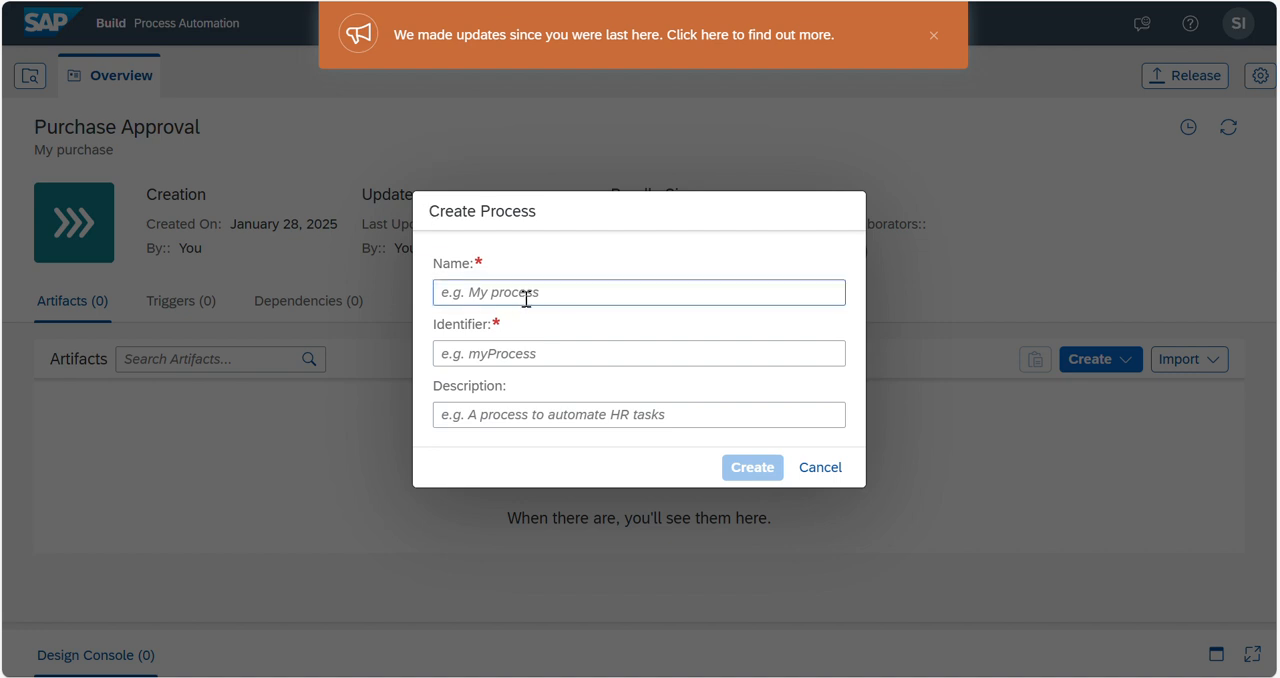
{"action": "left_click", "coordinate": [638, 292]}
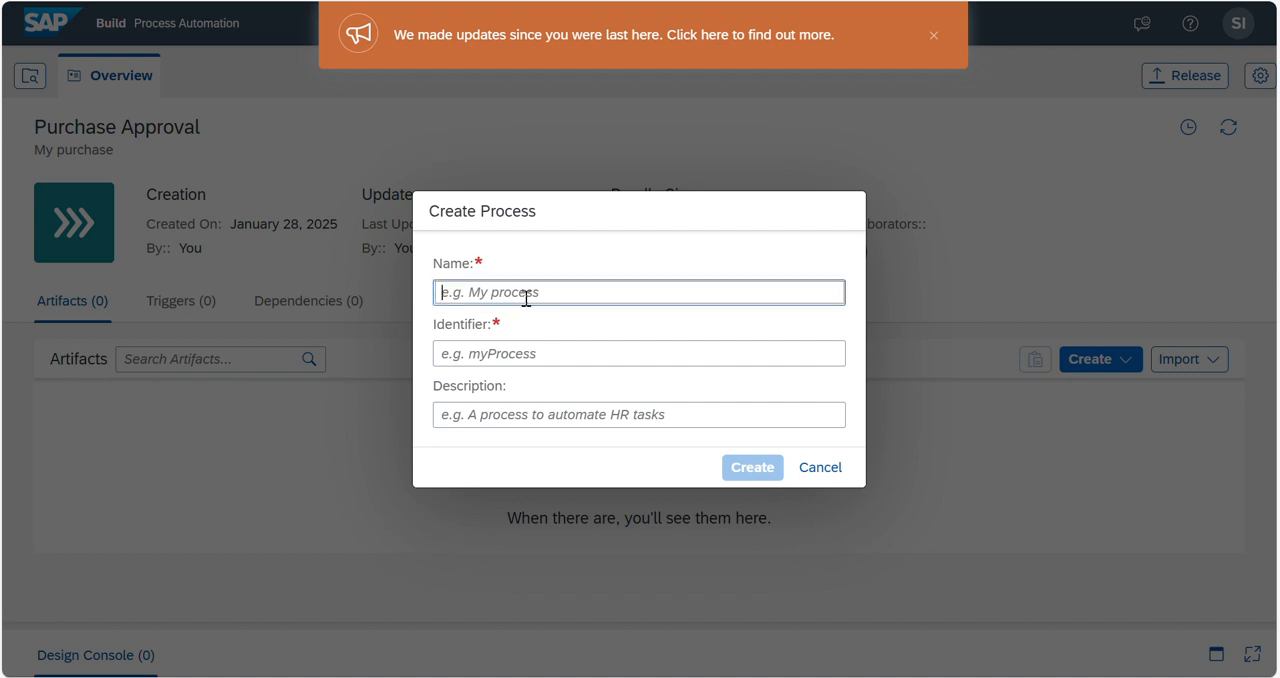
{"action": "type", "text": "Purchase"}
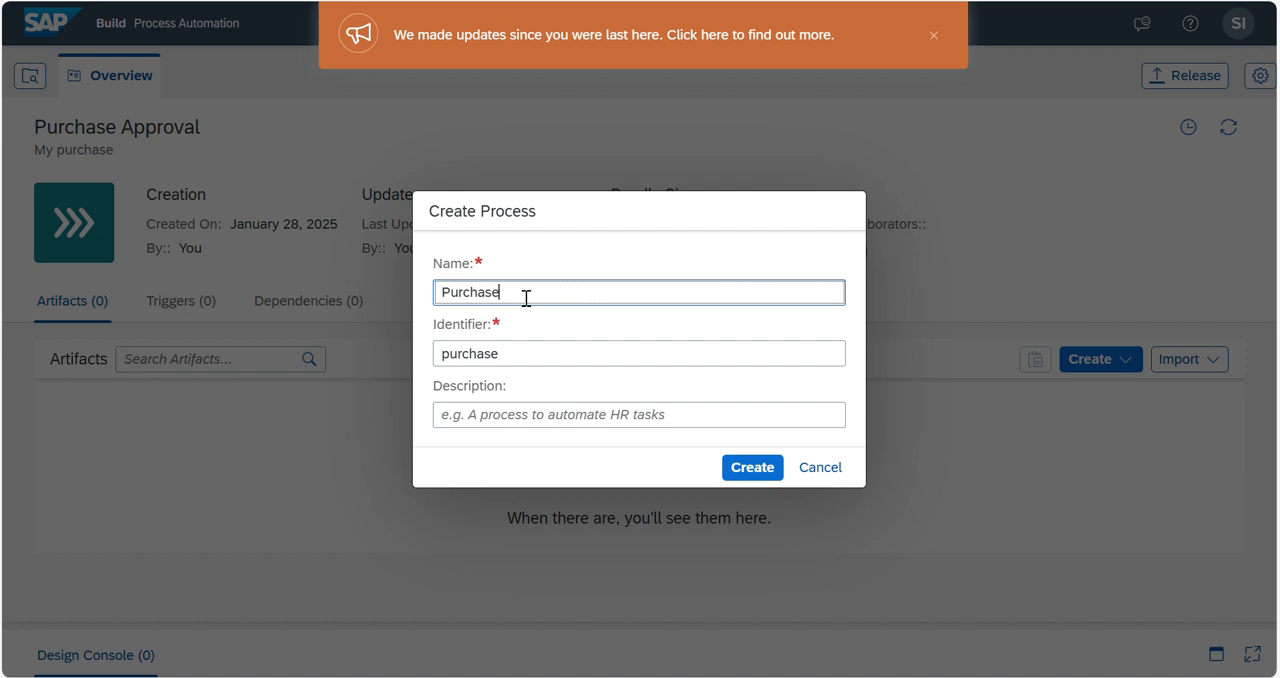
{"action": "type", "text": "A"}
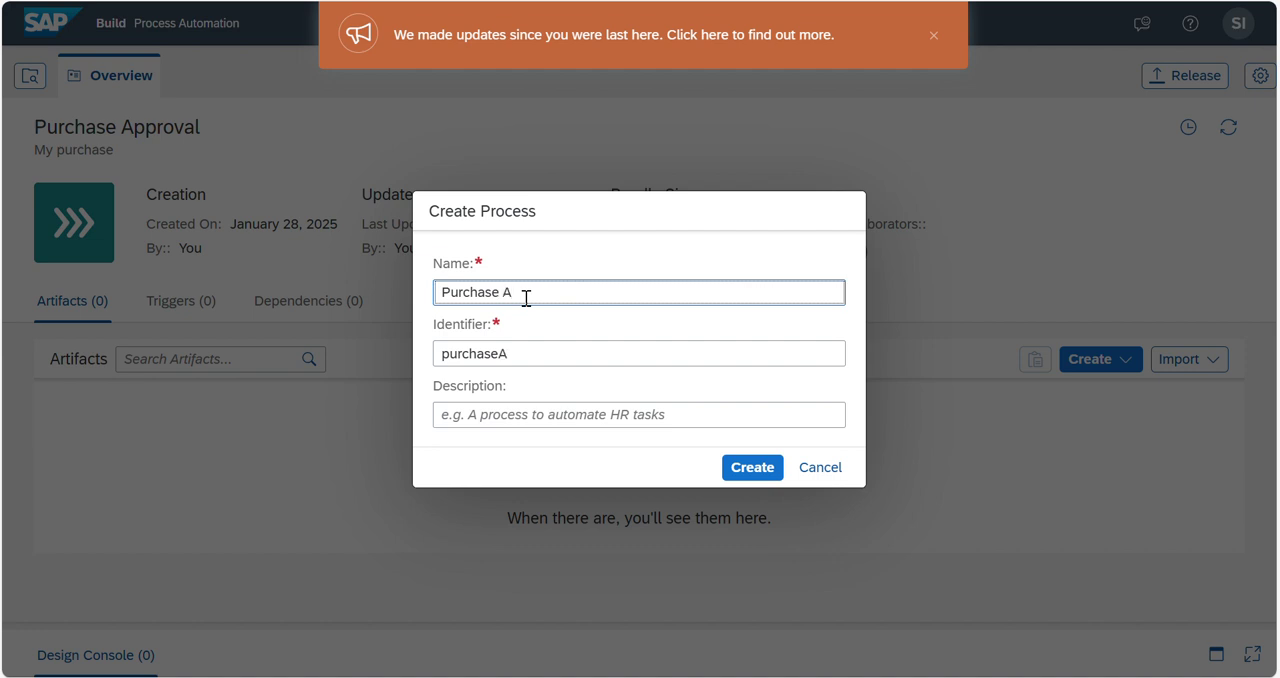
{"action": "type", "text": "pprov"}
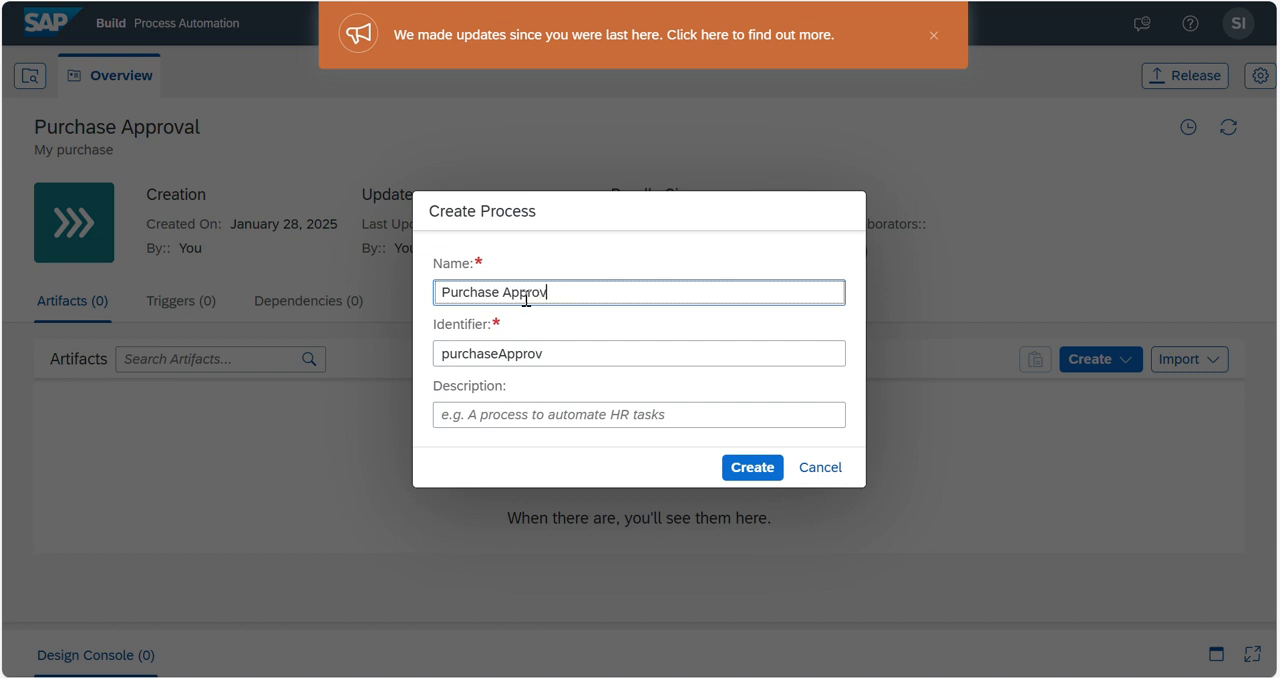
{"action": "type", "text": "al p"}
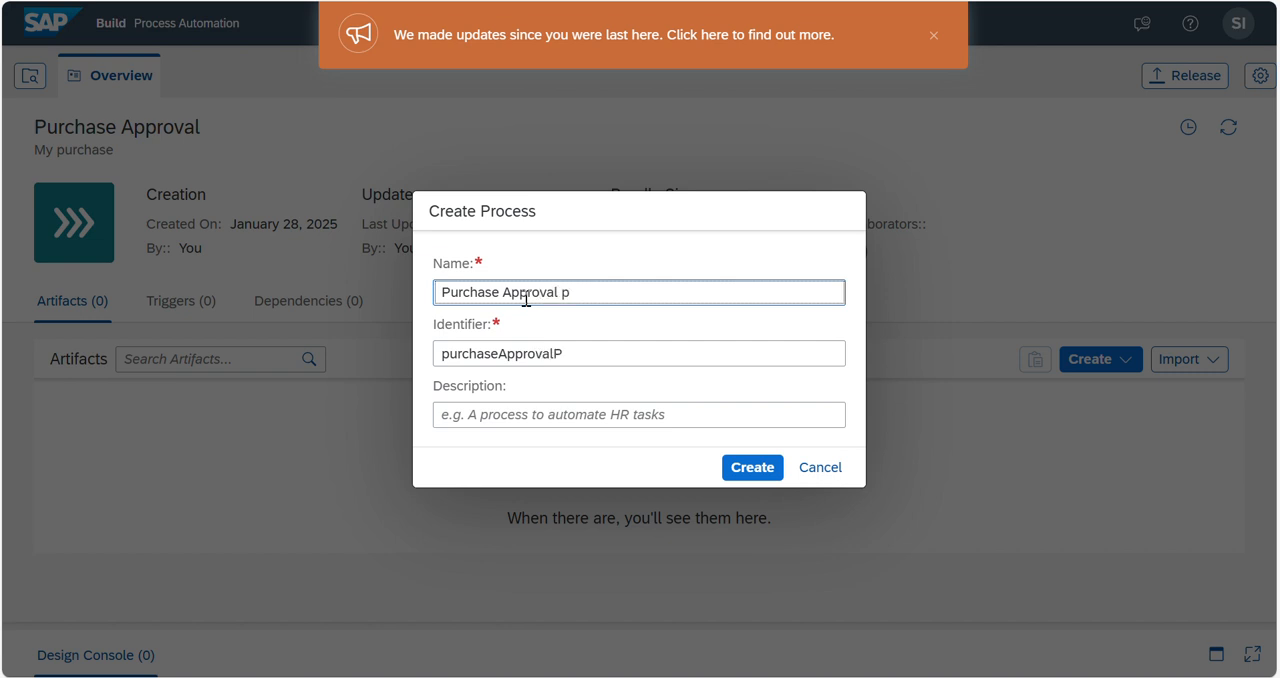
{"action": "type", "text": "P"}
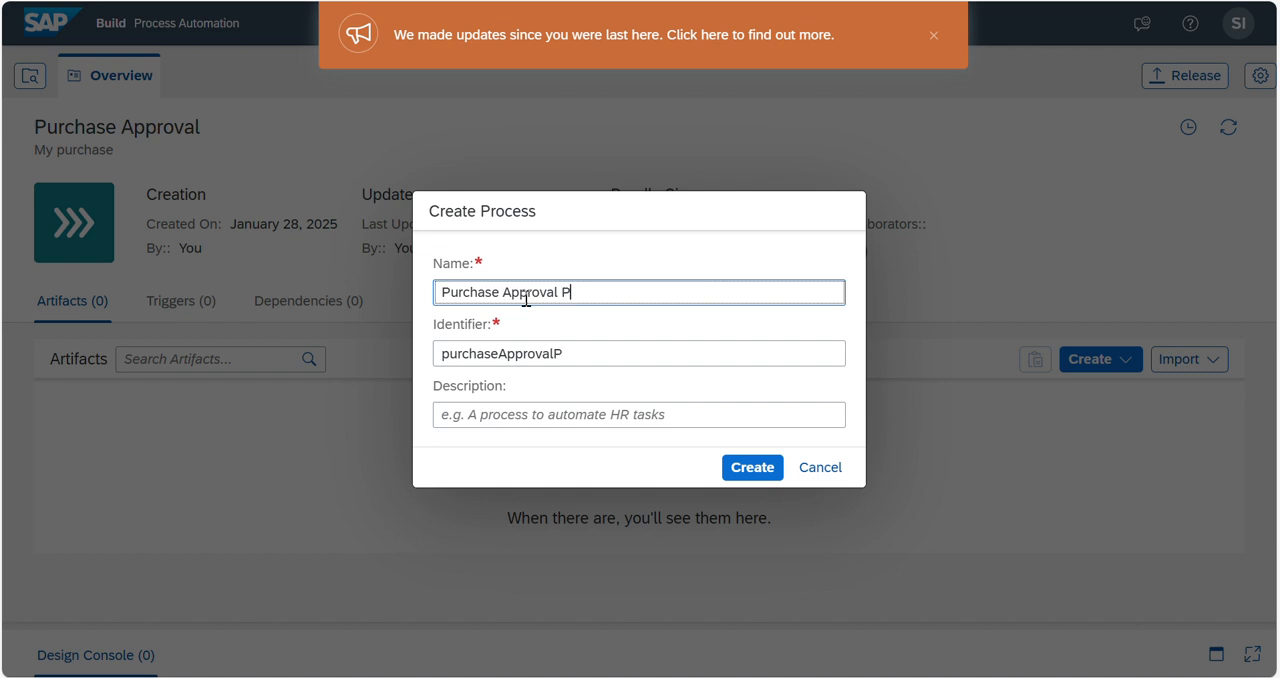
{"action": "type", "text": "rocess"}
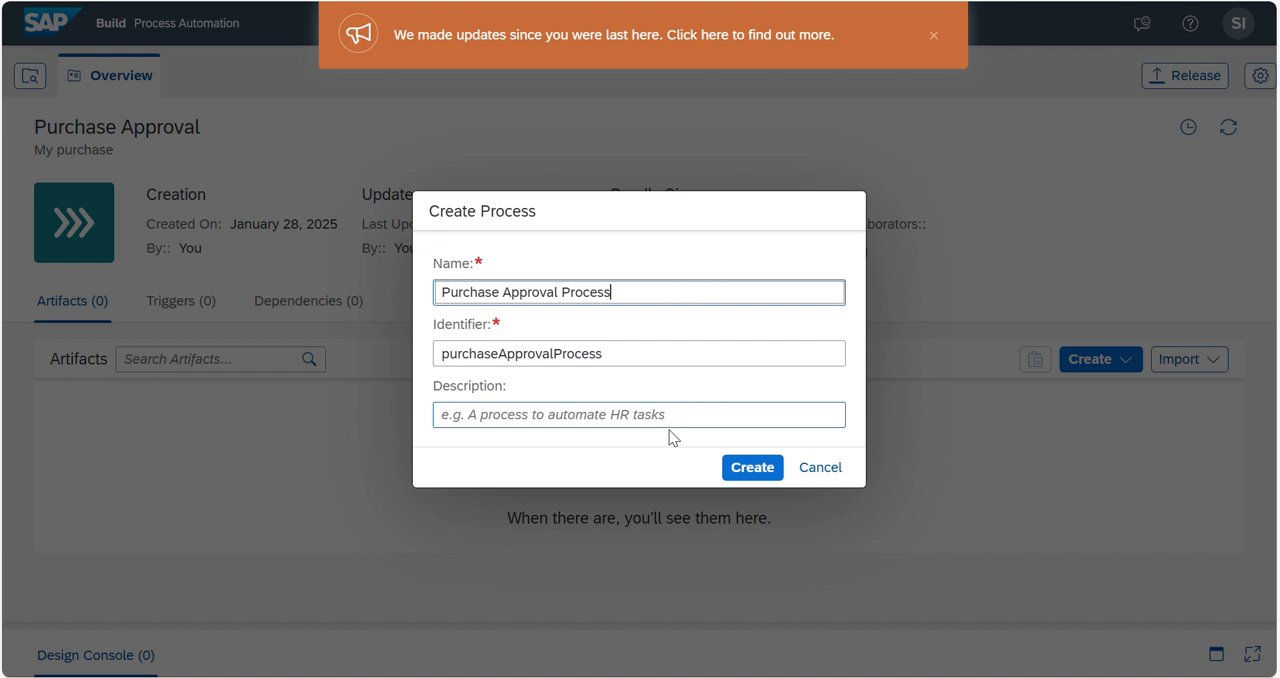
{"action": "left_click", "coordinate": [752, 468]}
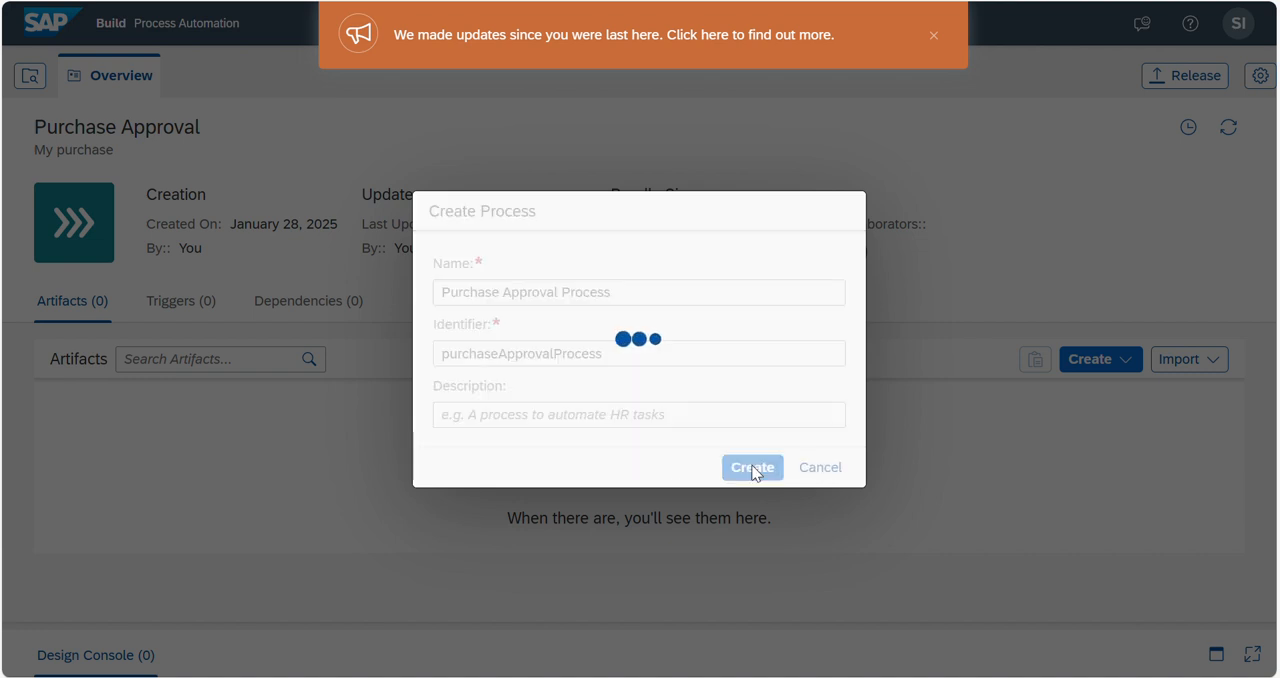
Step: Show the Purchase Approval Process details panel on its Variables view, with no inputs yet
{"action": "left_click", "coordinate": [752, 468]}
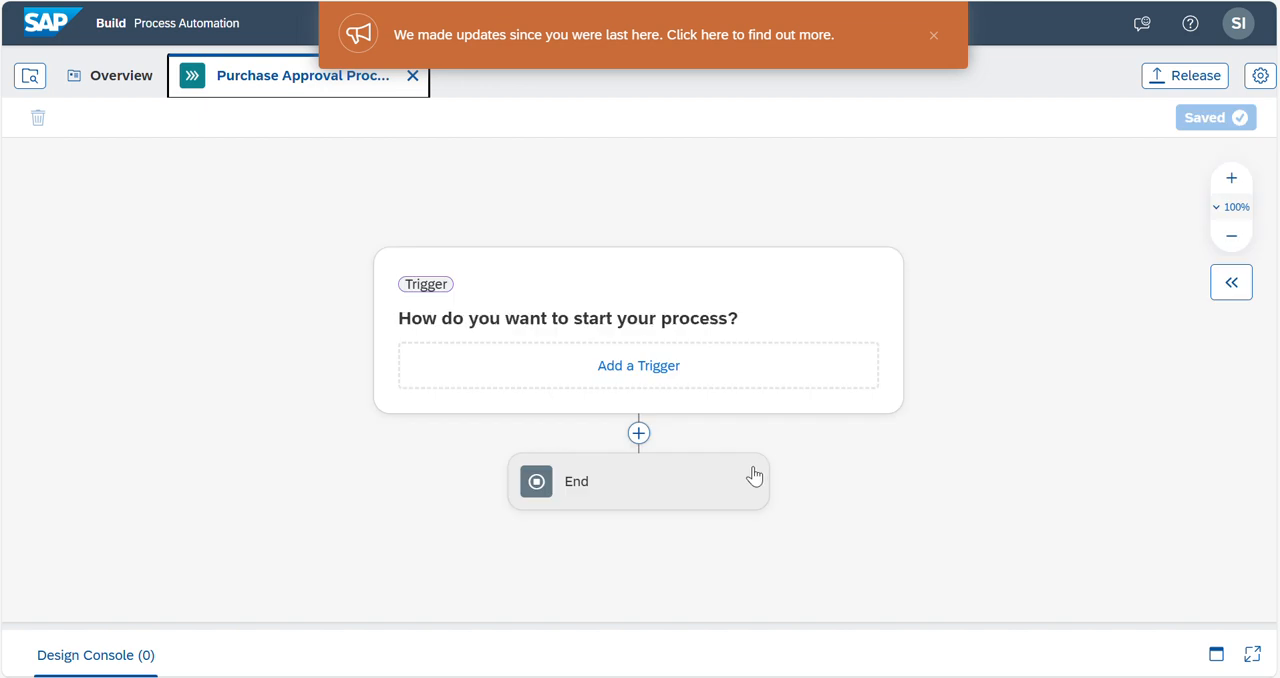
{"action": "mouse_move", "coordinate": [638, 364]}
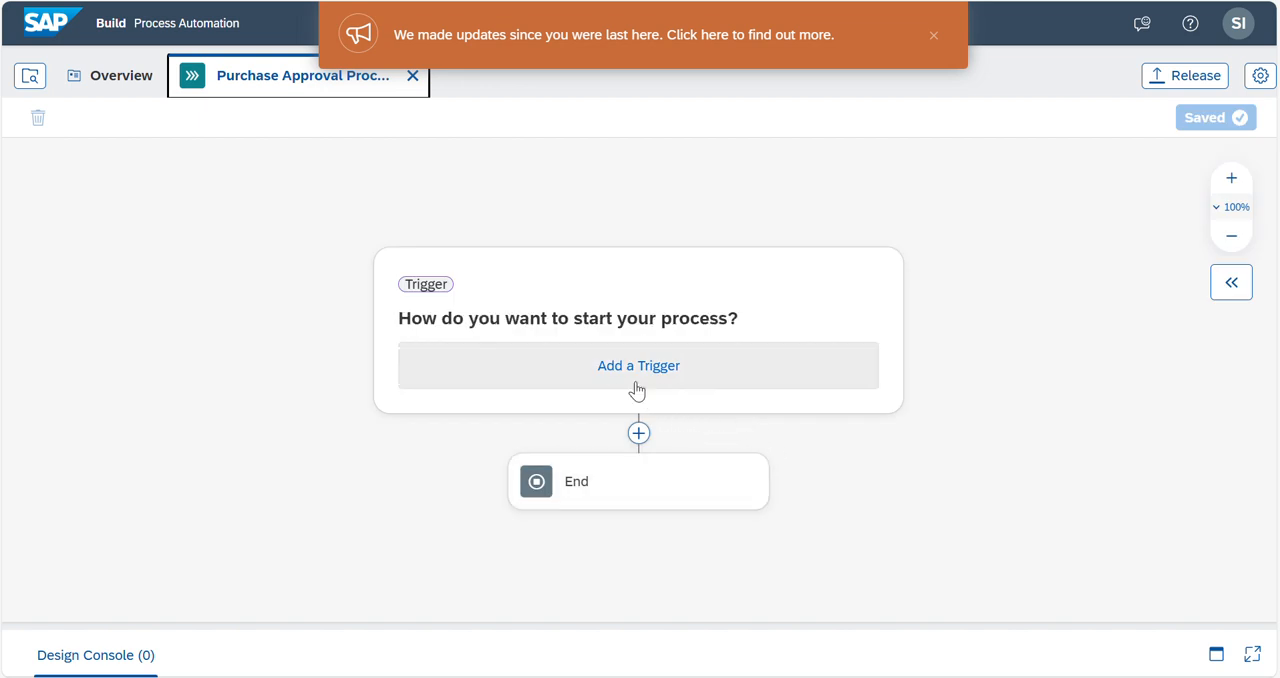
{"action": "mouse_move", "coordinate": [780, 436]}
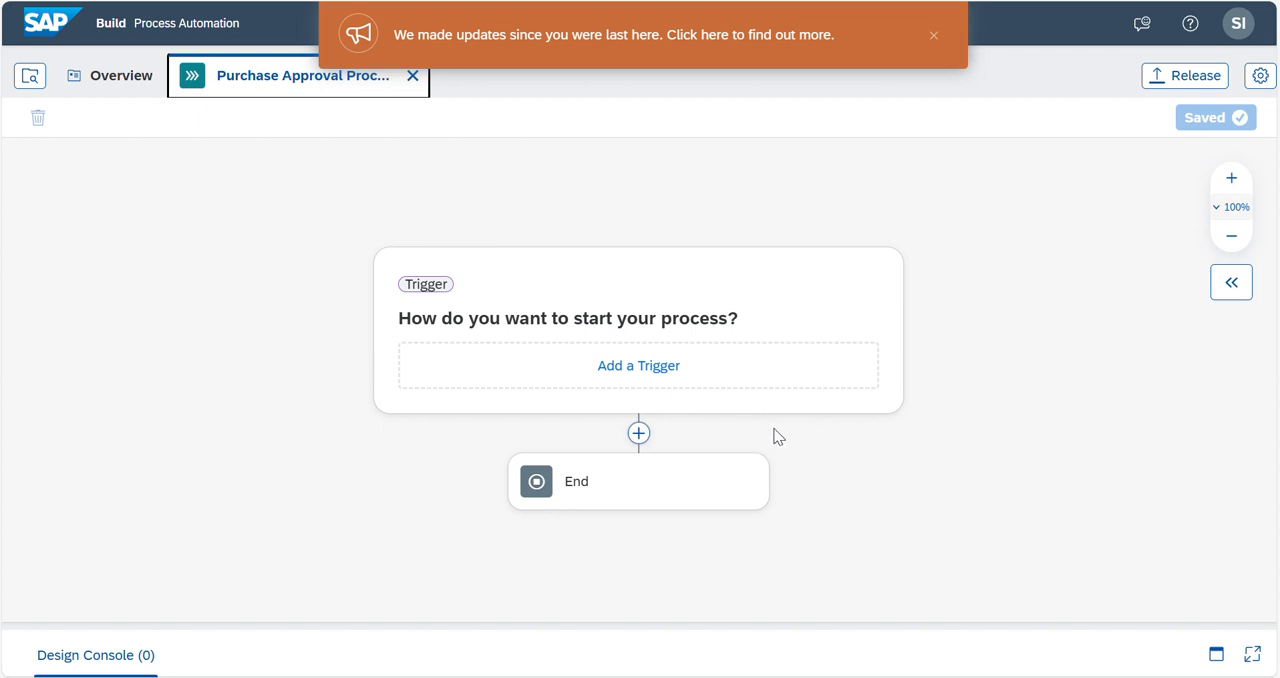
{"action": "mouse_move", "coordinate": [584, 490]}
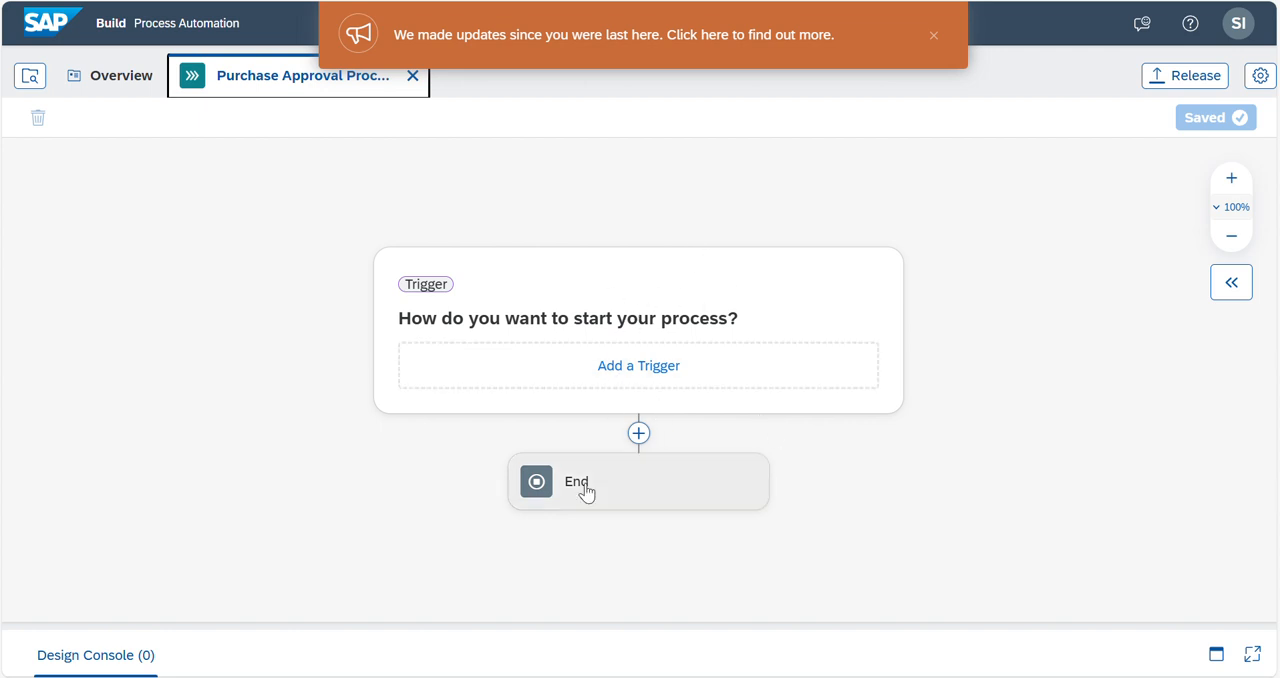
{"action": "mouse_move", "coordinate": [820, 460]}
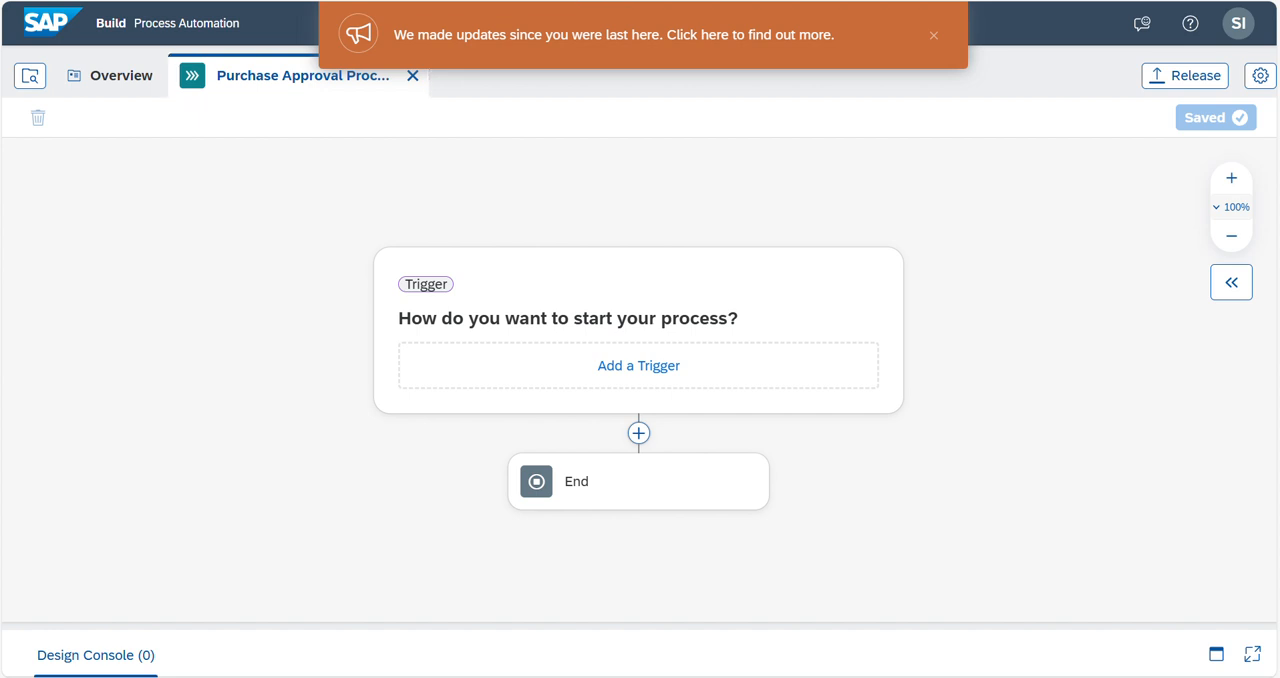
{"action": "mouse_move", "coordinate": [576, 252]}
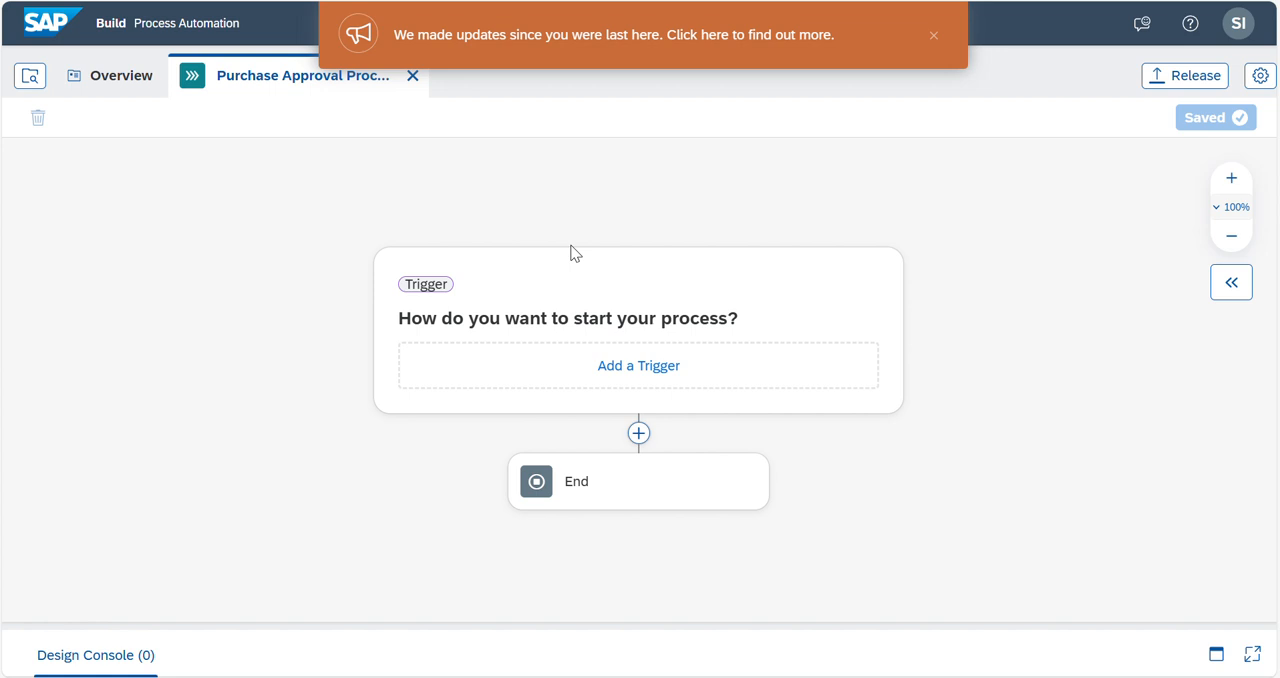
{"action": "mouse_move", "coordinate": [428, 244]}
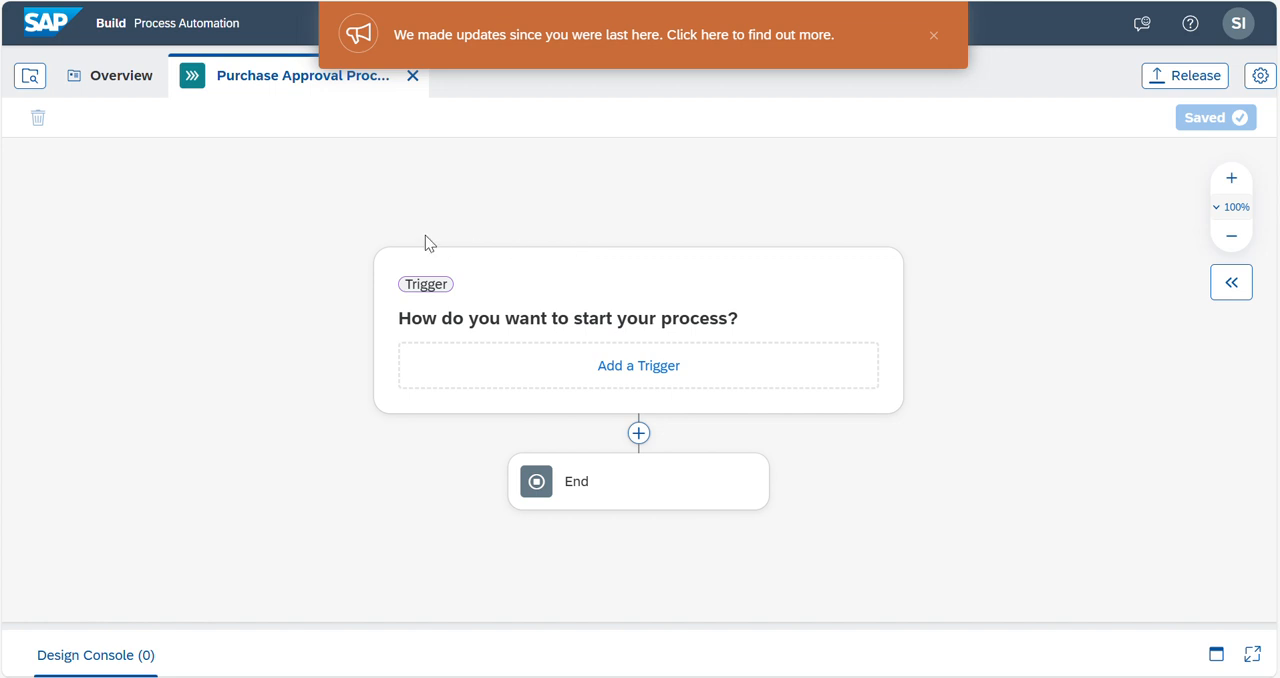
{"action": "mouse_move", "coordinate": [1084, 276]}
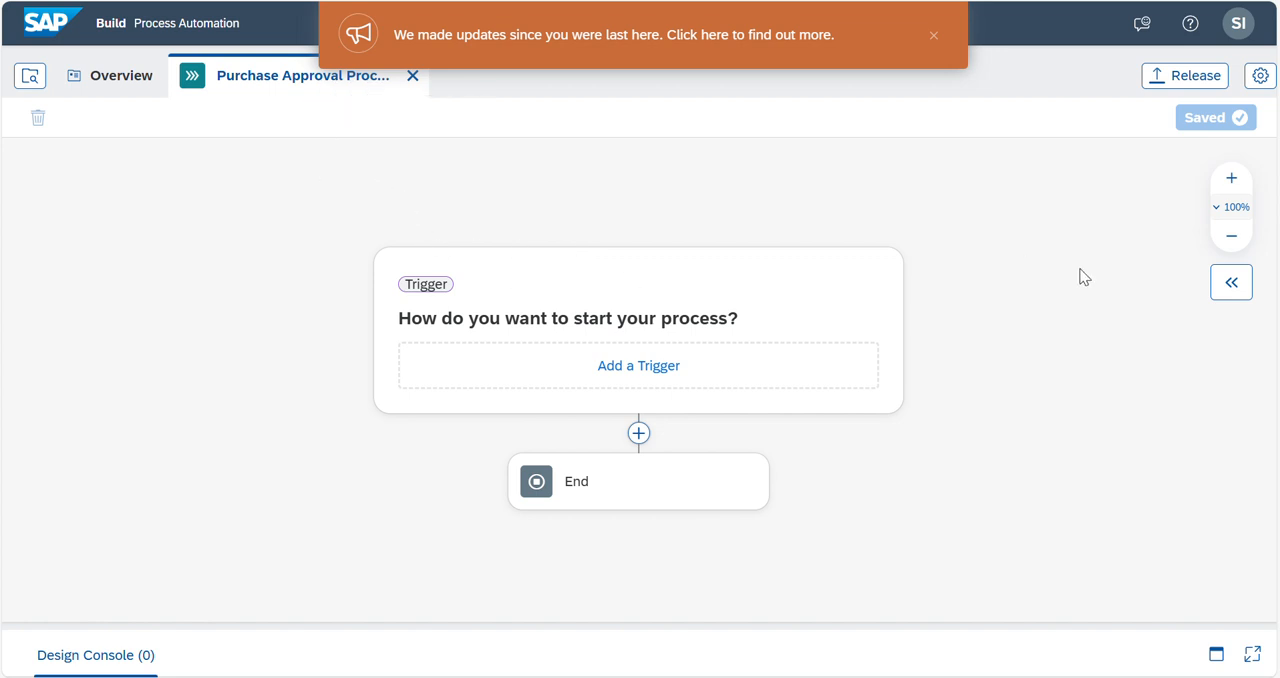
{"action": "left_click", "coordinate": [1232, 282]}
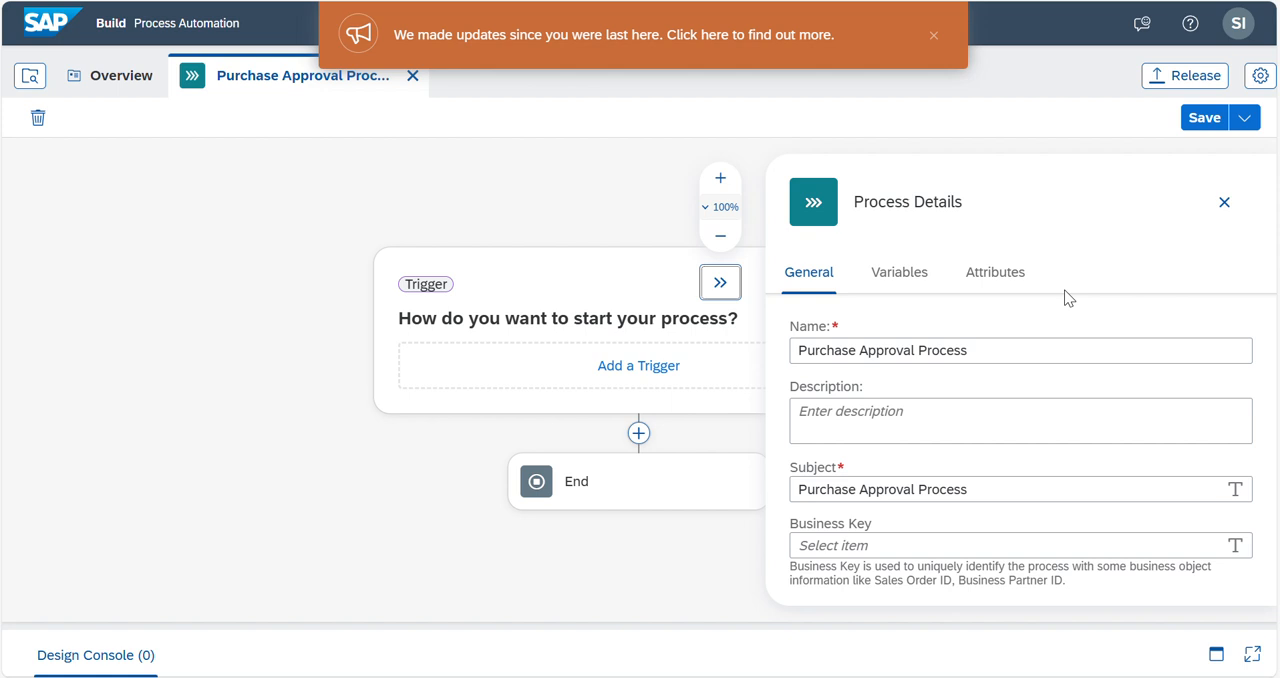
{"action": "mouse_move", "coordinate": [898, 272]}
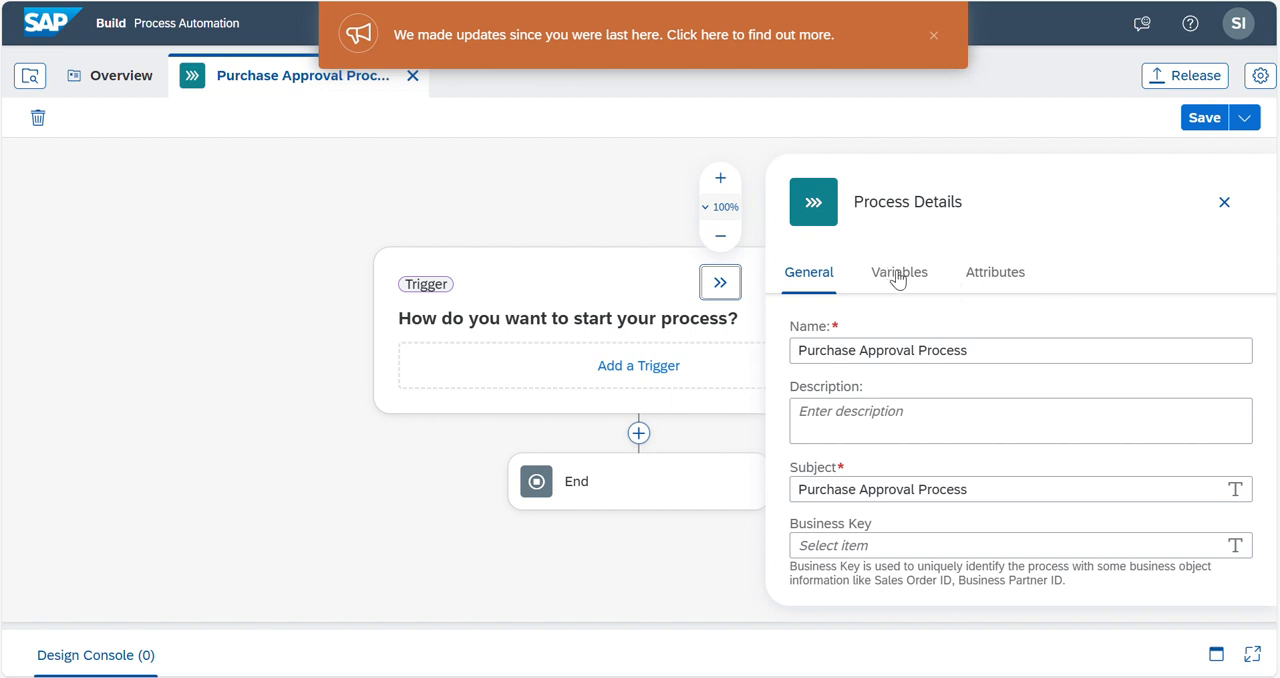
{"action": "left_click", "coordinate": [898, 272]}
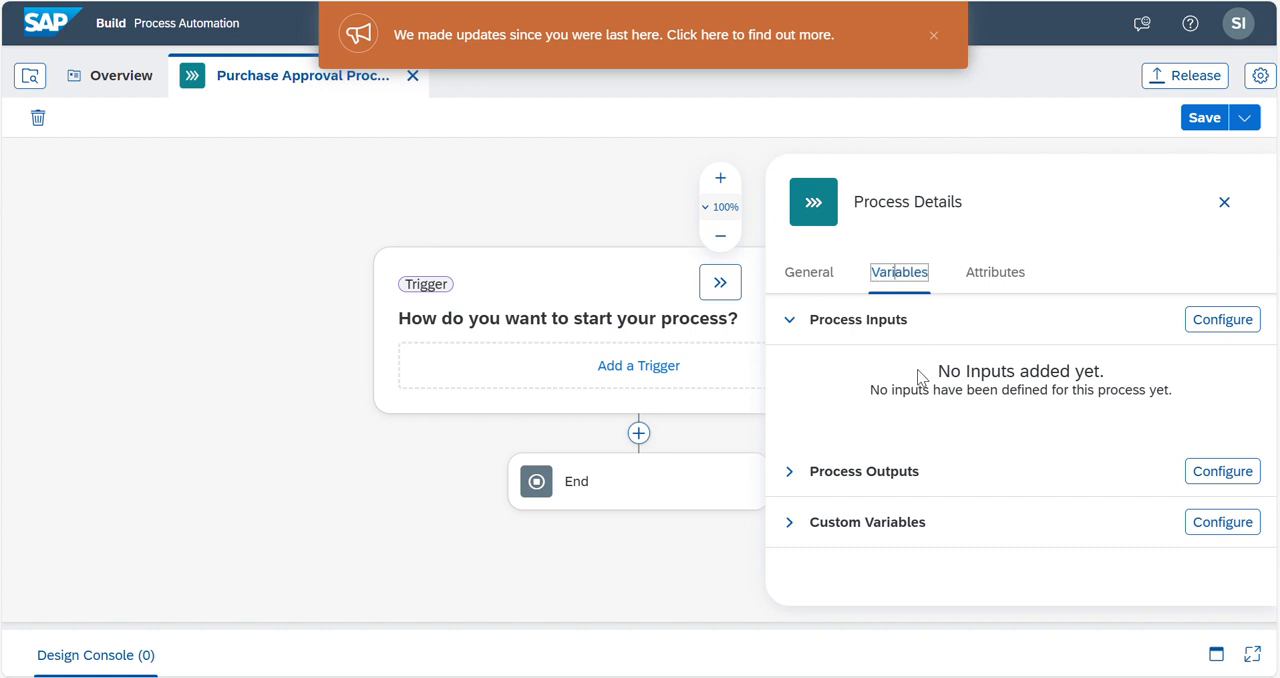
Step: Configure process inputs Order ID as String and Total as Number
{"action": "left_click", "coordinate": [1220, 320]}
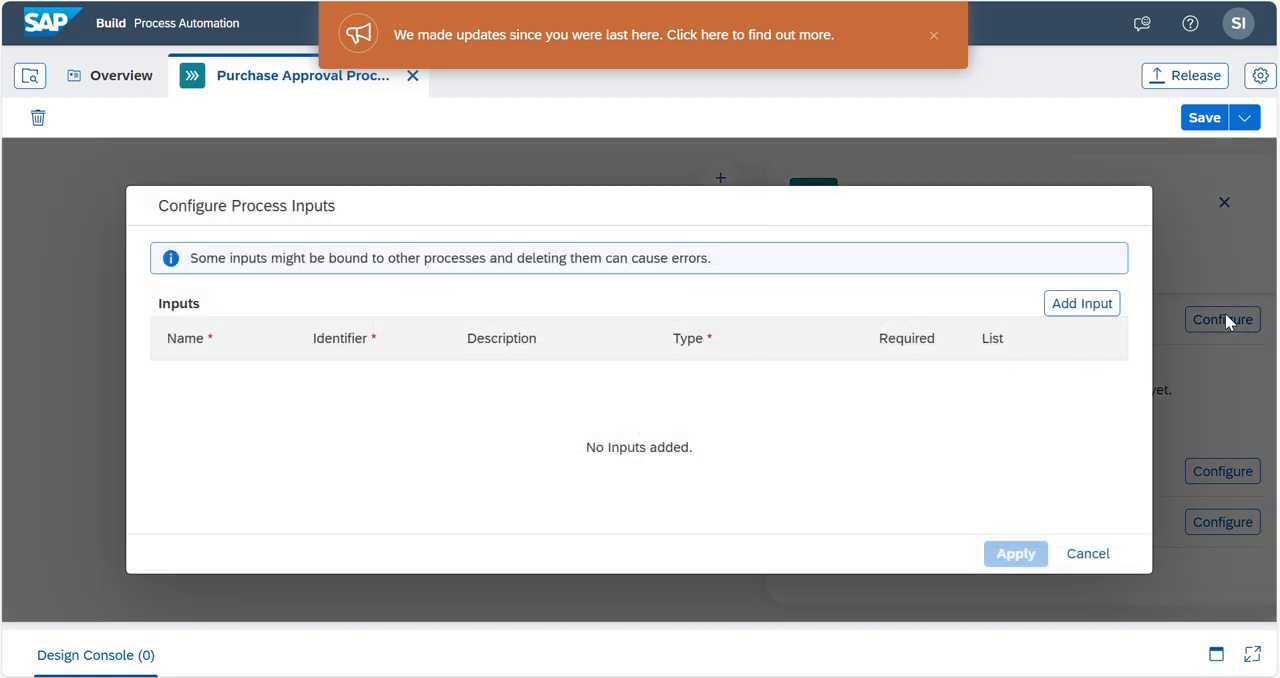
{"action": "mouse_move", "coordinate": [644, 444]}
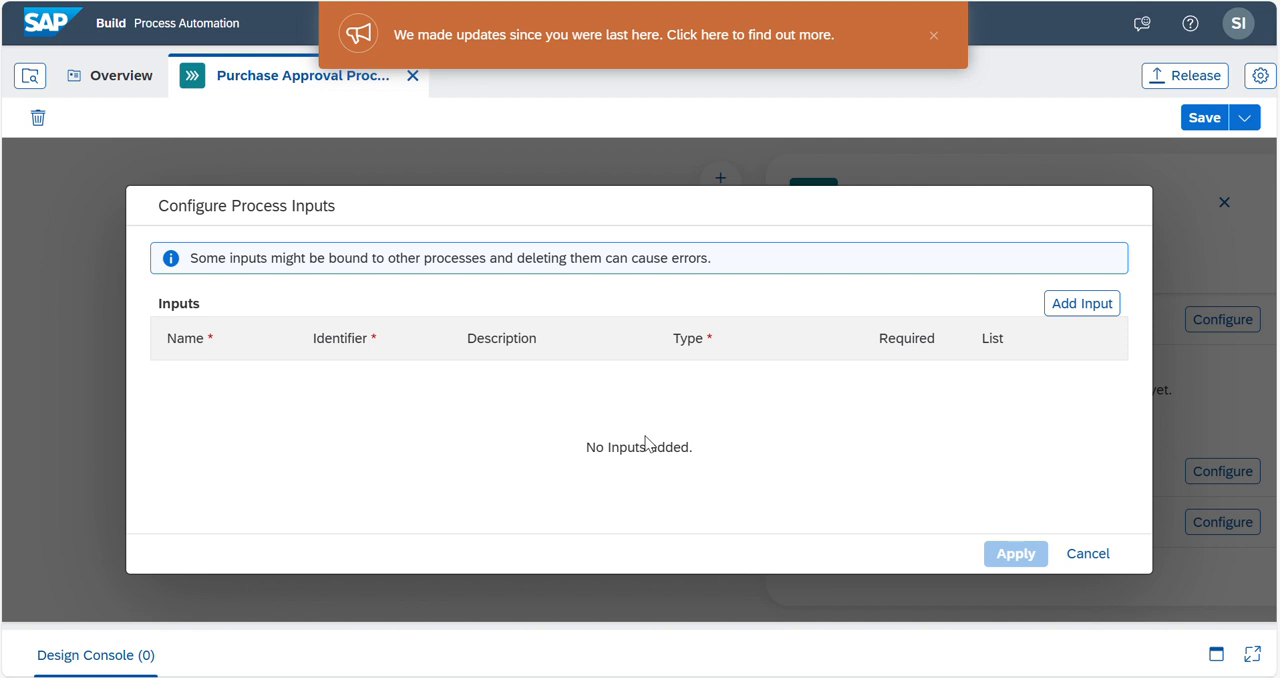
{"action": "mouse_move", "coordinate": [1082, 304]}
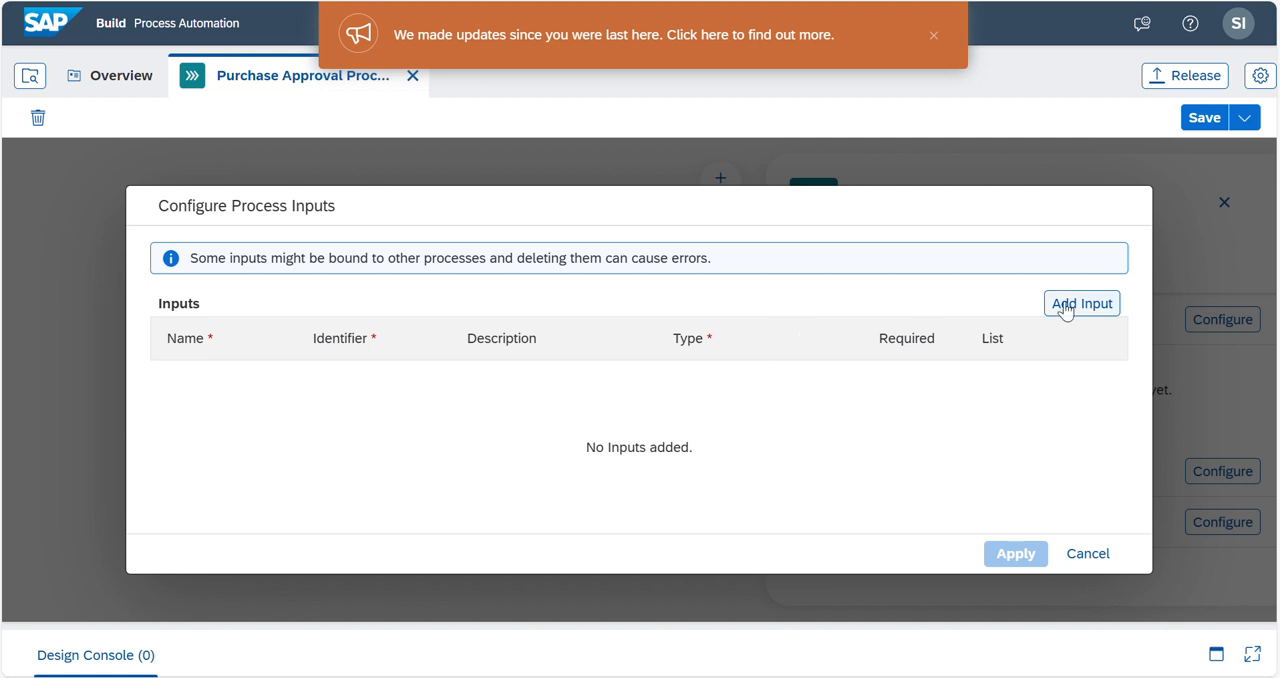
{"action": "left_click", "coordinate": [1082, 304]}
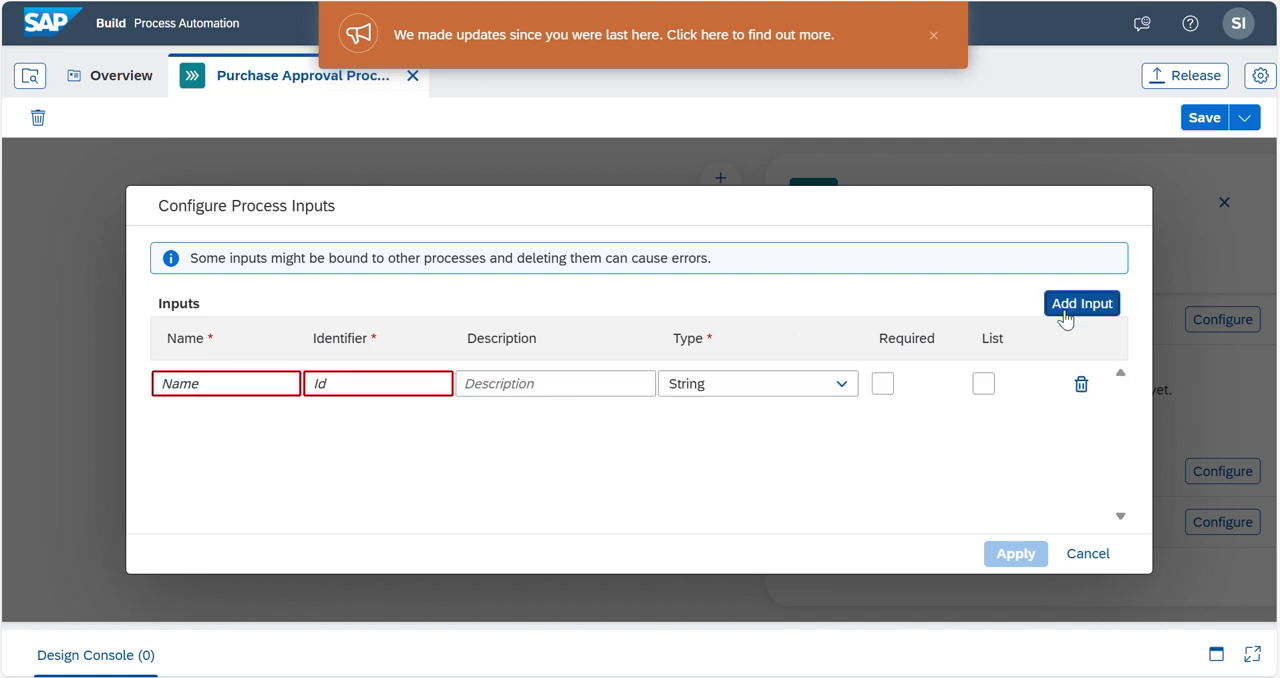
{"action": "left_click", "coordinate": [1080, 304]}
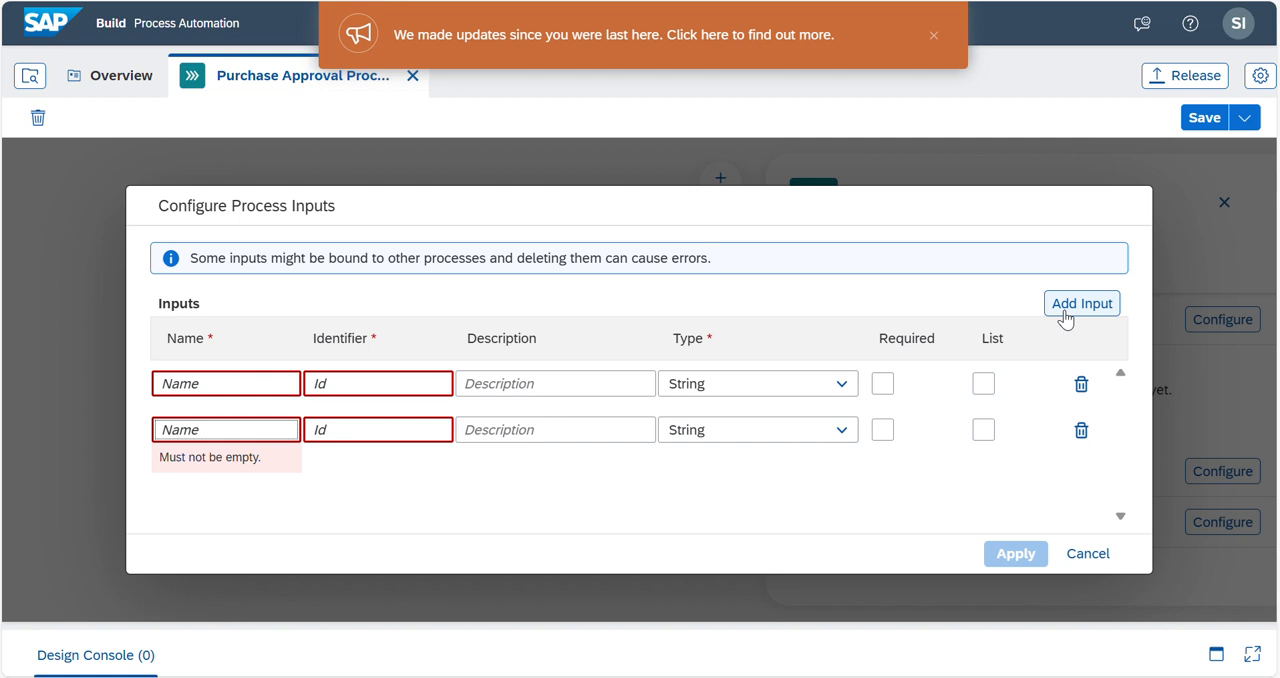
{"action": "left_click", "coordinate": [224, 384]}
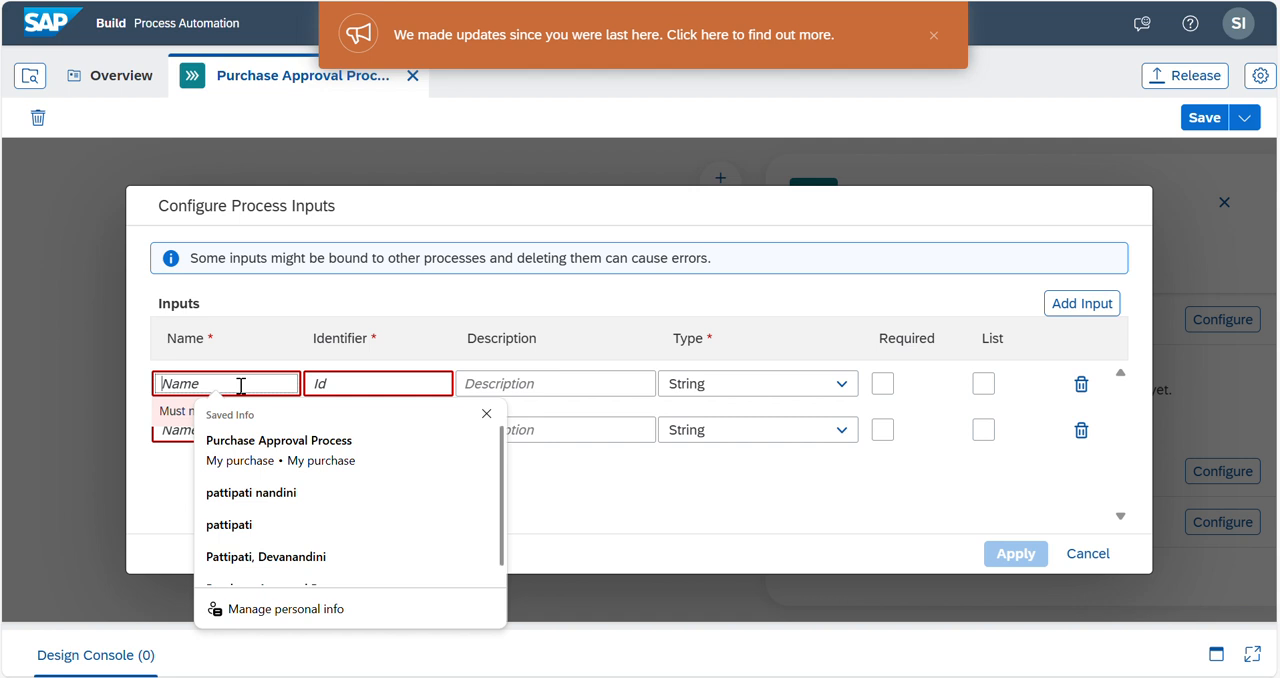
{"action": "mouse_move", "coordinate": [292, 392]}
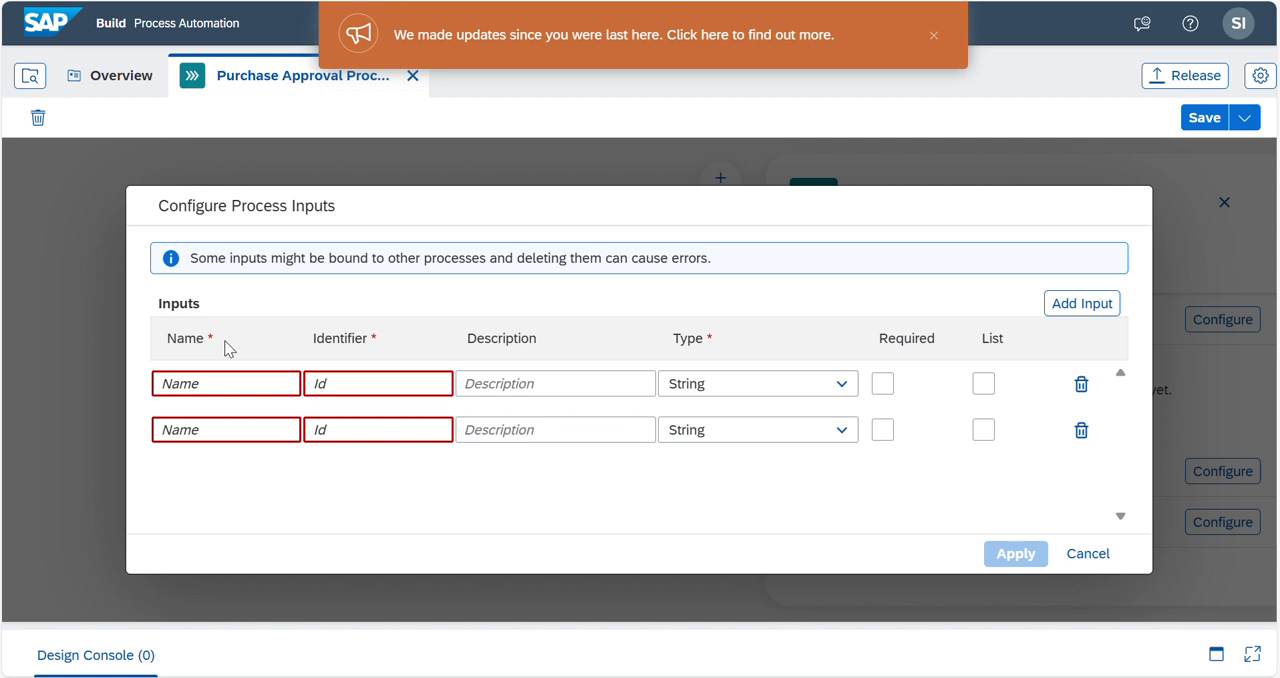
{"action": "type", "text": "Order ID"}
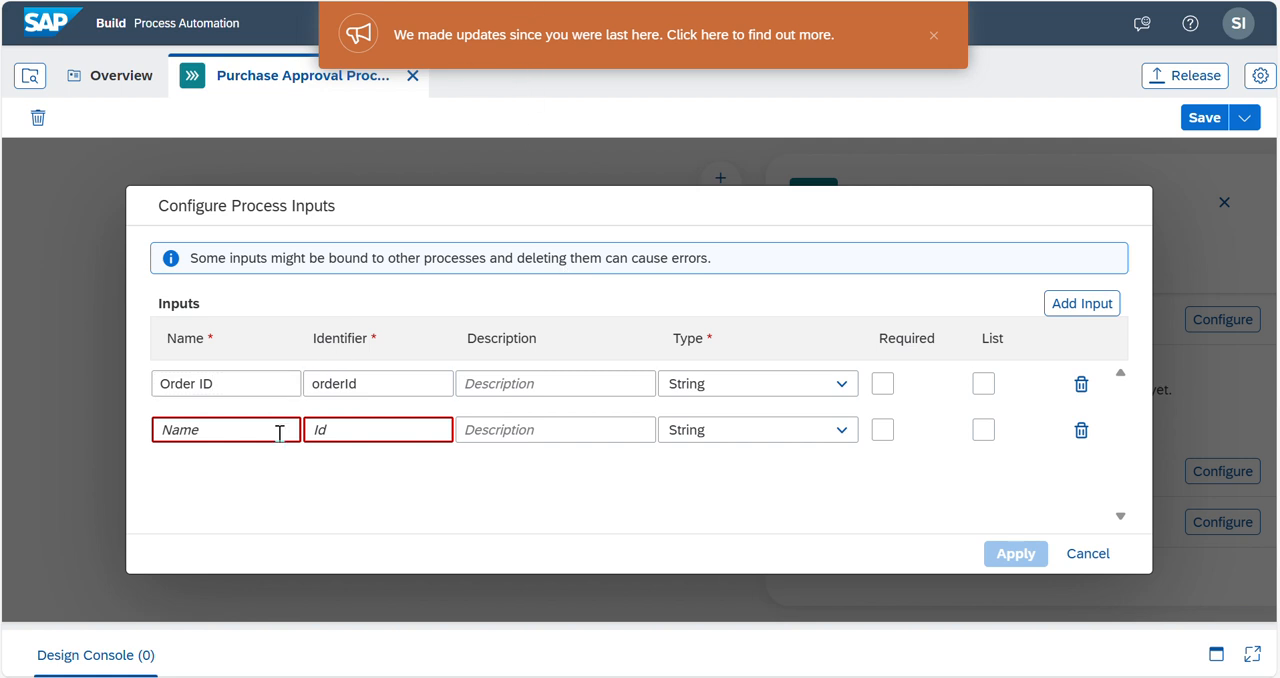
{"action": "type", "text": "Tota"}
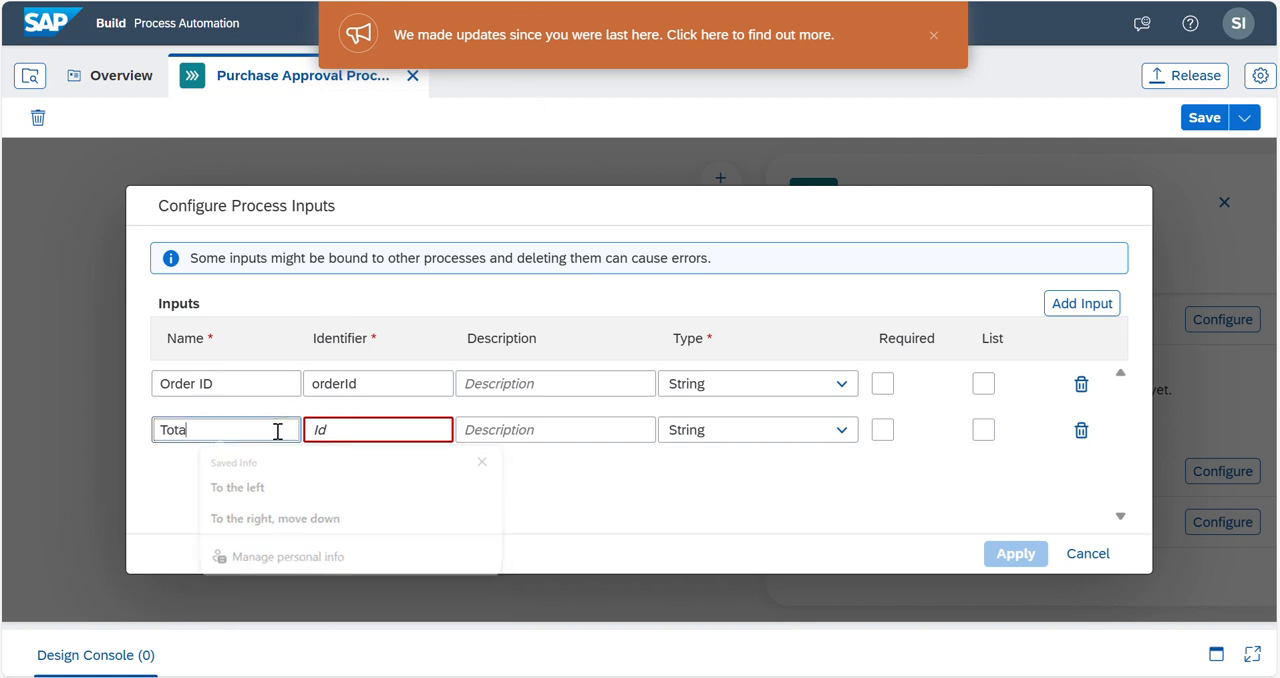
{"action": "left_click", "coordinate": [840, 428]}
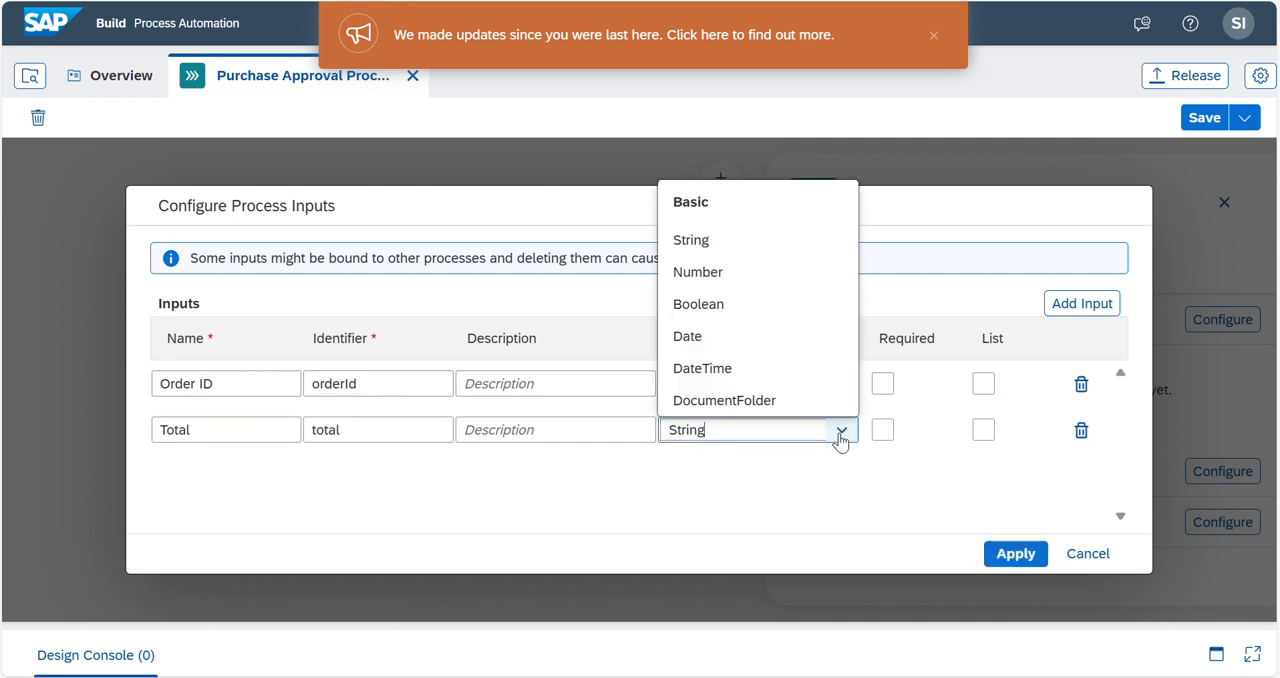
{"action": "left_click", "coordinate": [696, 272]}
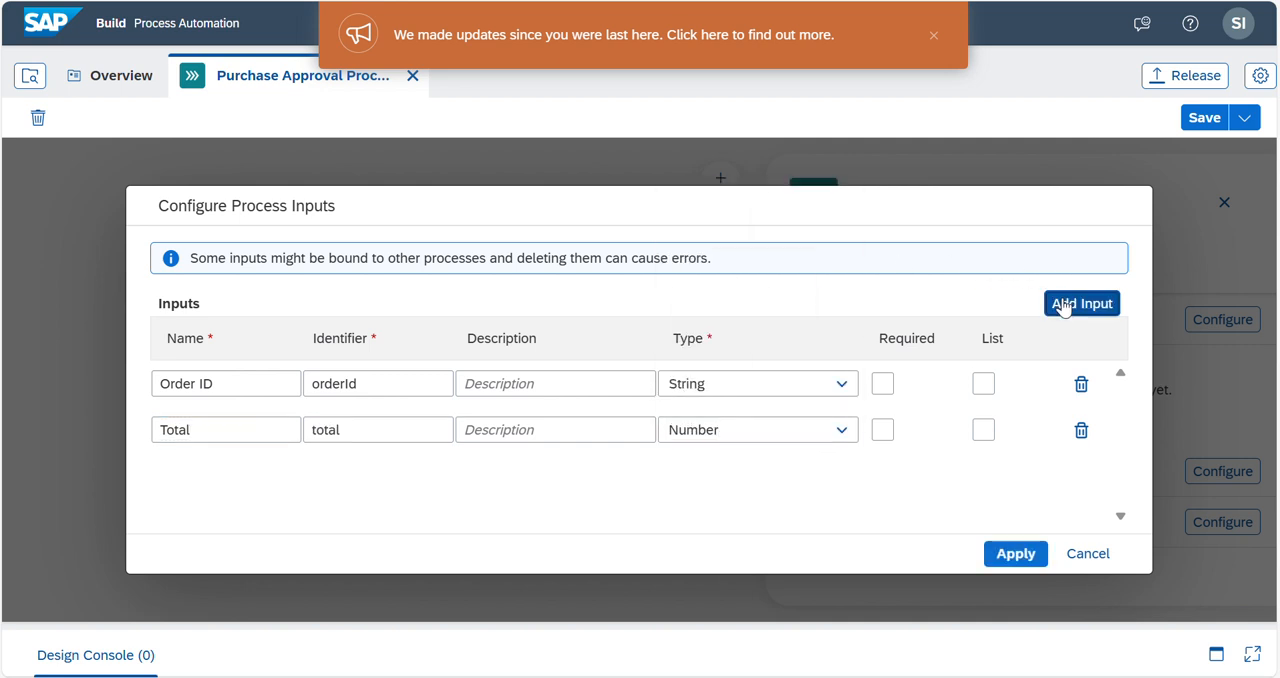
Step: Add a third input Business Partner (String), save, and apply the three inputs
{"action": "left_click", "coordinate": [1080, 304]}
{"action": "type", "text": "Business Partner"}
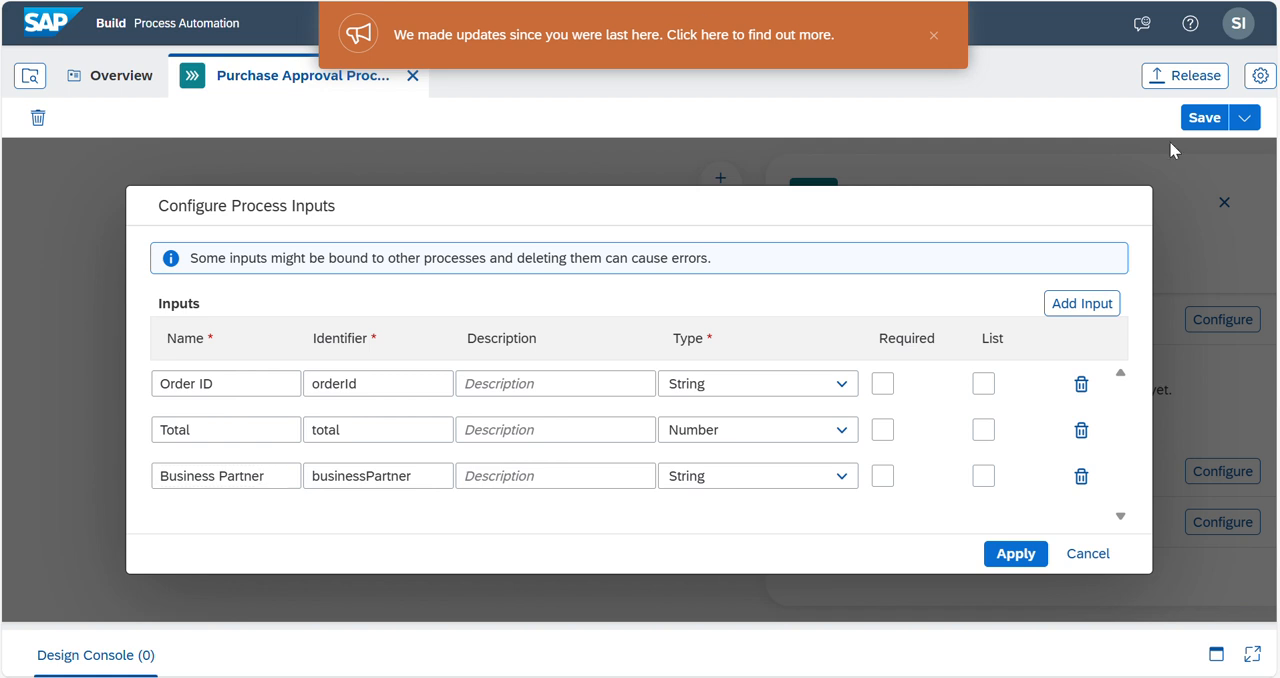
{"action": "left_click", "coordinate": [1204, 116]}
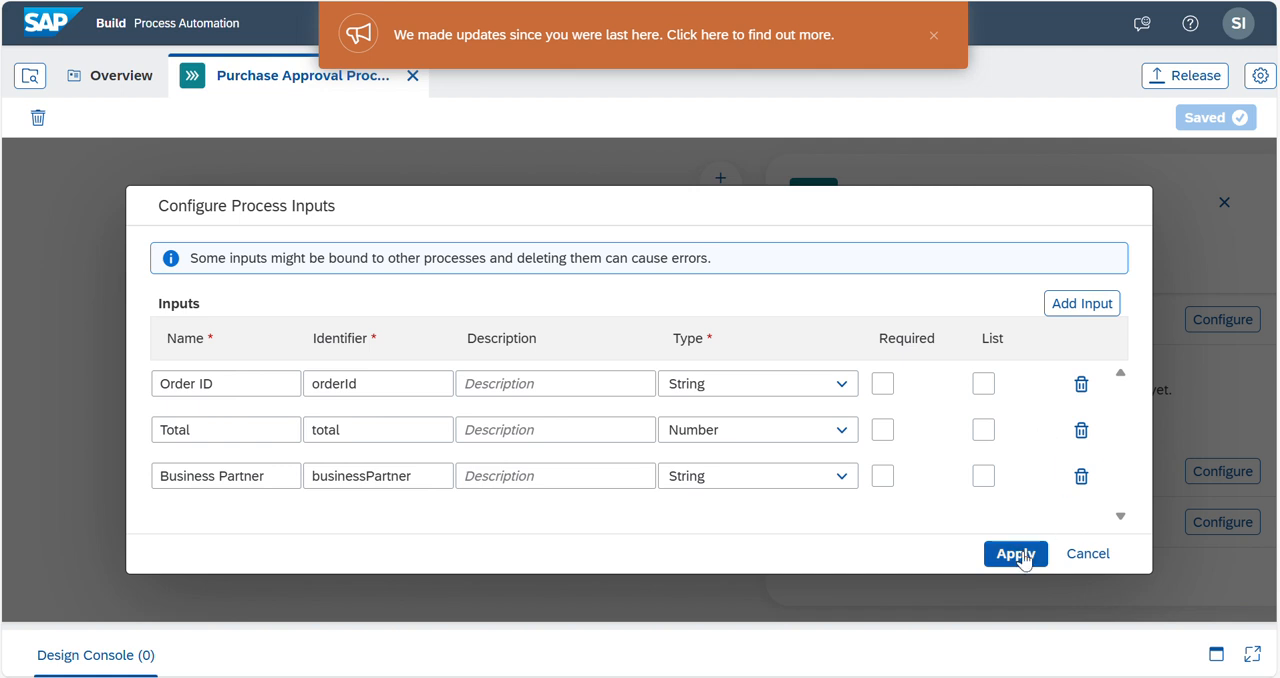
{"action": "left_click", "coordinate": [1016, 554]}
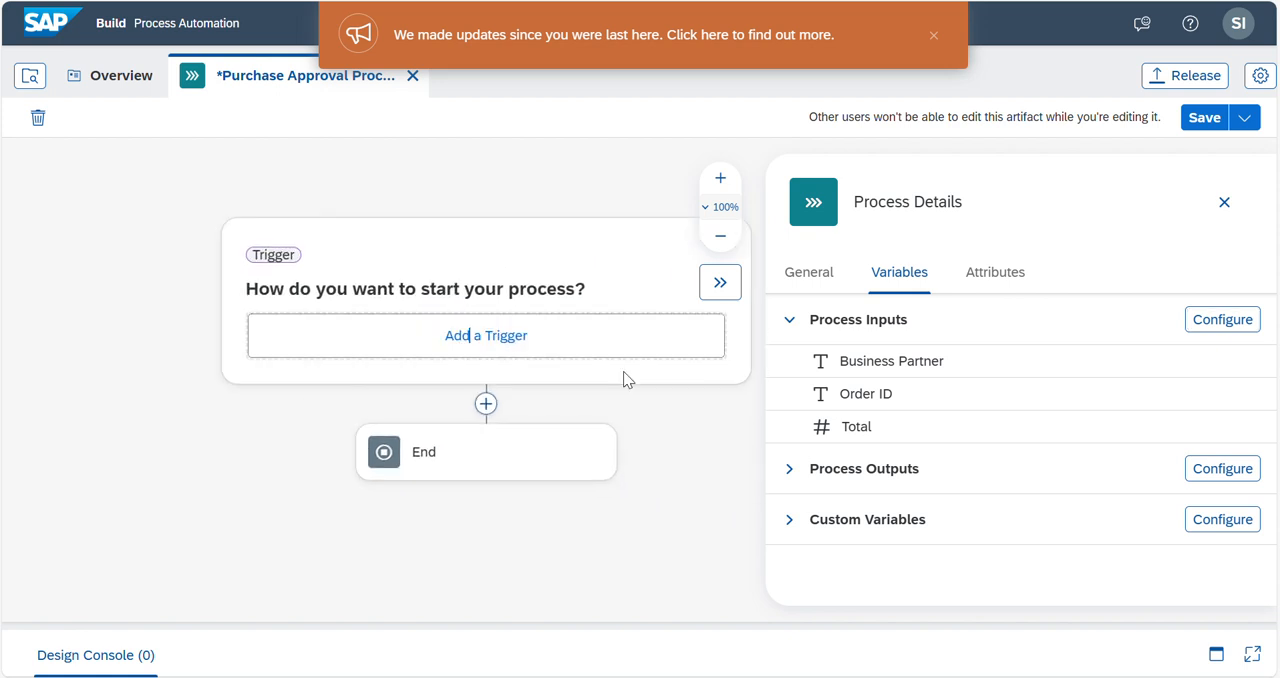
Step: Add an API trigger named Purchase Approval Trigger to start the process
{"action": "left_click", "coordinate": [486, 336]}
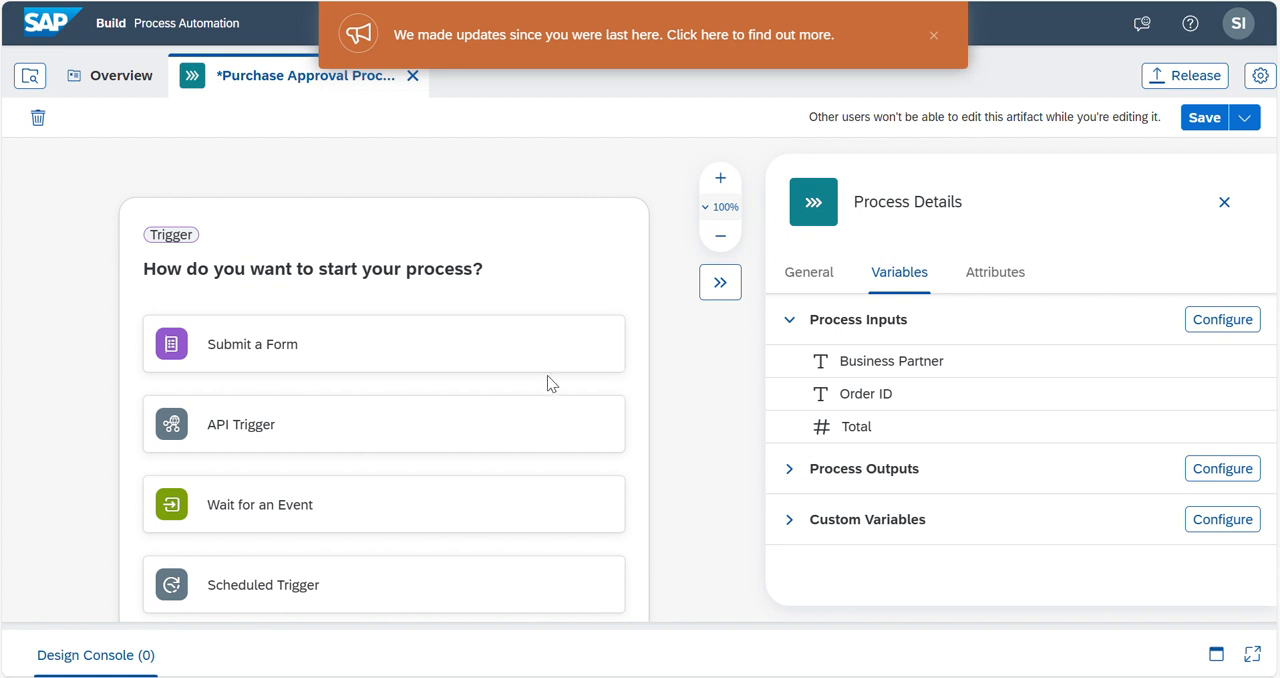
{"action": "left_click", "coordinate": [384, 424]}
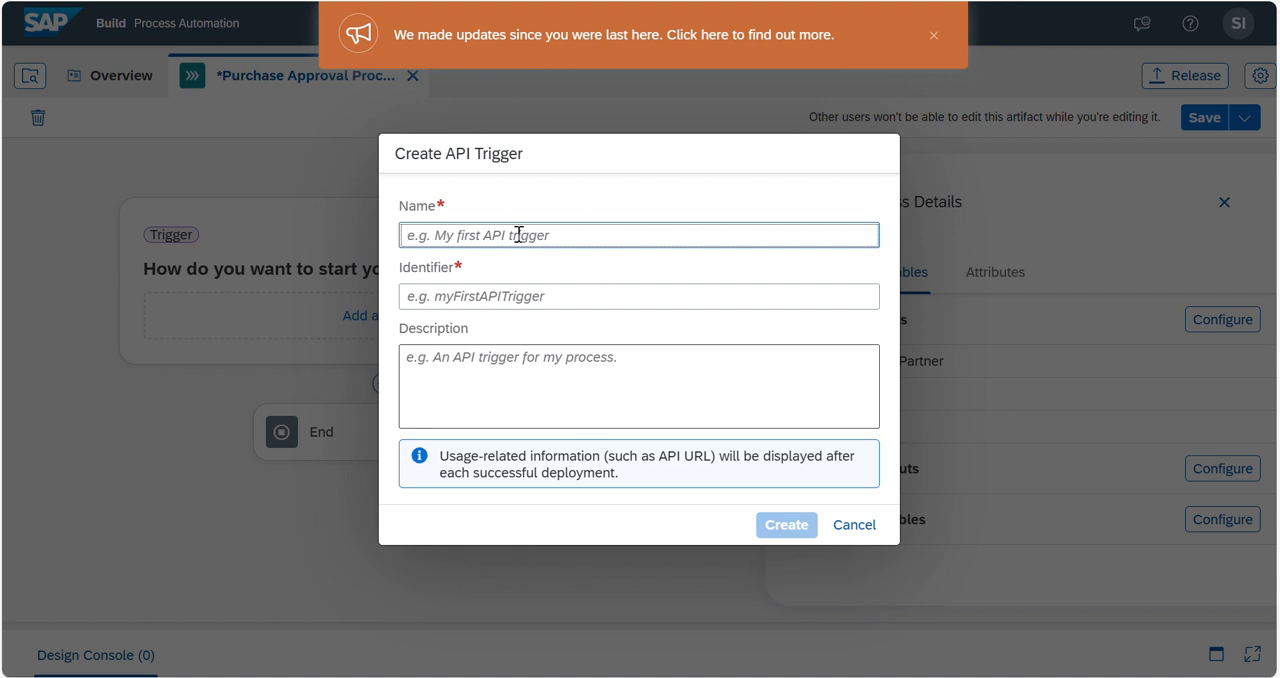
{"action": "type", "text": "P"}
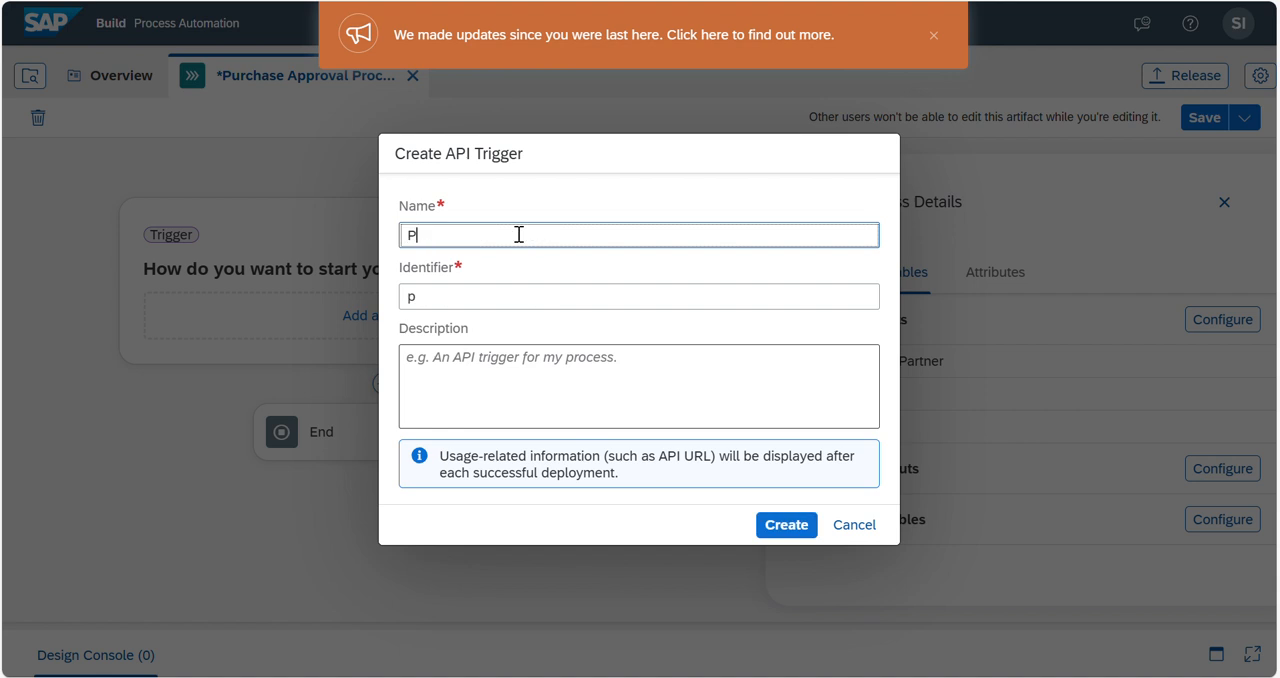
{"action": "type", "text": "urchae"}
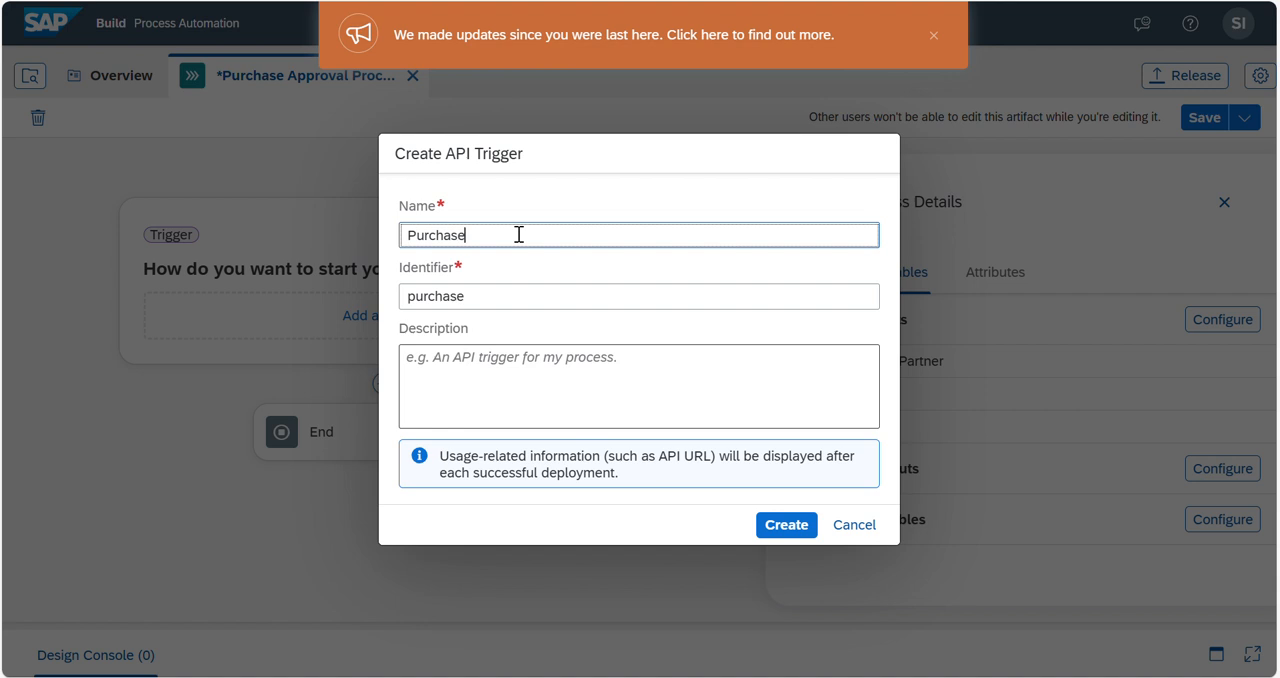
{"action": "type", "text": "Approva"}
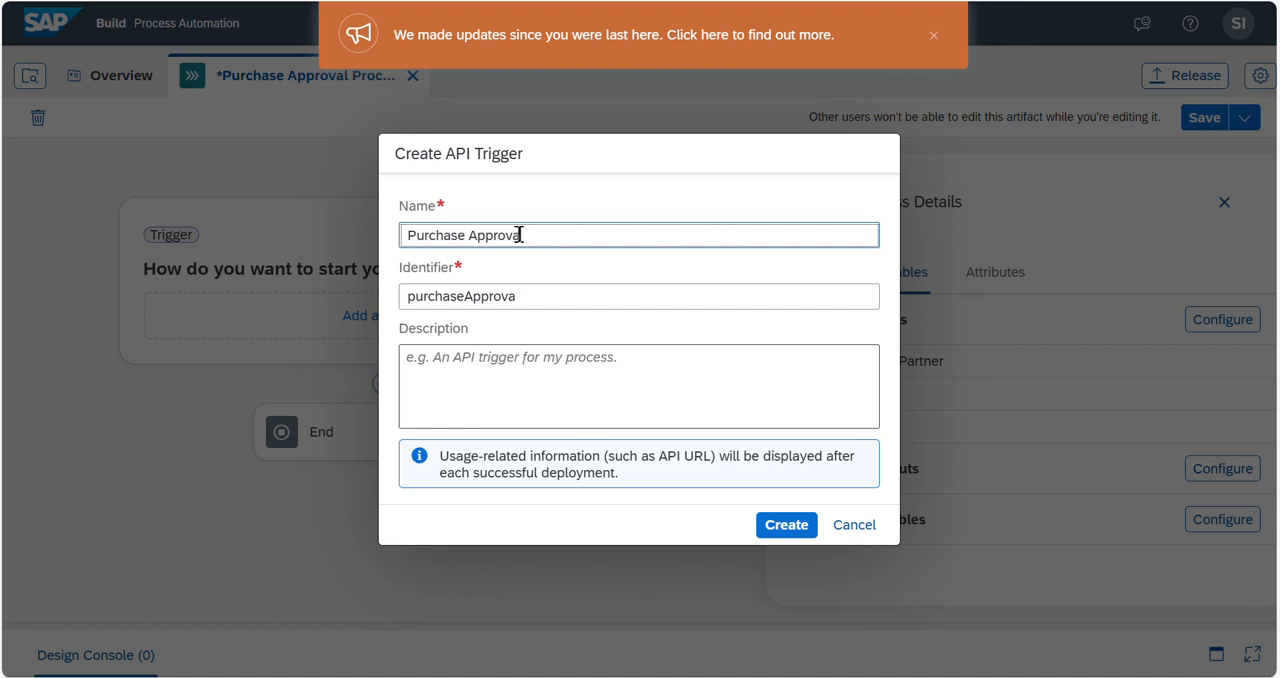
{"action": "type", "text": "Trigg"}
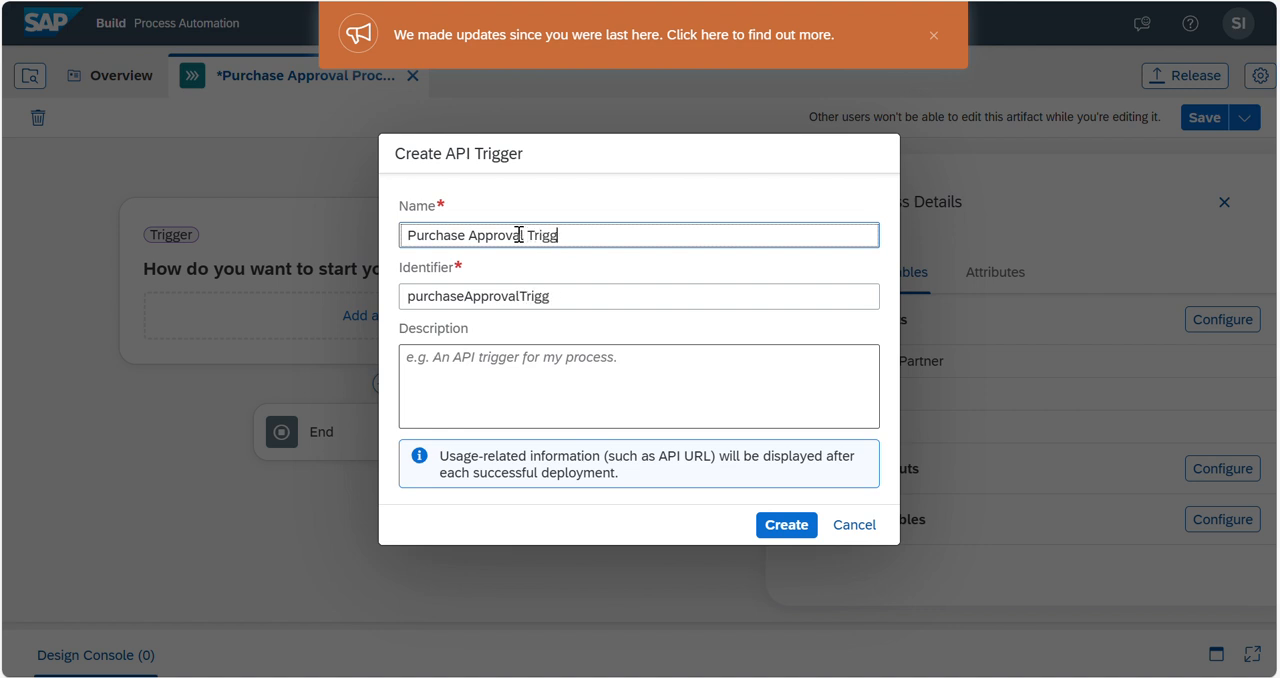
{"action": "type", "text": "er"}
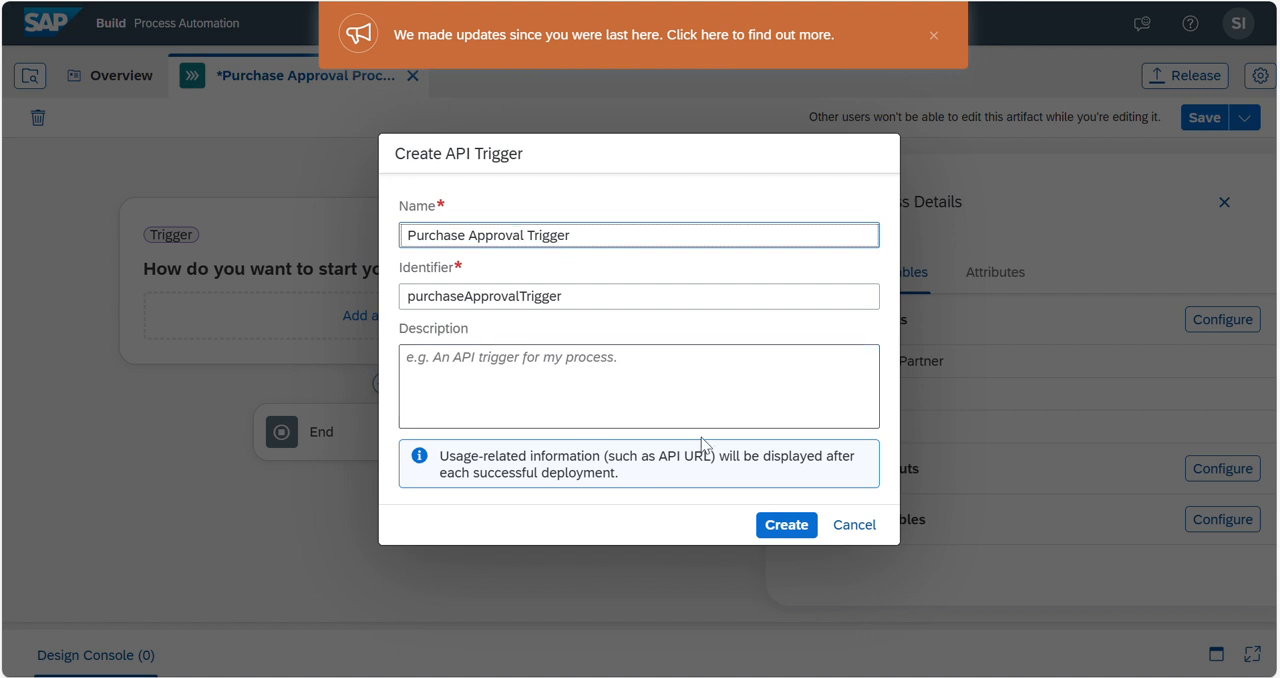
{"action": "left_click", "coordinate": [786, 524]}
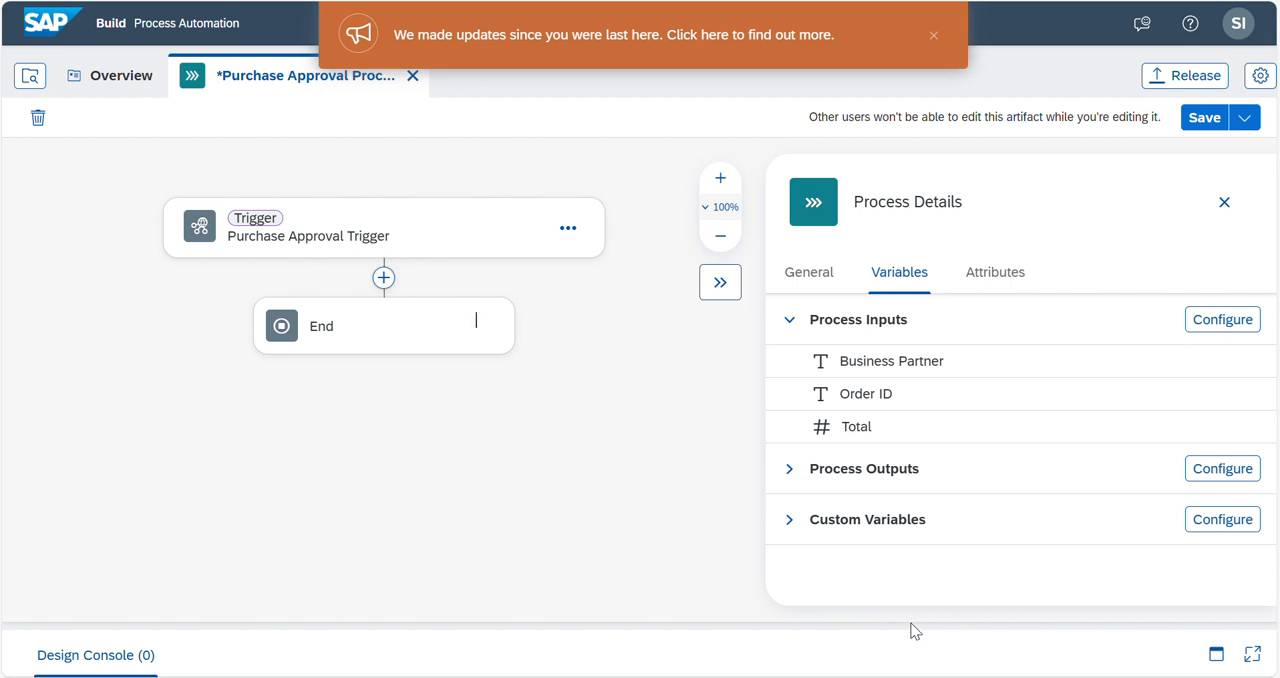
{"action": "mouse_move", "coordinate": [736, 470]}
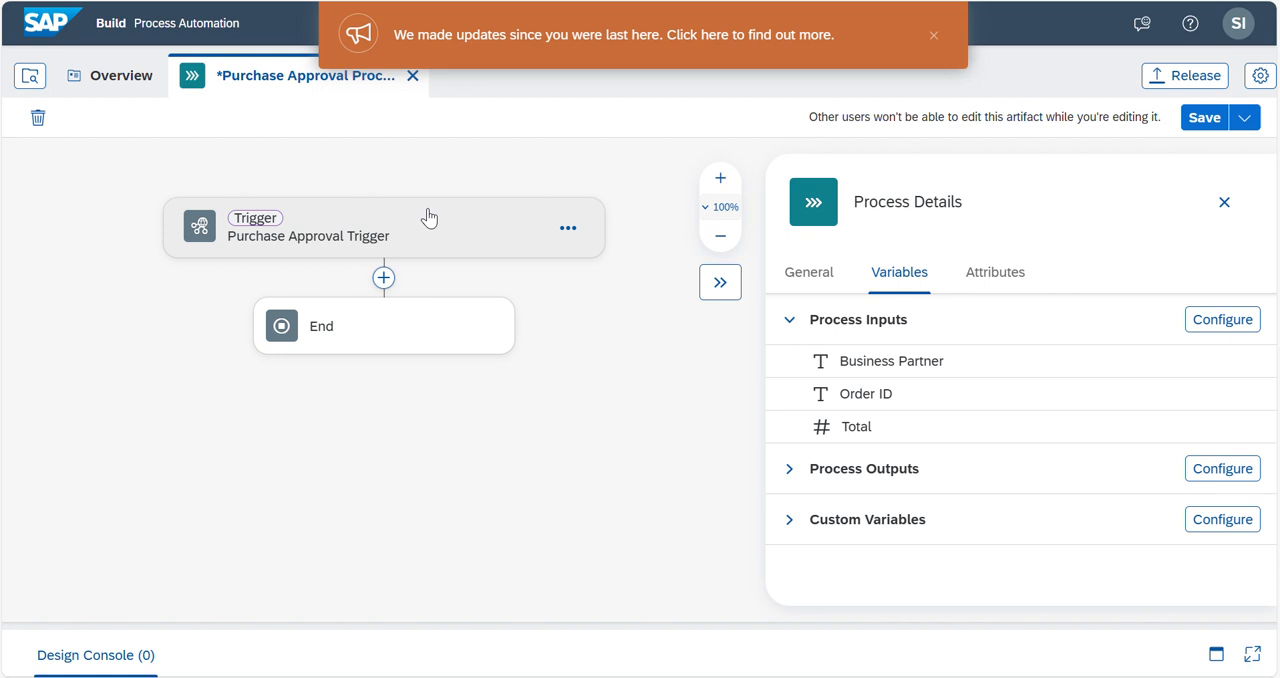
{"action": "mouse_move", "coordinate": [256, 304]}
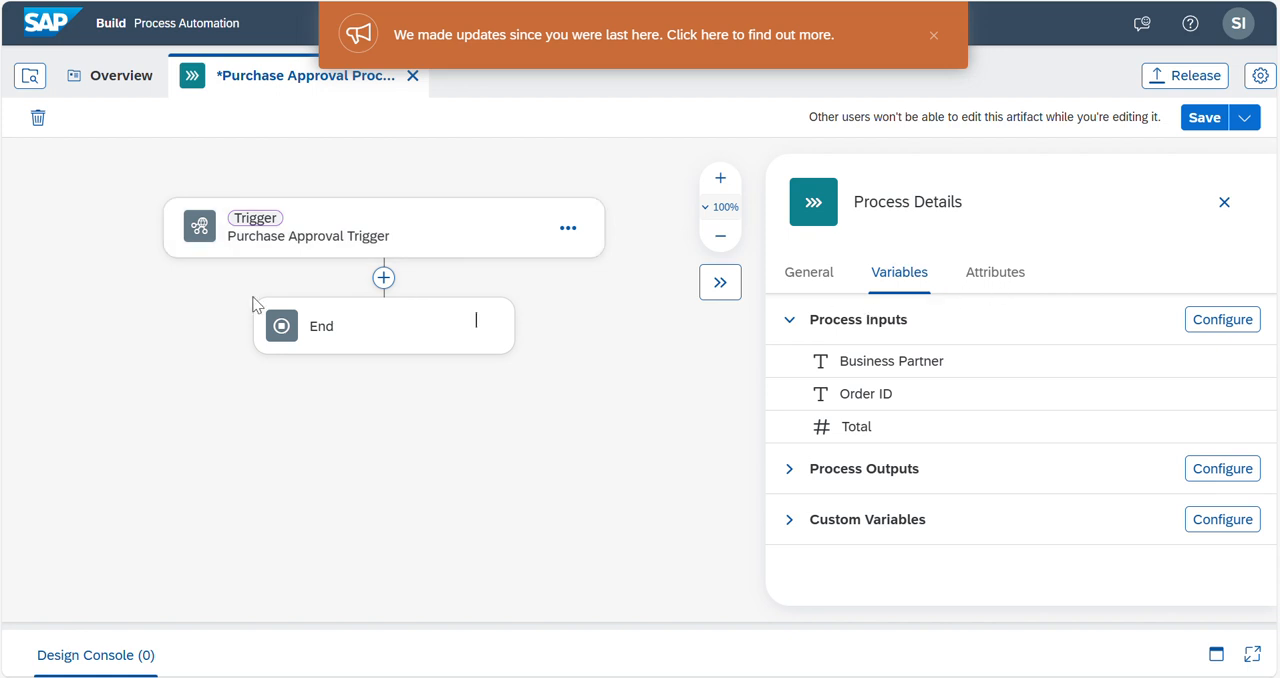
Step: Show the trigger's outputs Business Partner, Order ID and Total, then begin a release
{"action": "left_click", "coordinate": [350, 228]}
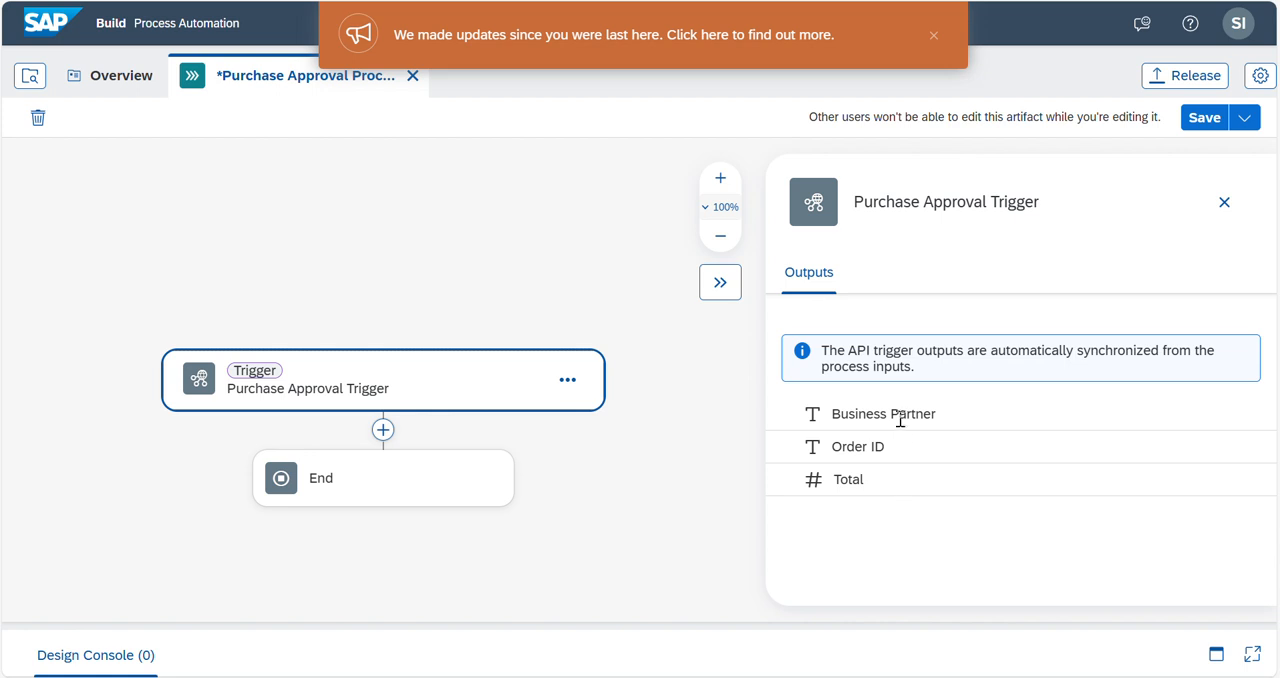
{"action": "mouse_move", "coordinate": [892, 500]}
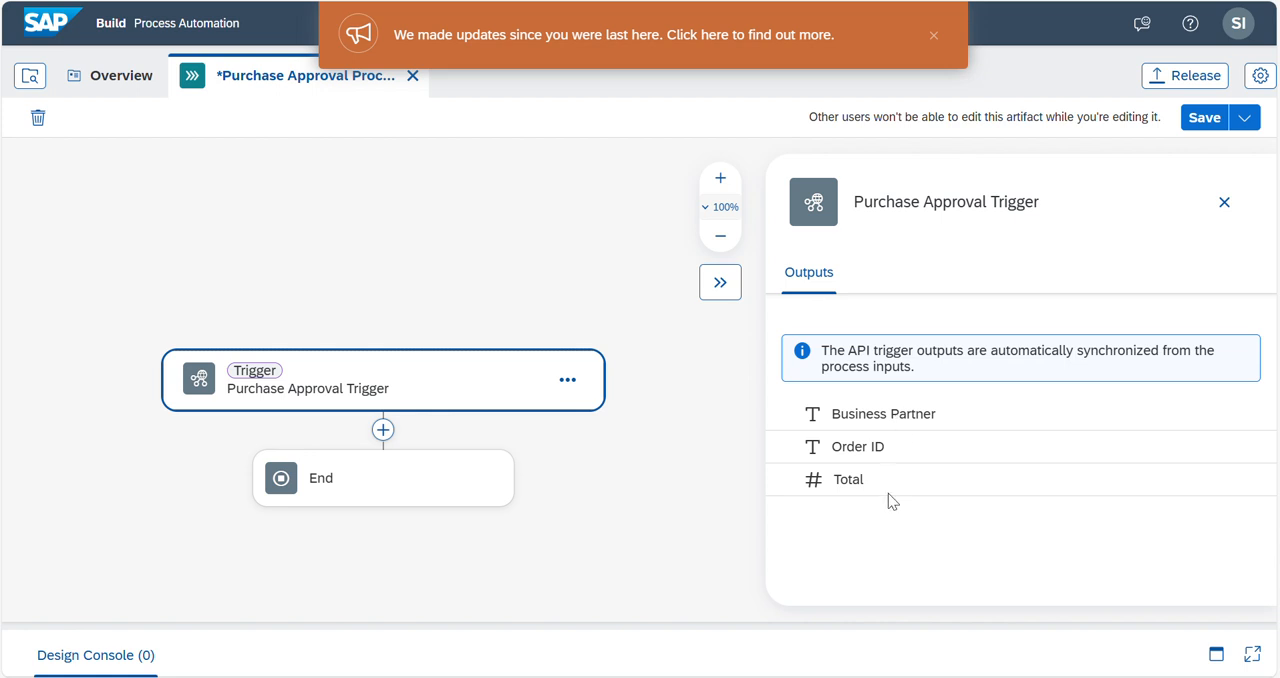
{"action": "mouse_move", "coordinate": [596, 364]}
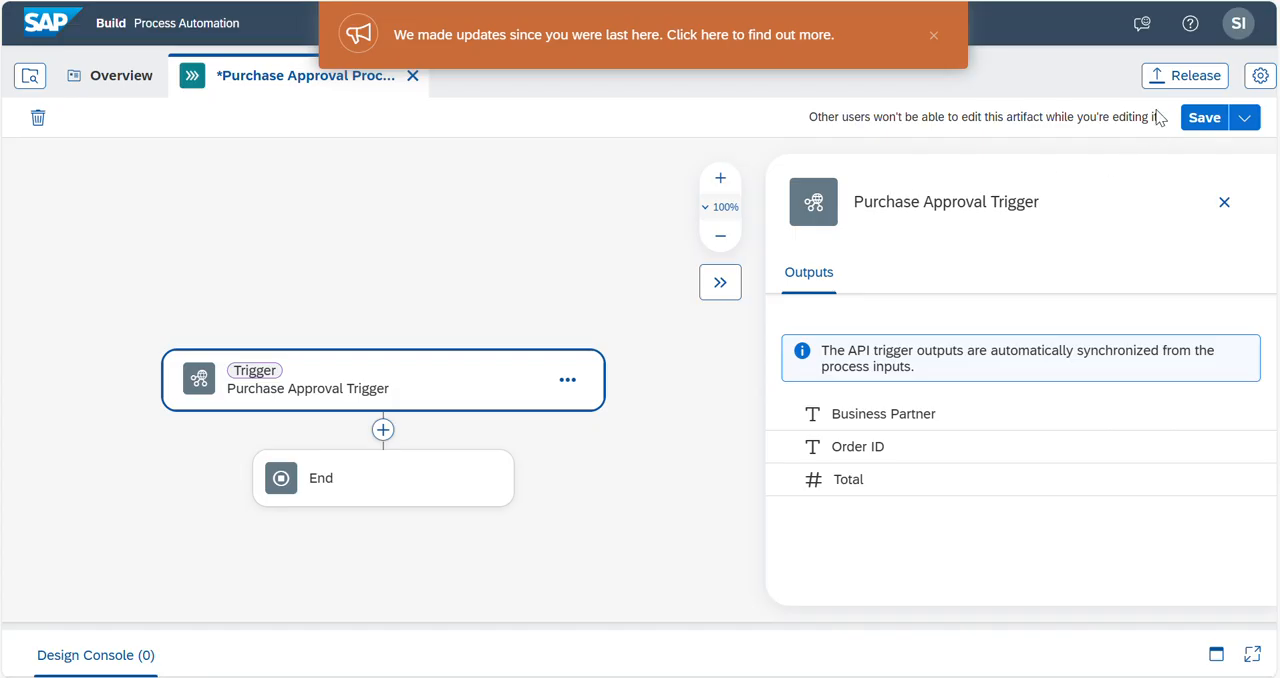
{"action": "left_click", "coordinate": [1184, 76]}
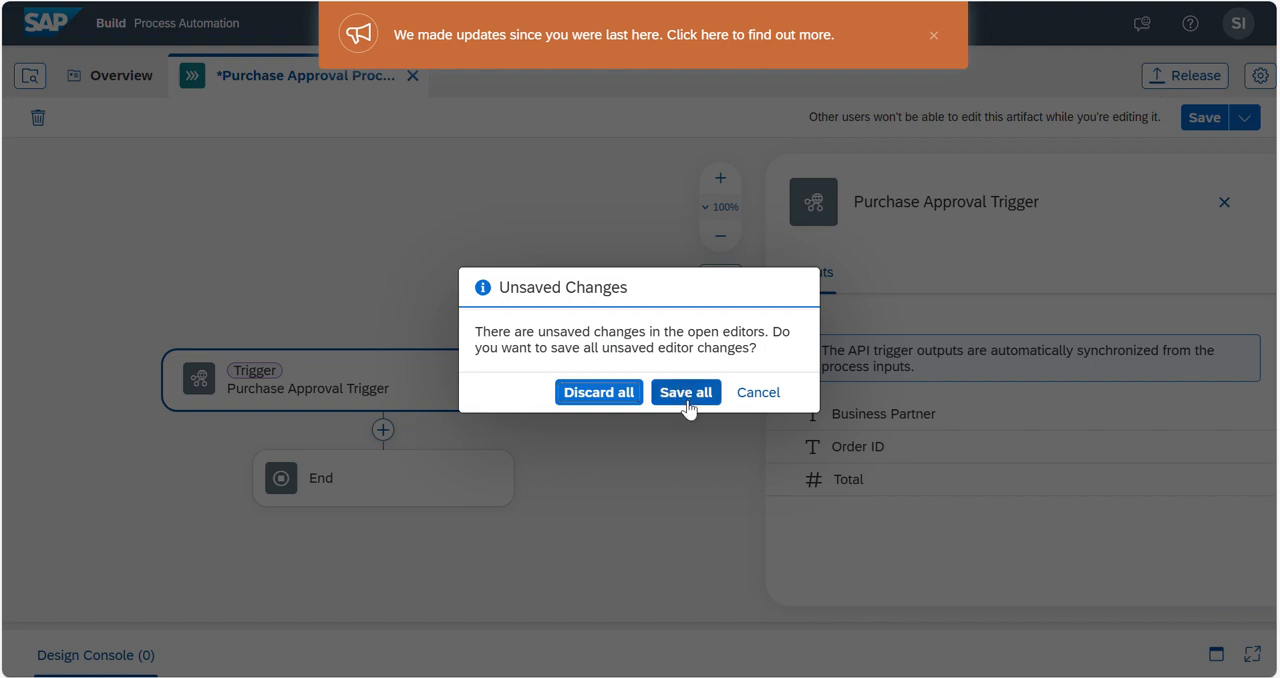
Step: Save all changes and release Purchase Approval as version 1.0.0
{"action": "left_click", "coordinate": [684, 392]}
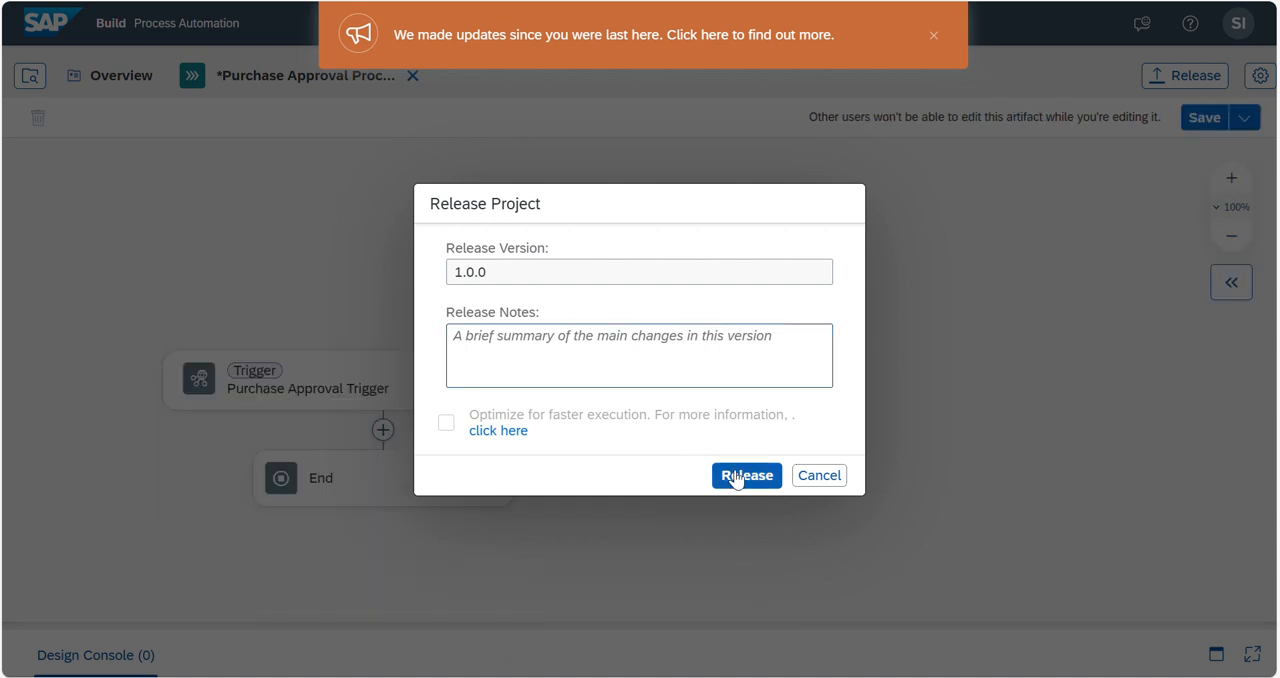
{"action": "left_click", "coordinate": [746, 476]}
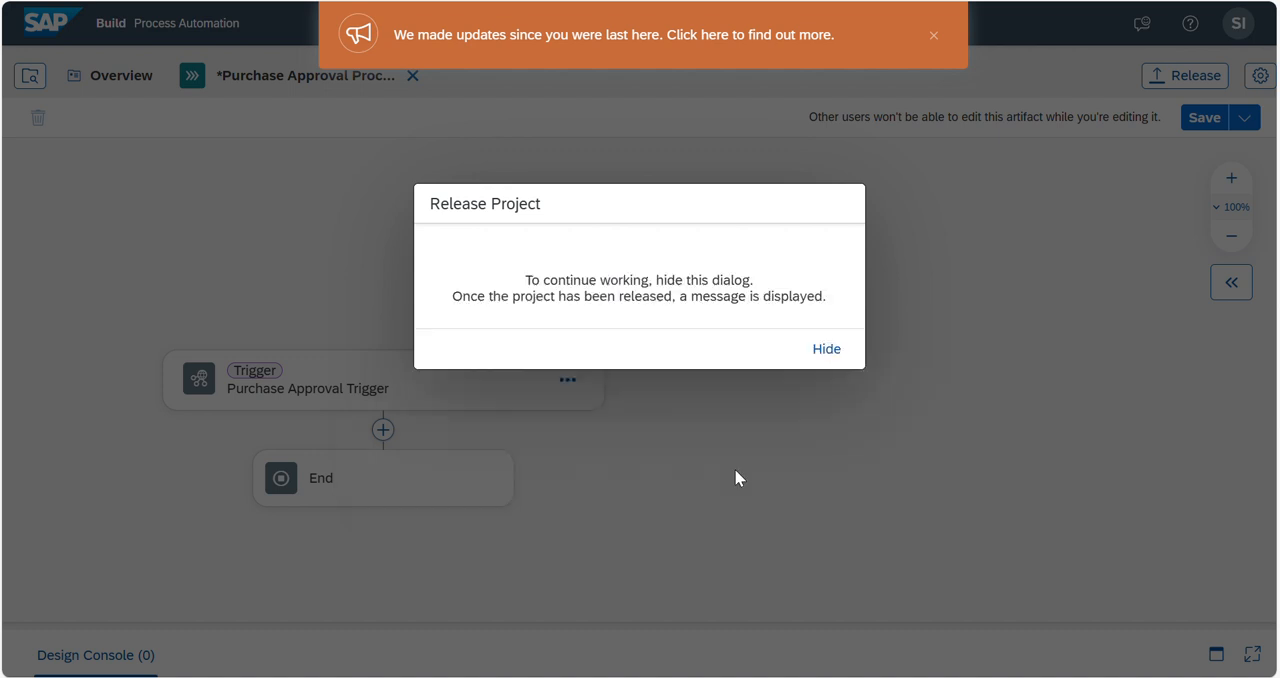
{"action": "left_click", "coordinate": [826, 348]}
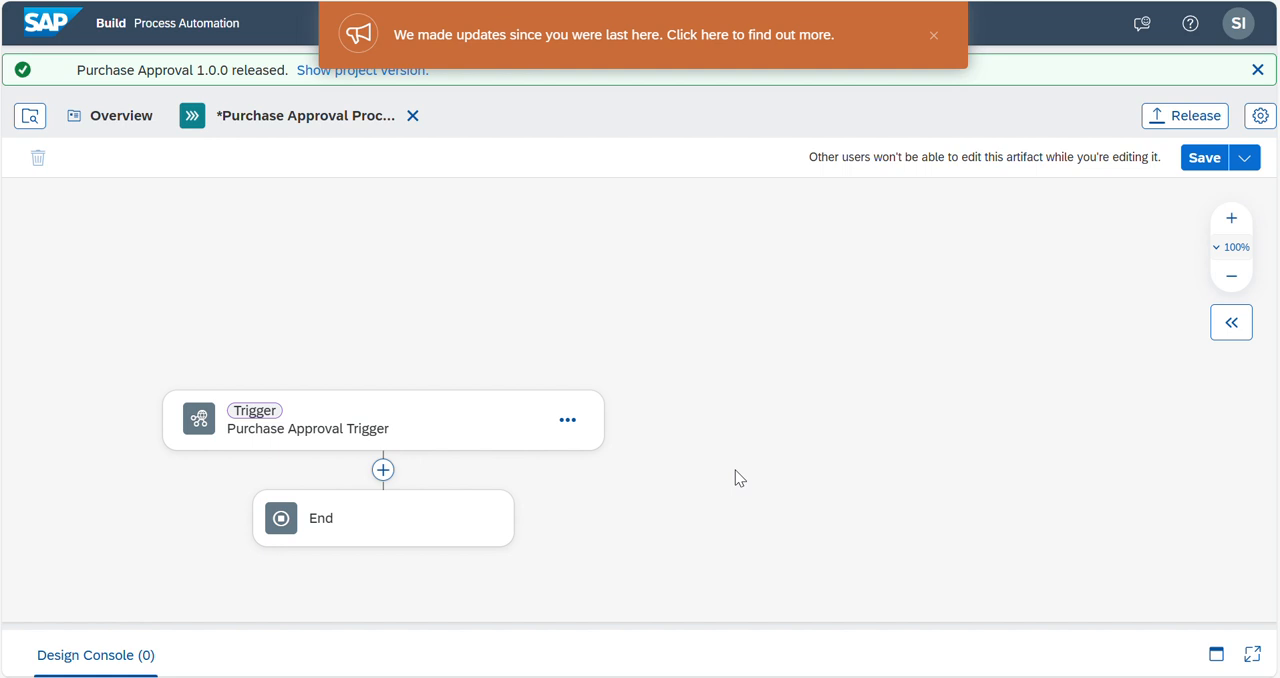
{"action": "mouse_move", "coordinate": [1196, 188]}
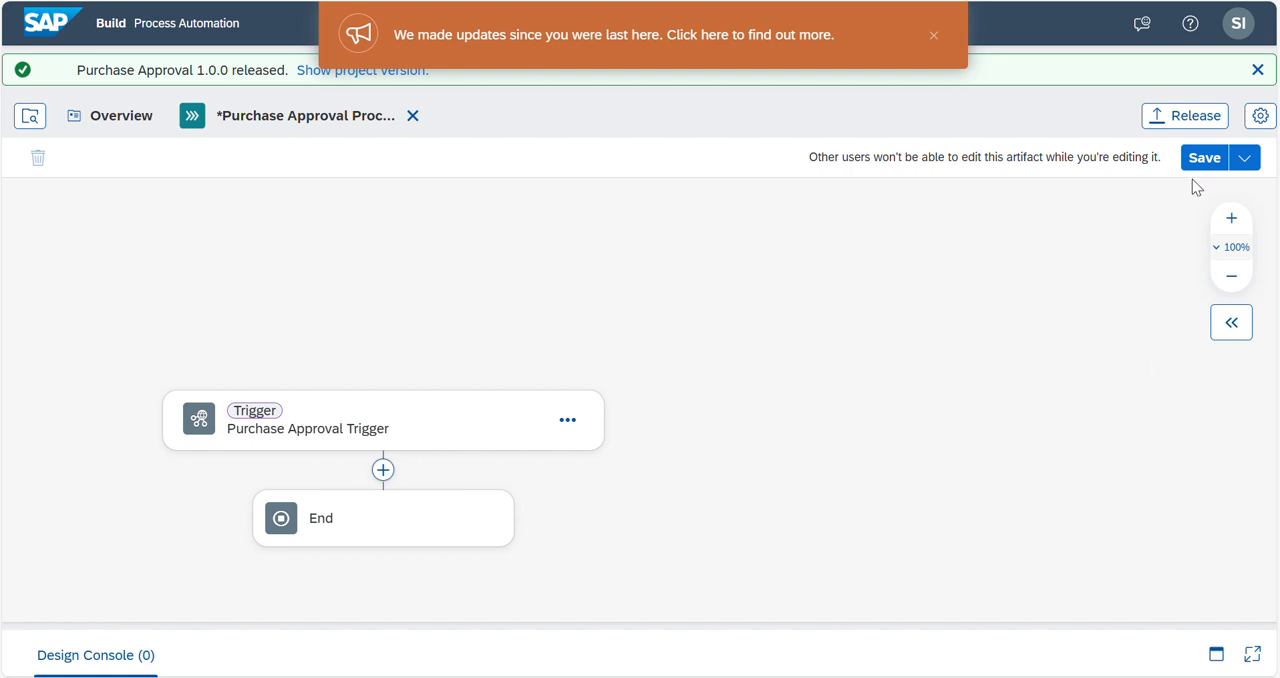
{"action": "mouse_move", "coordinate": [1184, 116]}
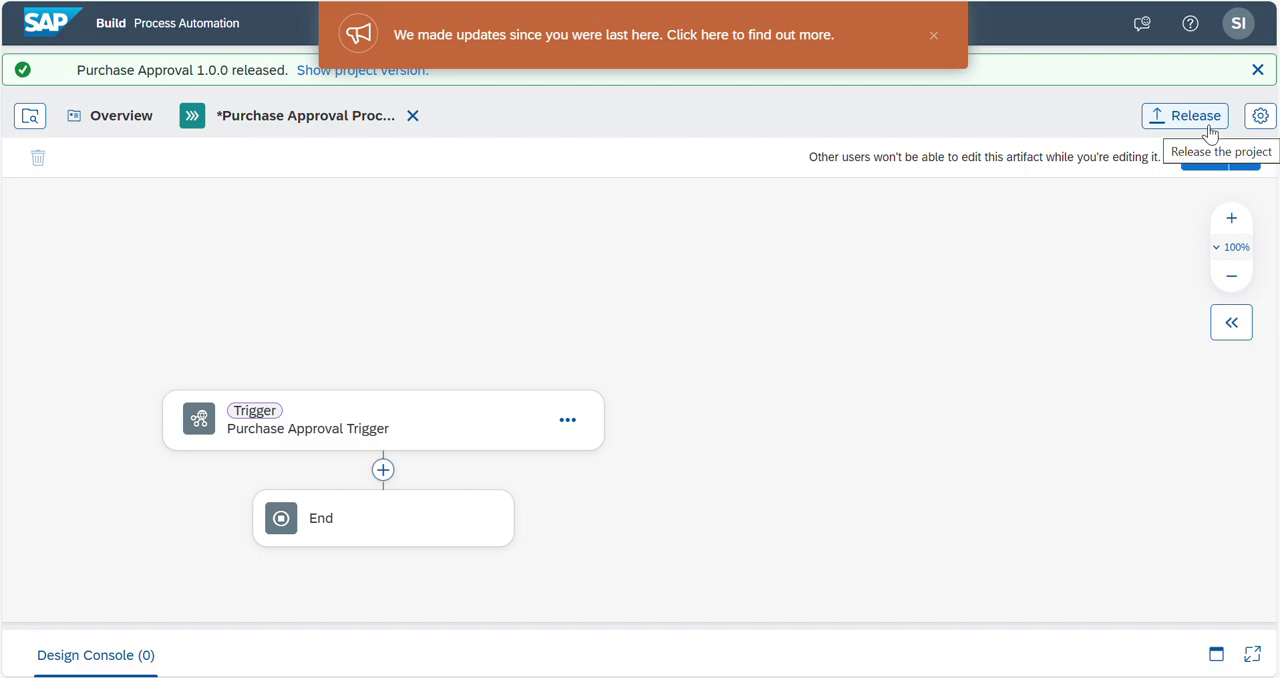
Step: Release patch version 1.0.1 and return to the project overview
{"action": "left_click", "coordinate": [1184, 116]}
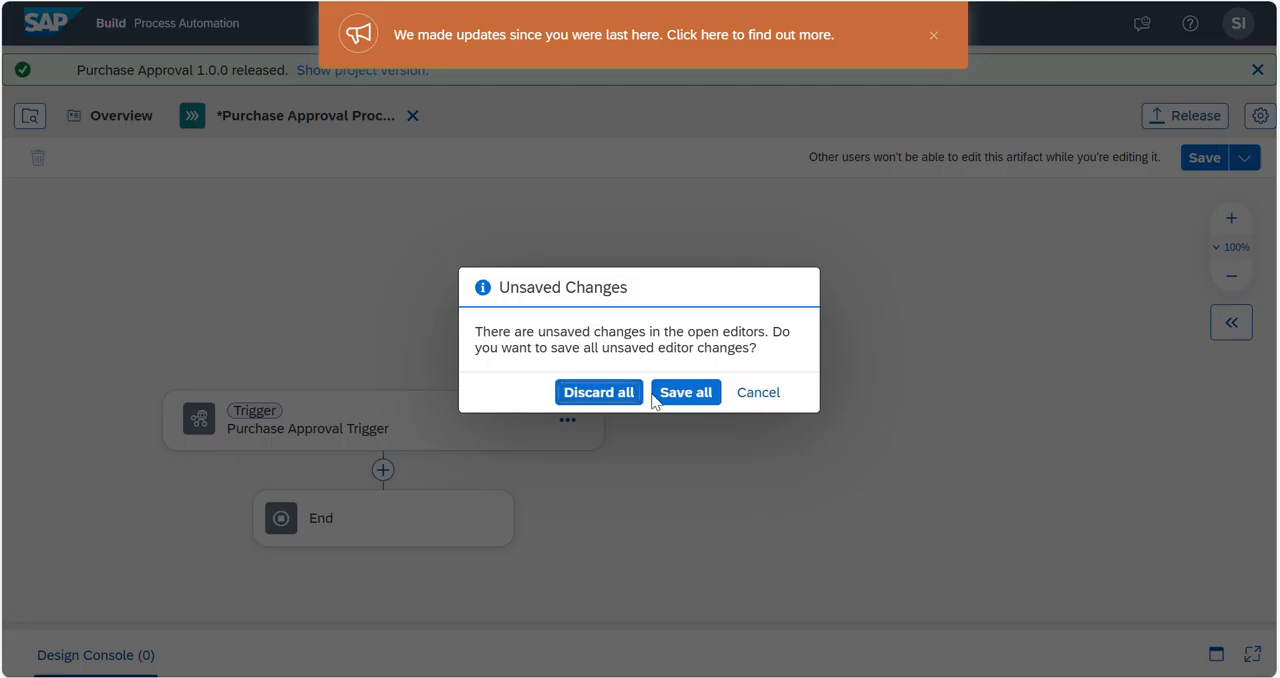
{"action": "left_click", "coordinate": [684, 392]}
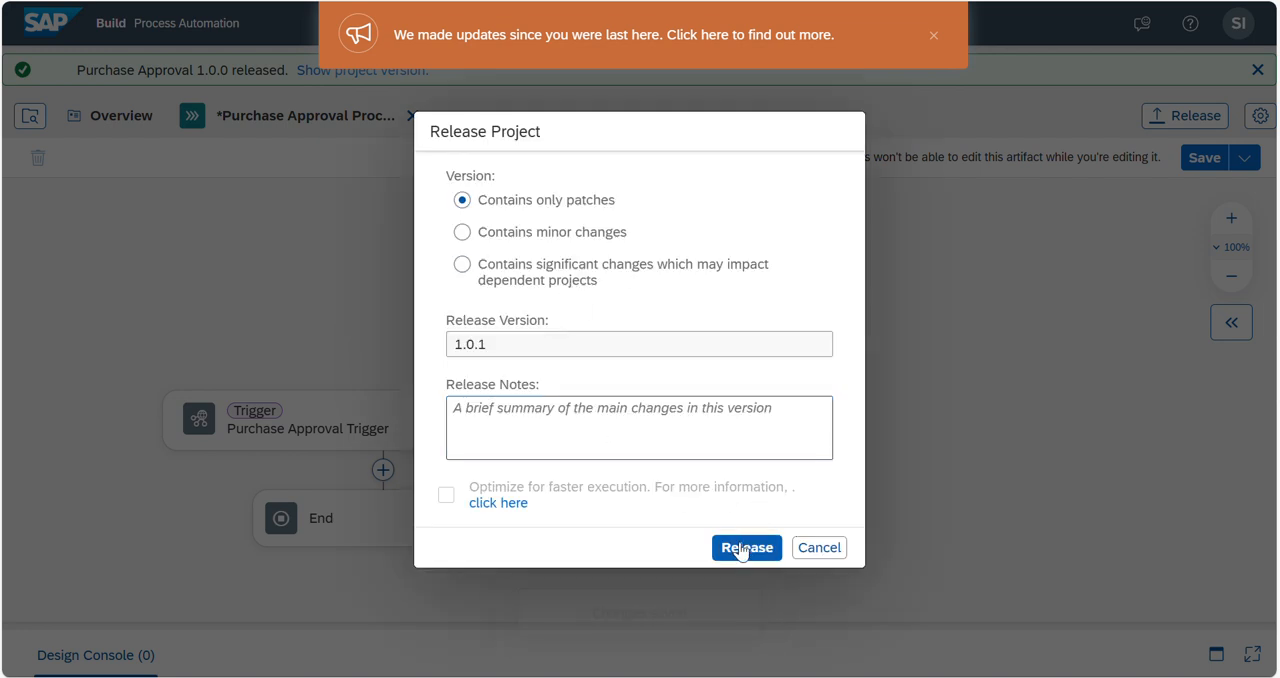
{"action": "left_click", "coordinate": [746, 548]}
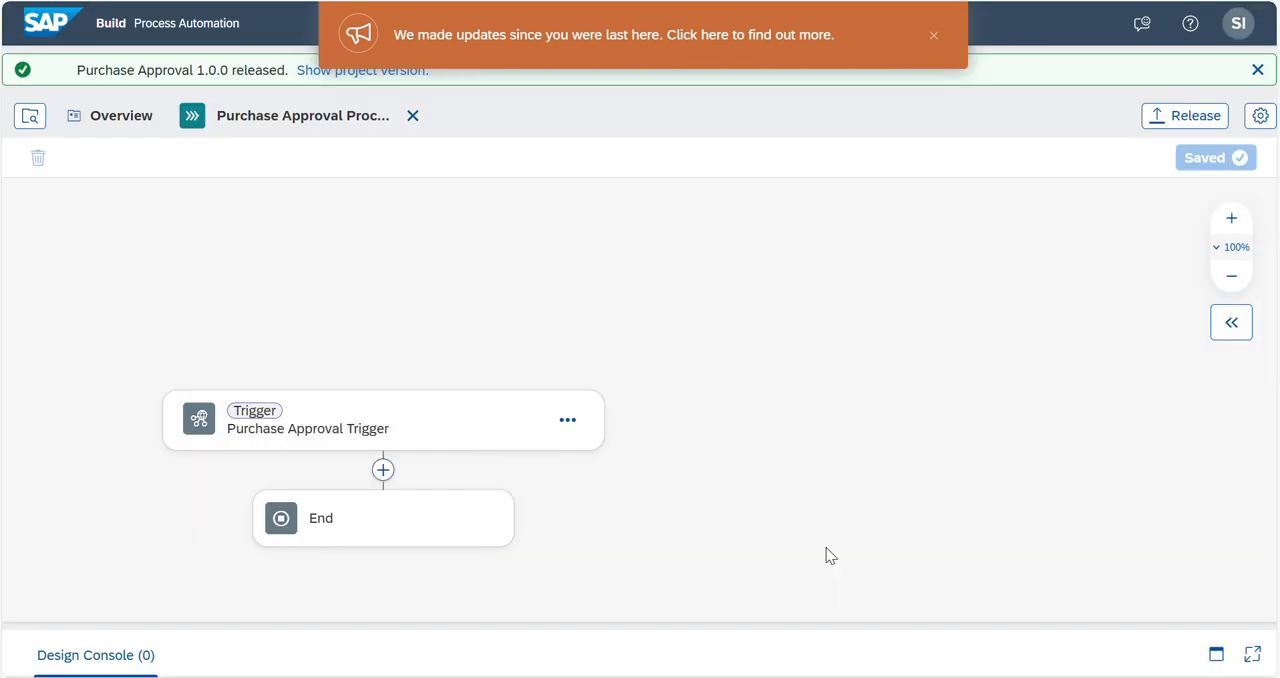
{"action": "mouse_move", "coordinate": [1260, 116]}
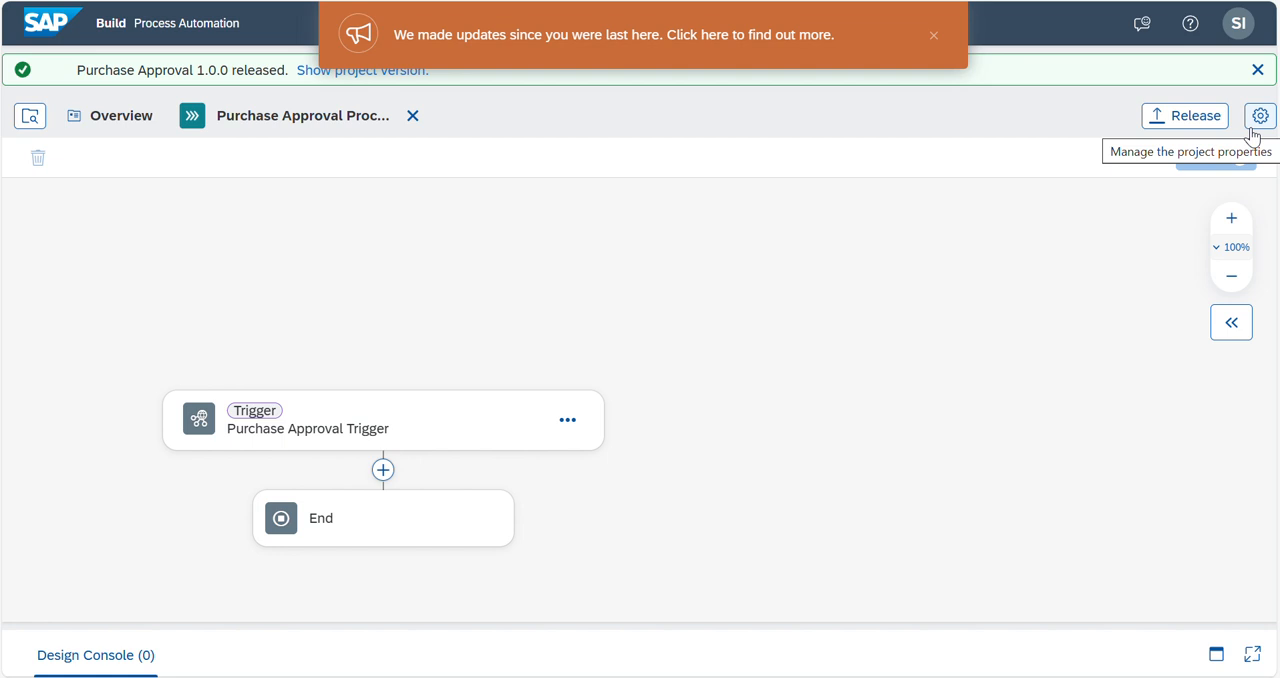
{"action": "mouse_move", "coordinate": [910, 318]}
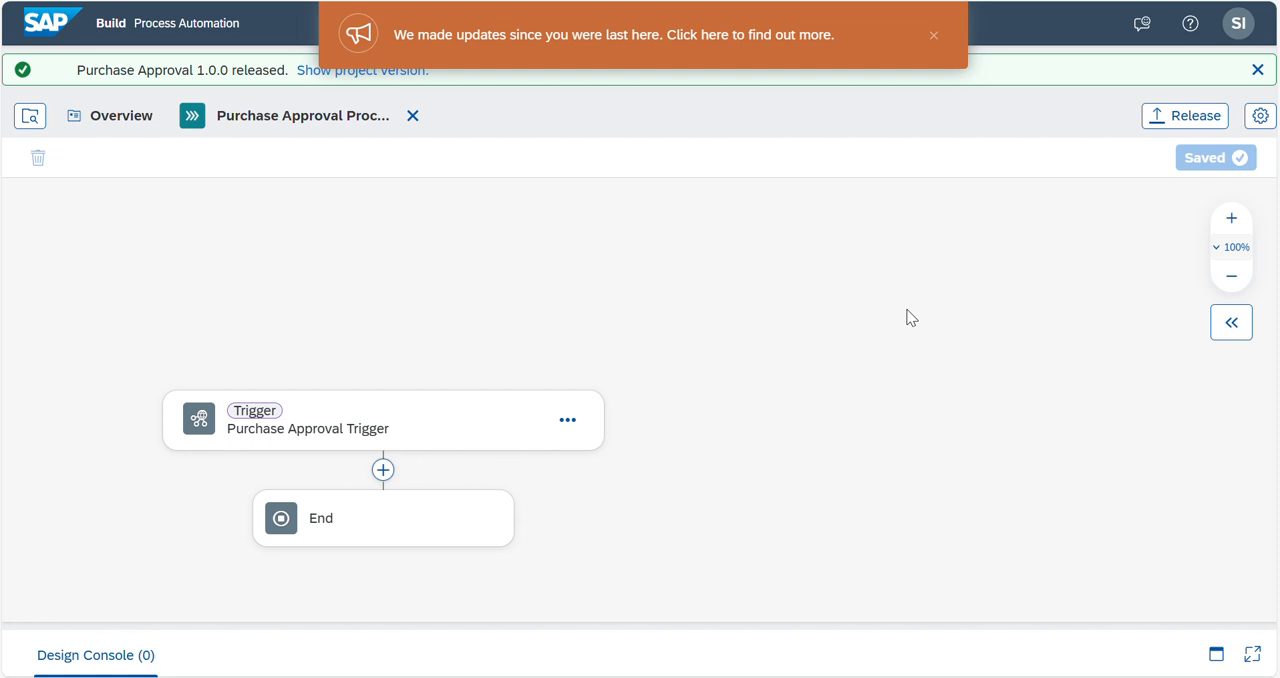
{"action": "mouse_move", "coordinate": [996, 276]}
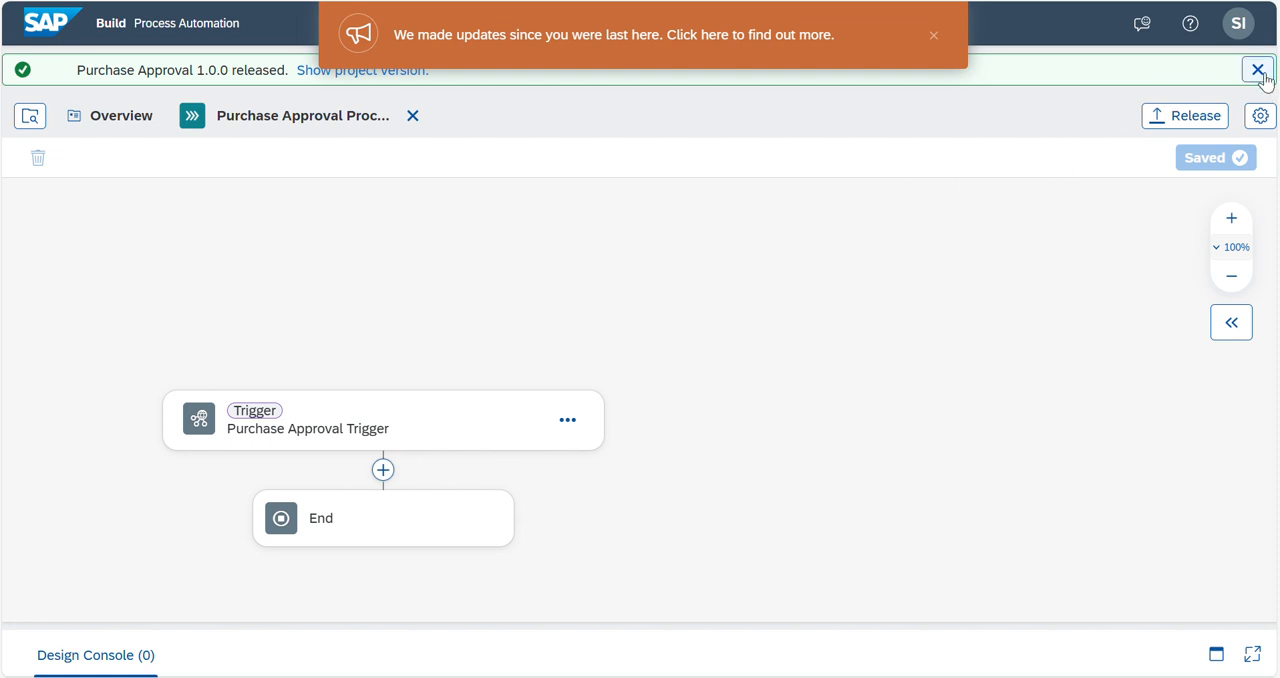
{"action": "left_click", "coordinate": [1258, 70]}
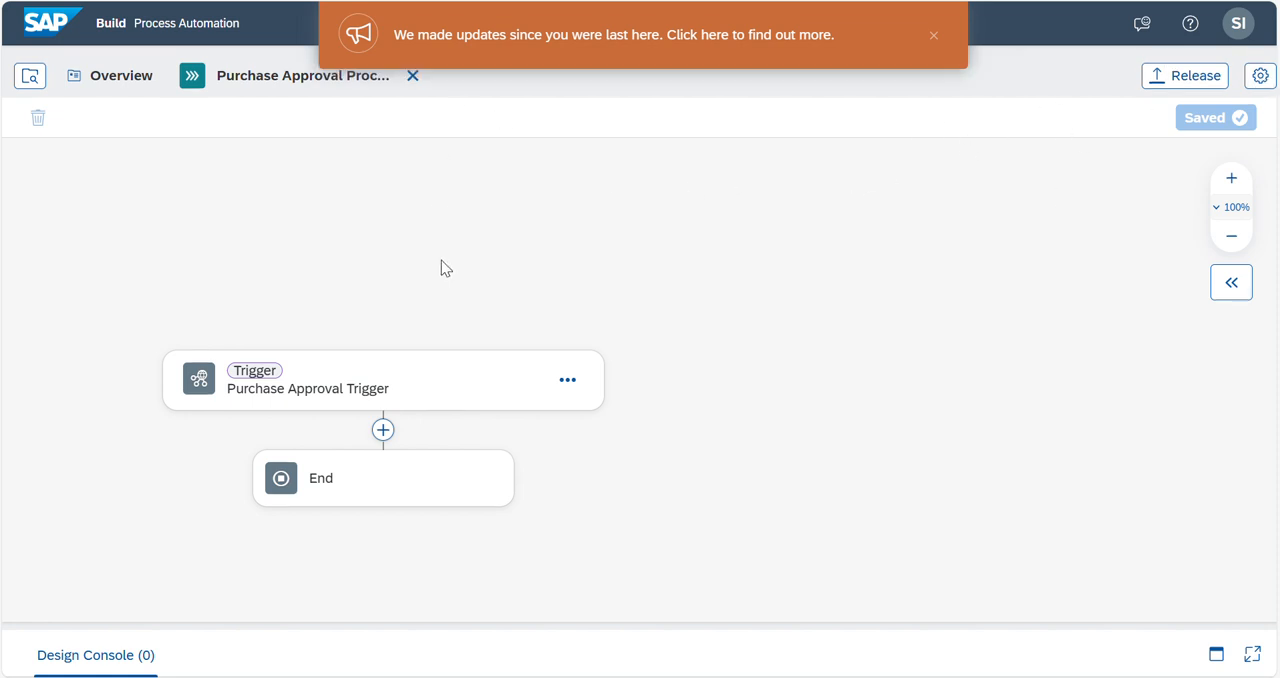
{"action": "left_click", "coordinate": [120, 76]}
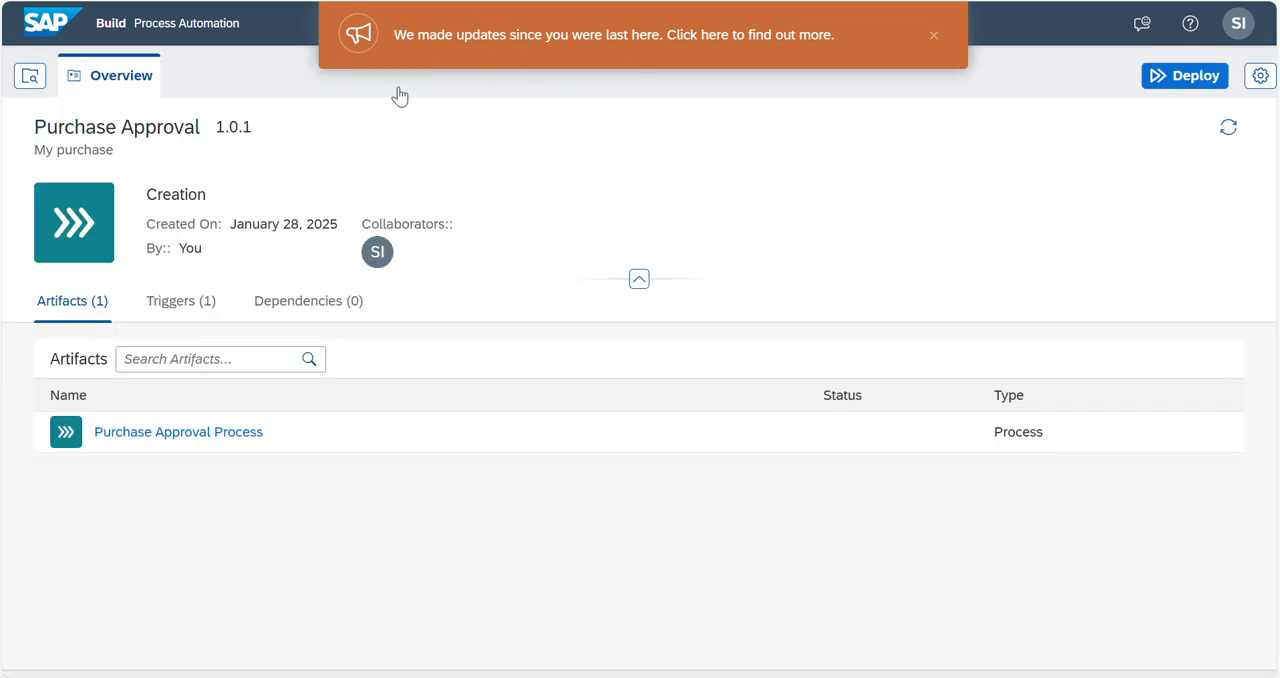
{"action": "mouse_move", "coordinate": [424, 412]}
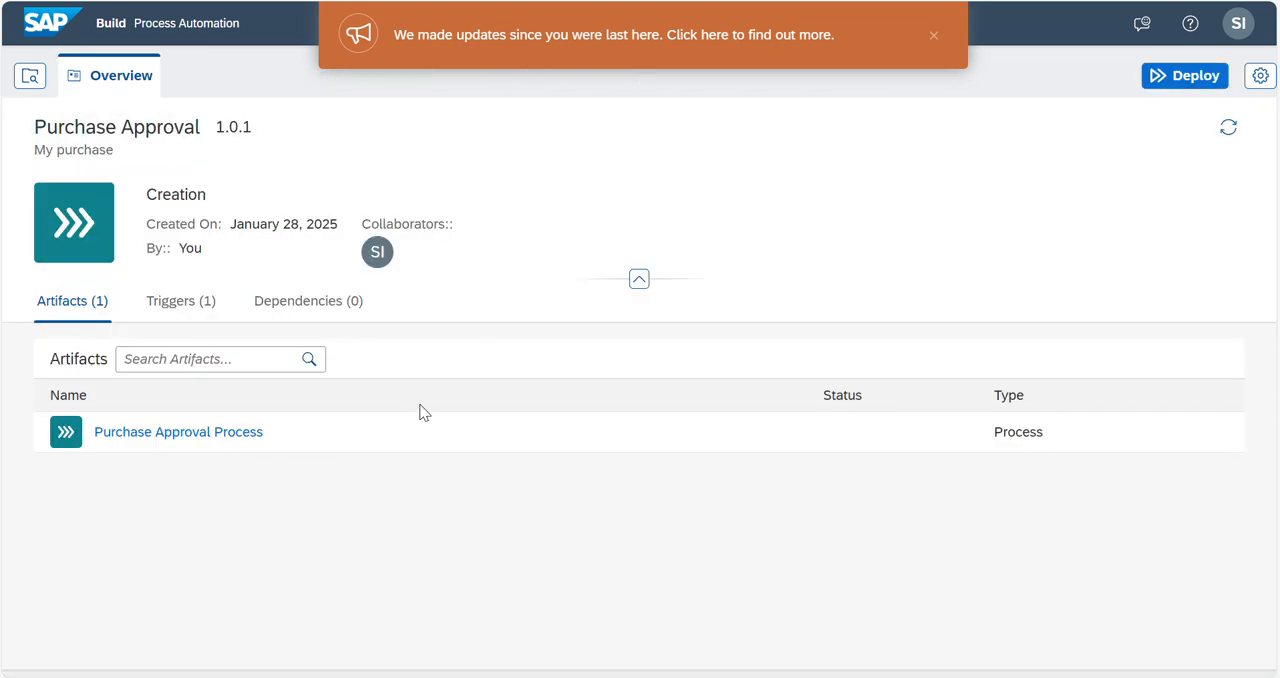
{"action": "mouse_move", "coordinate": [1184, 84]}
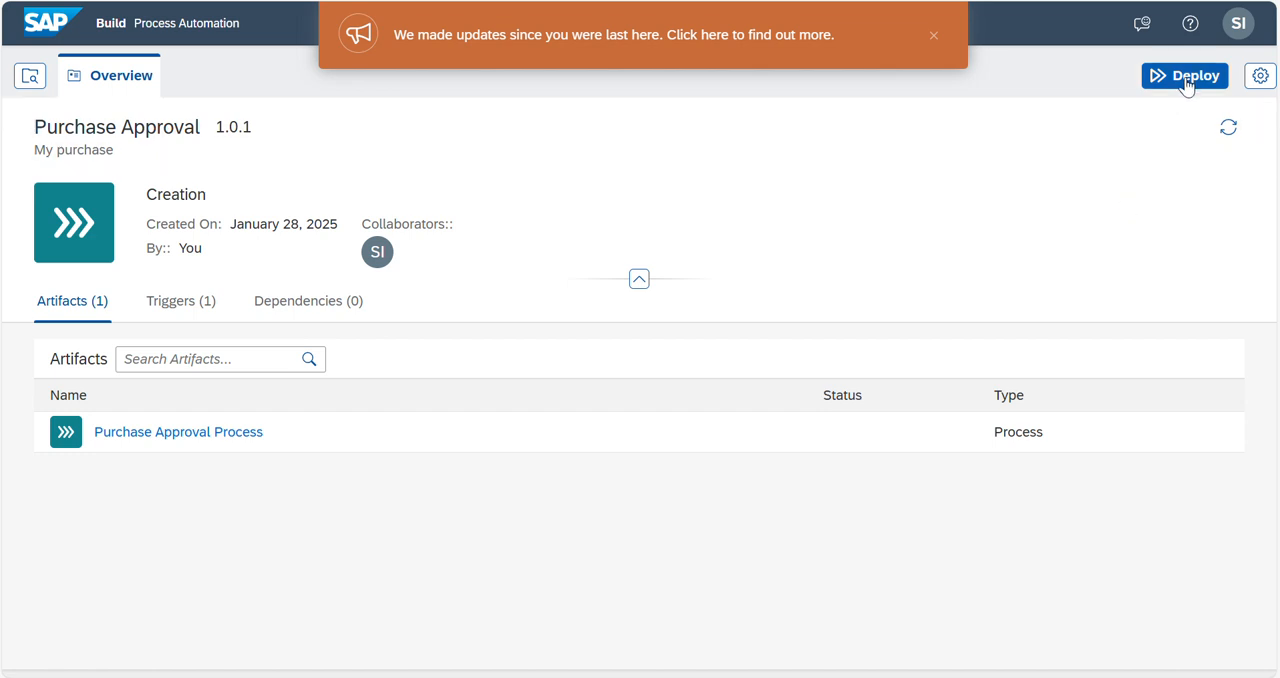
Step: Deploy version 1.0.1 to the Public environment, reaching the Effect on Triggers warning
{"action": "left_click", "coordinate": [1184, 76]}
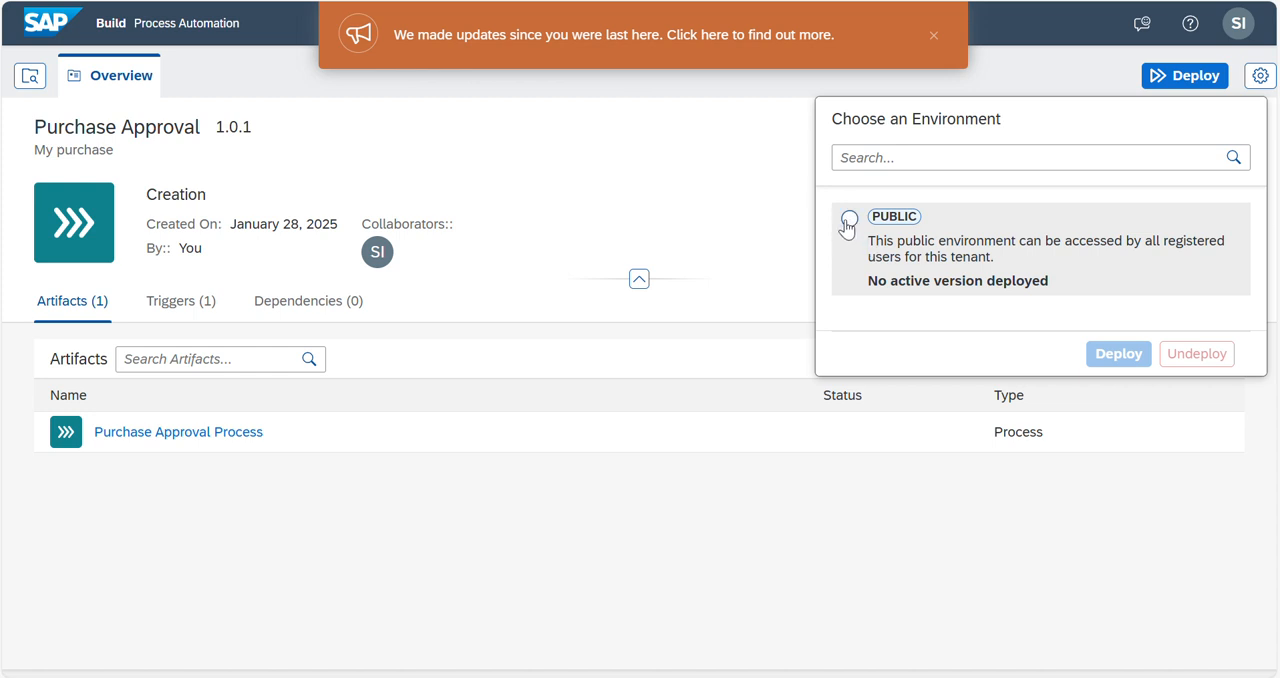
{"action": "left_click", "coordinate": [848, 220]}
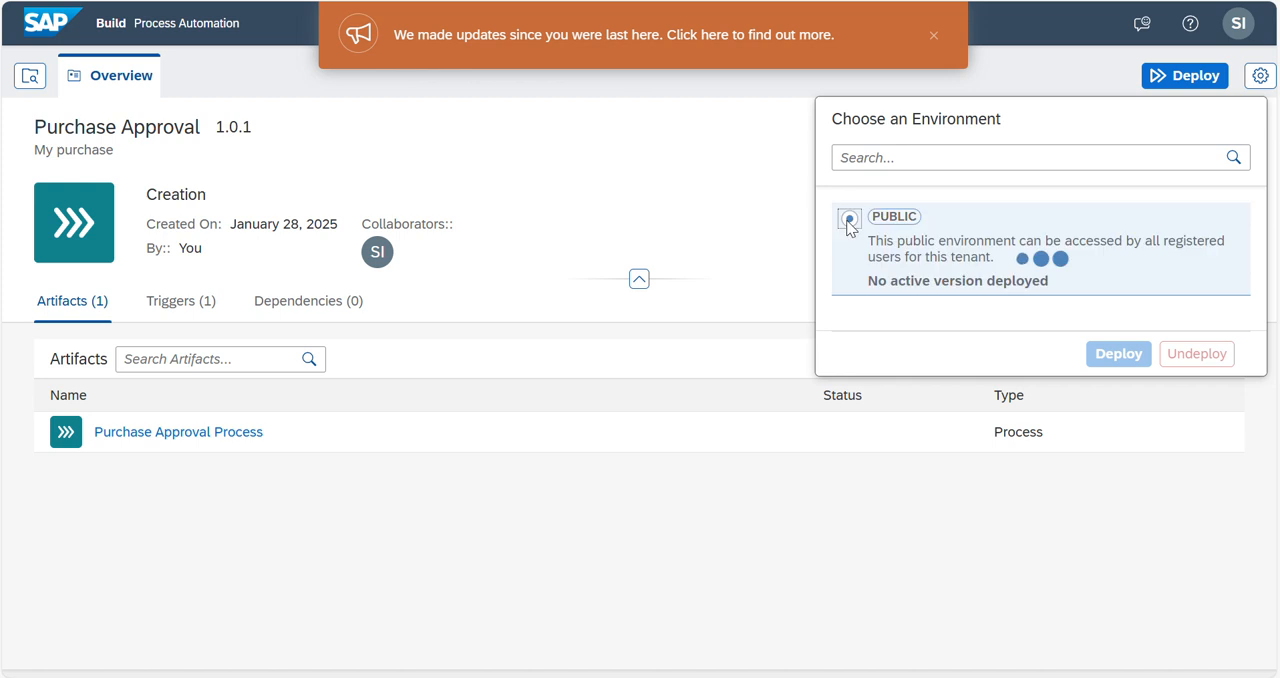
{"action": "left_click", "coordinate": [848, 218]}
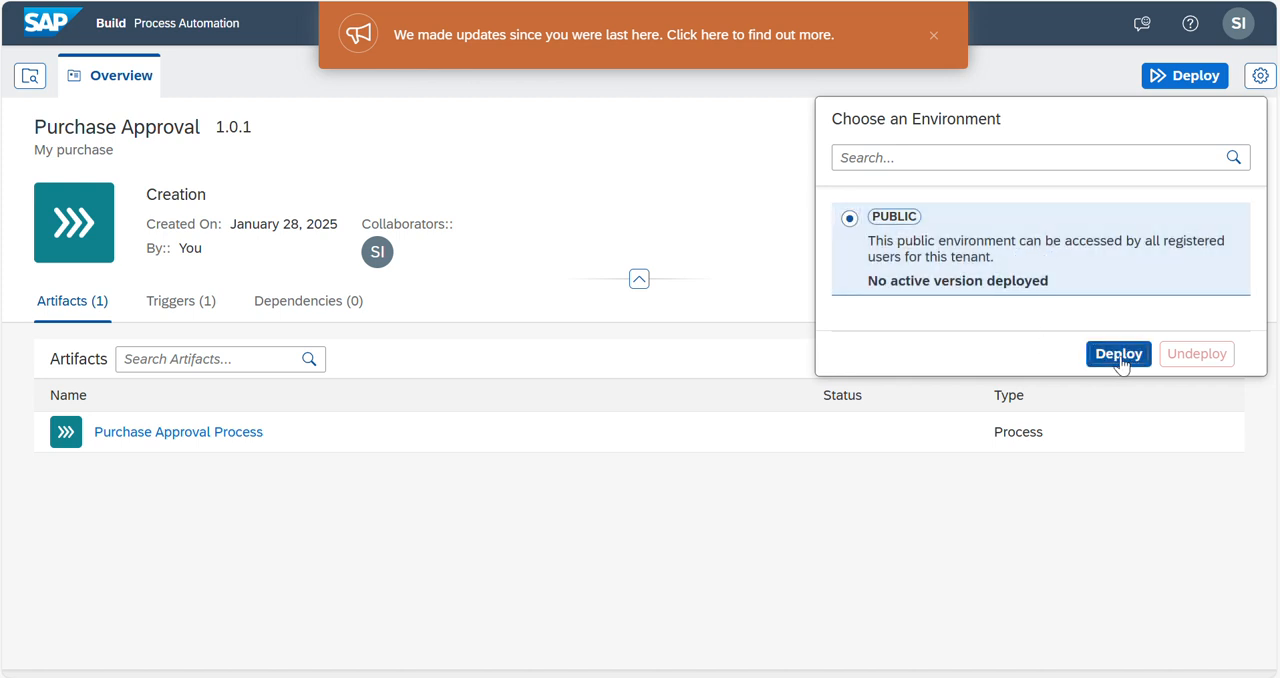
{"action": "left_click", "coordinate": [1118, 352]}
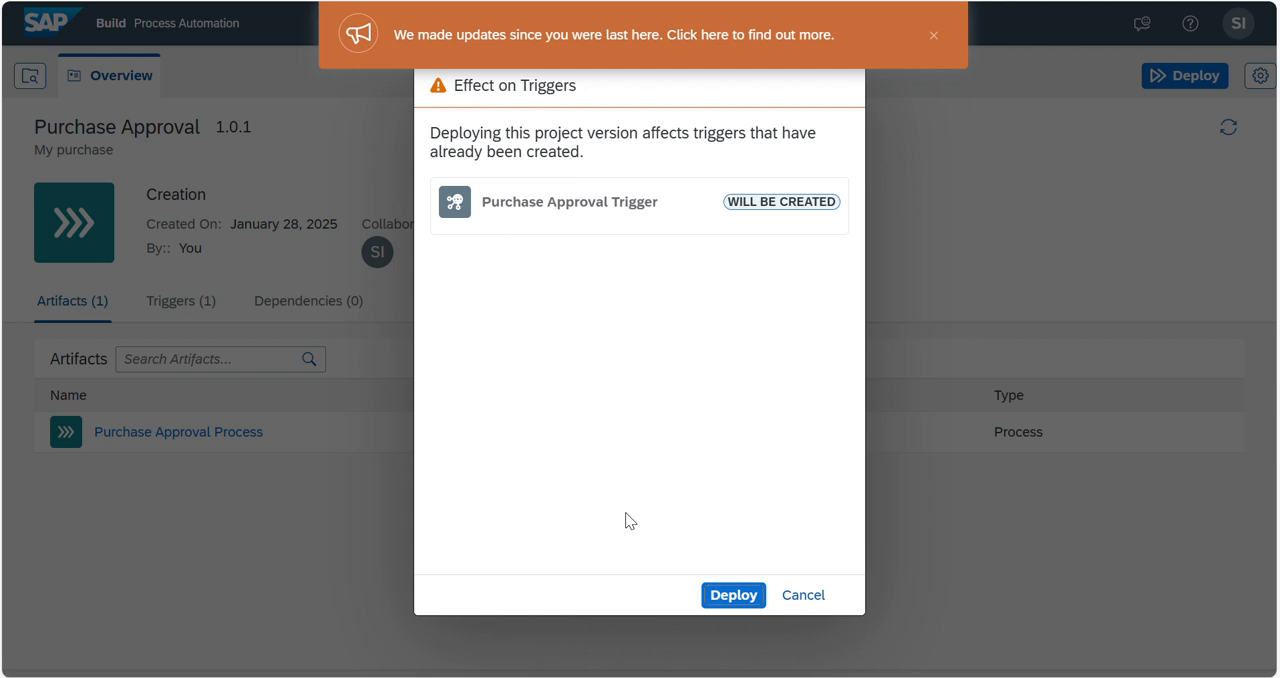
{"action": "mouse_move", "coordinate": [548, 404]}
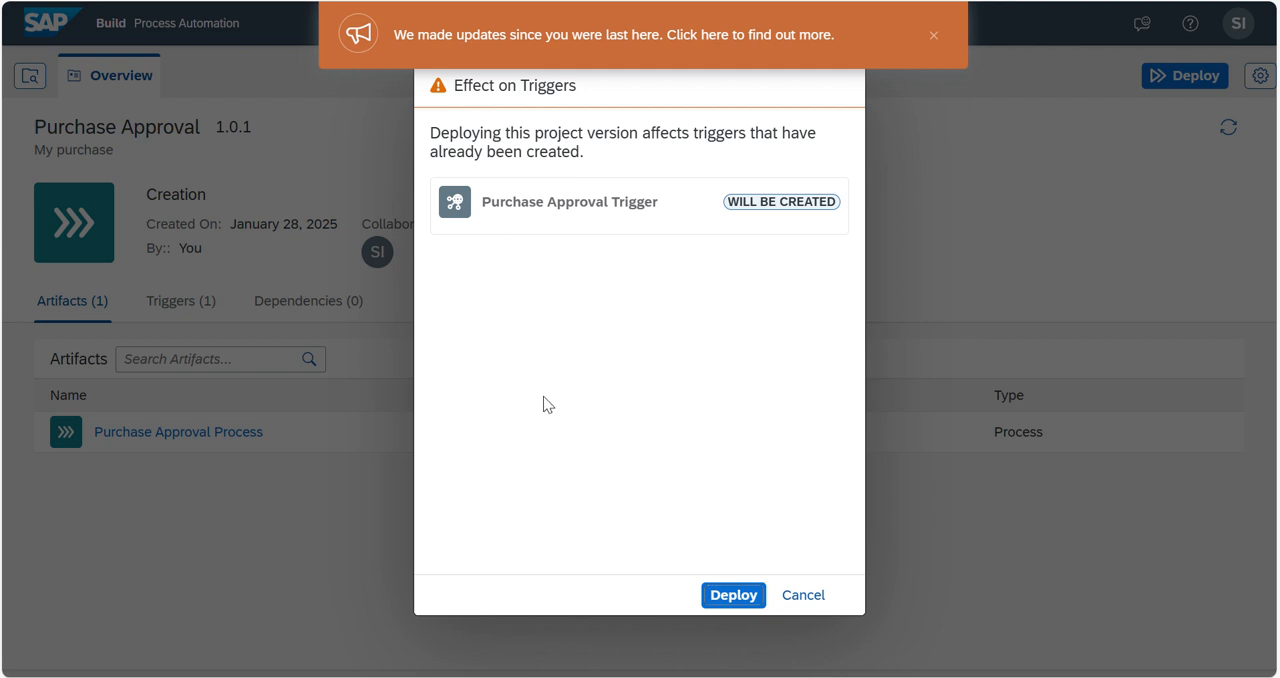
{"action": "mouse_move", "coordinate": [540, 318]}
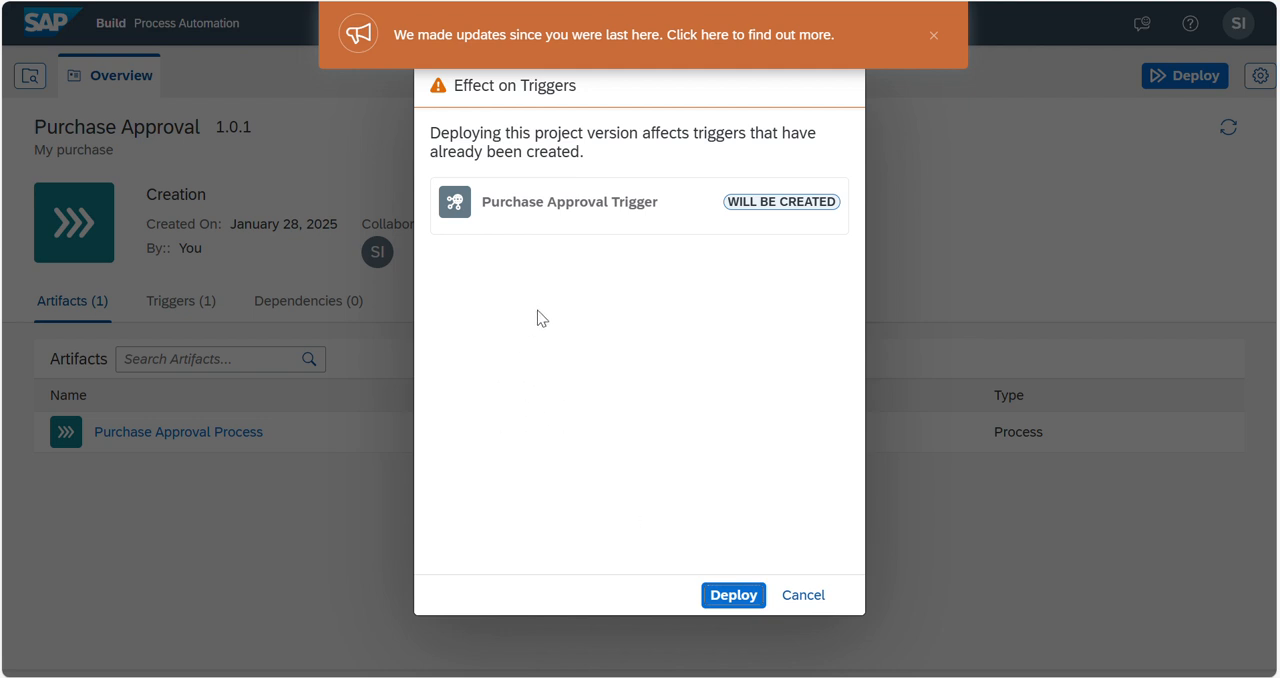
{"action": "mouse_move", "coordinate": [576, 244]}
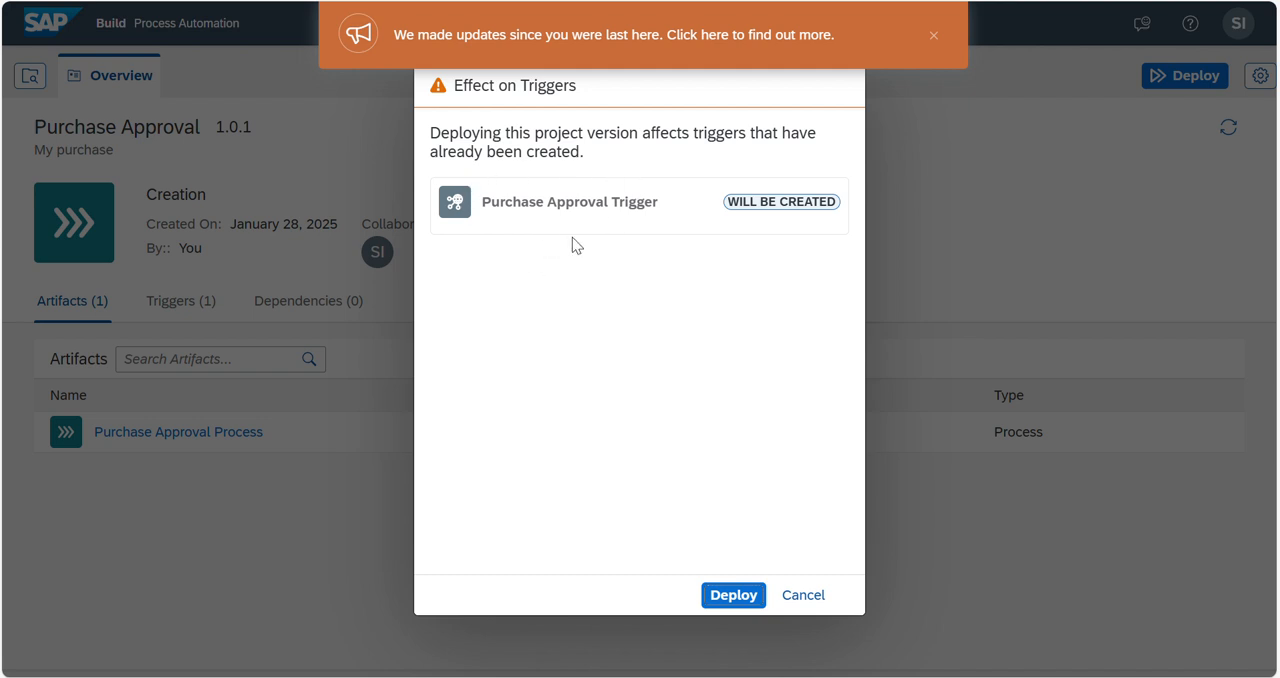
{"action": "mouse_move", "coordinate": [732, 596]}
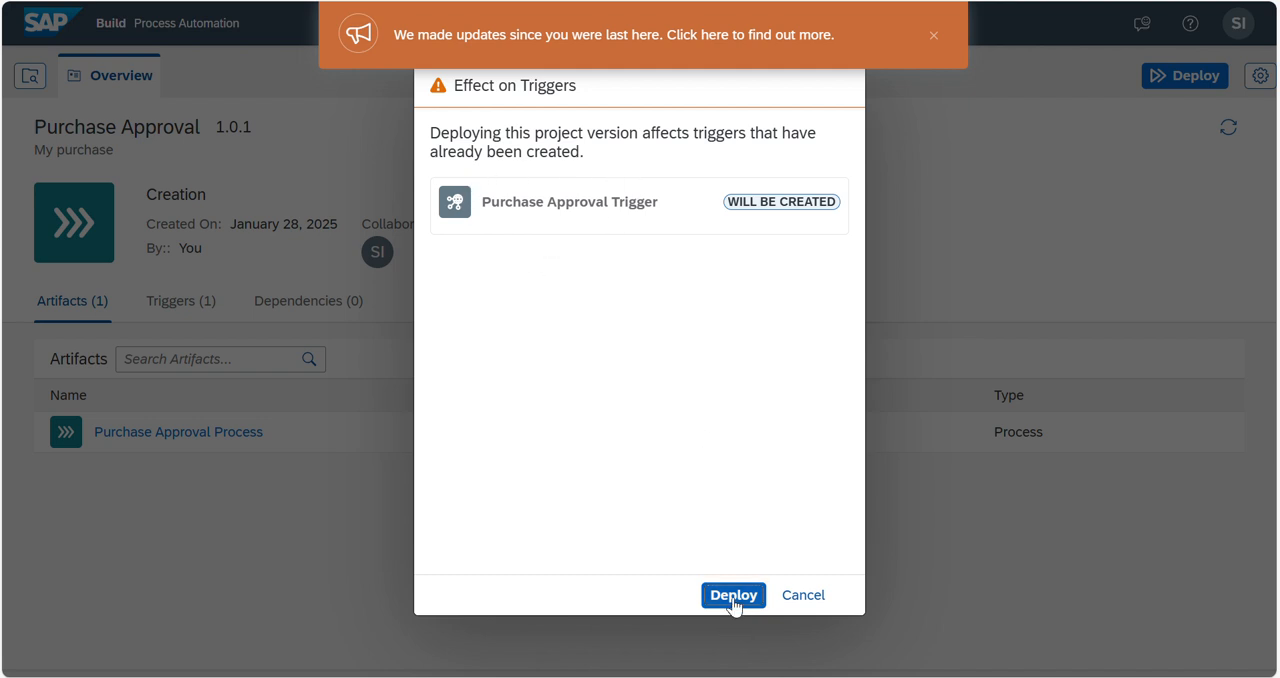
Step: Confirm deployment so version 1.0.1 is active with its trigger created
{"action": "left_click", "coordinate": [732, 596]}
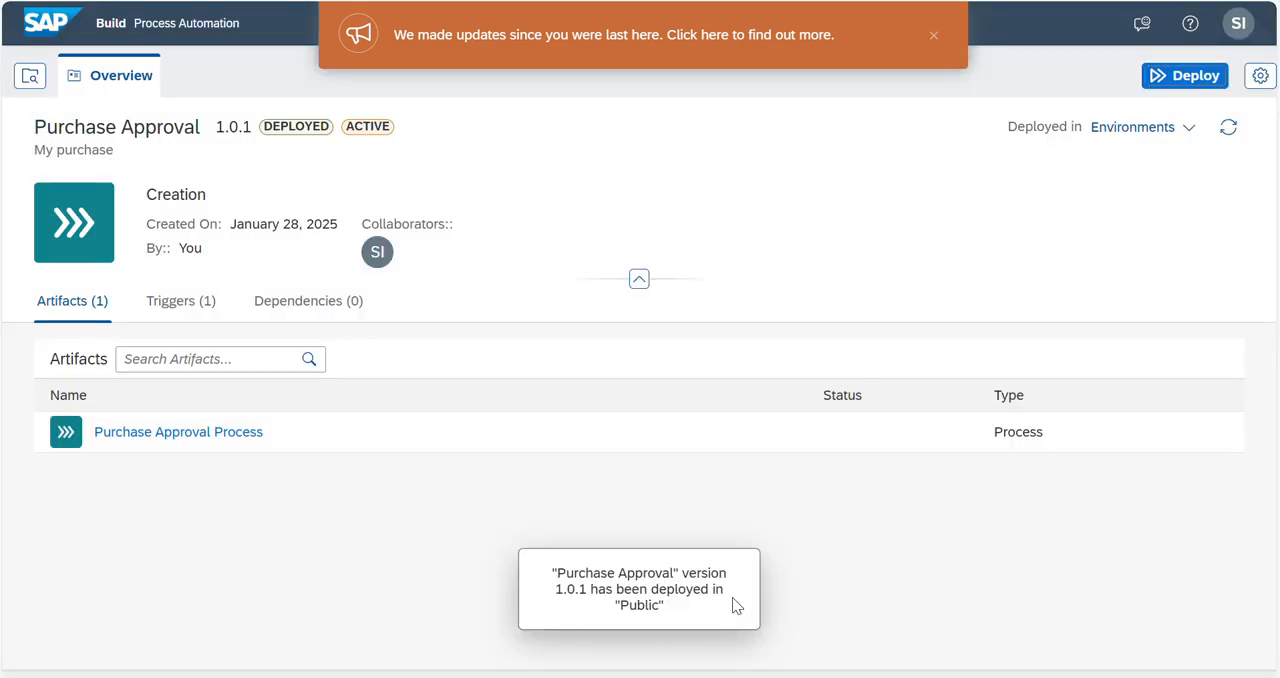
{"action": "mouse_move", "coordinate": [464, 272]}
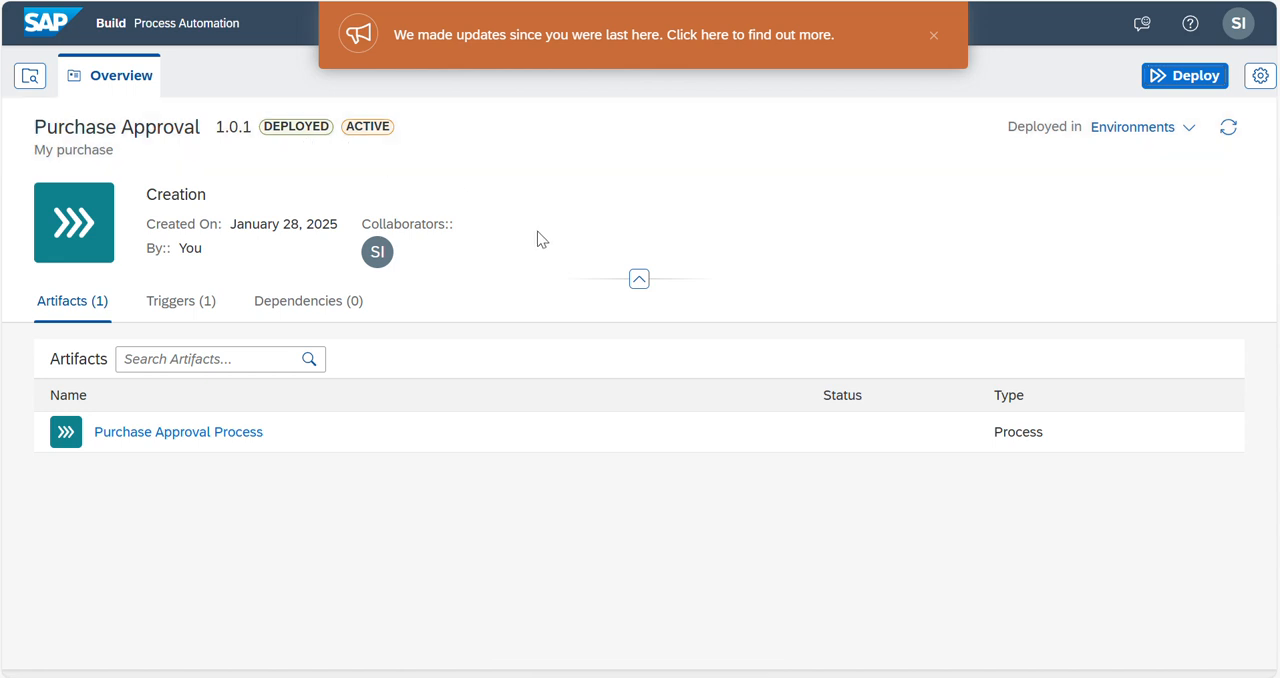
{"action": "mouse_move", "coordinate": [548, 244]}
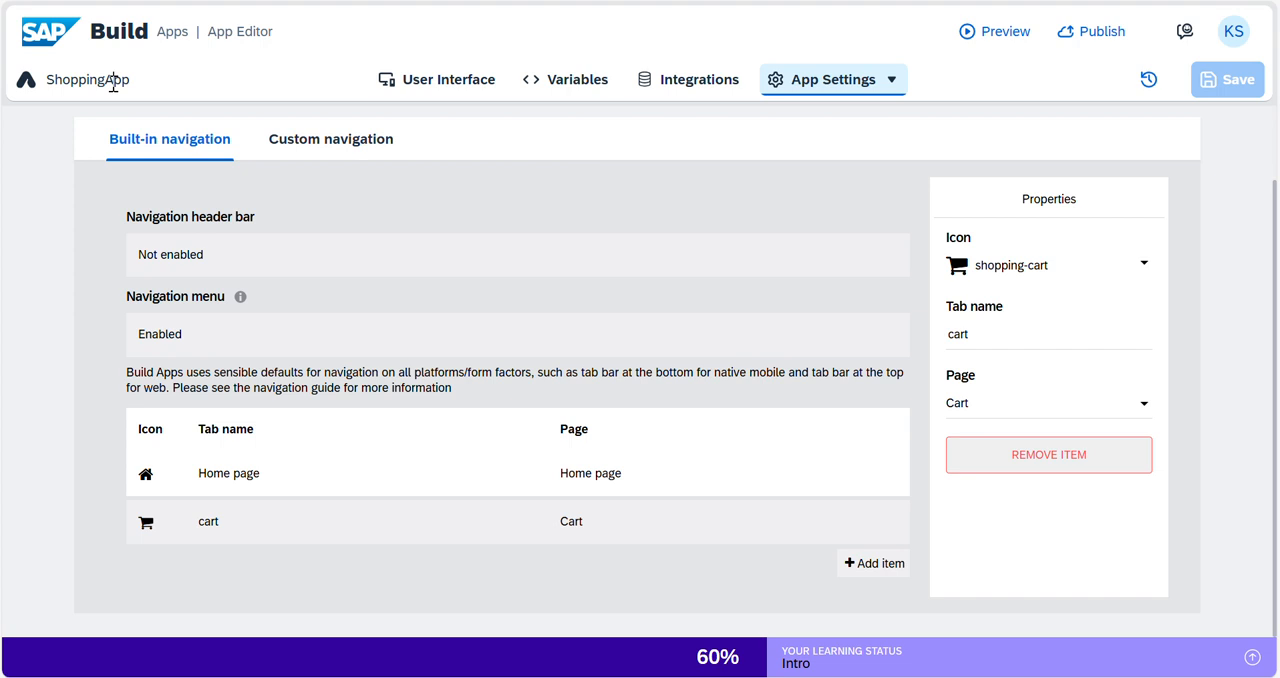
{"action": "mouse_move", "coordinate": [160, 80]}
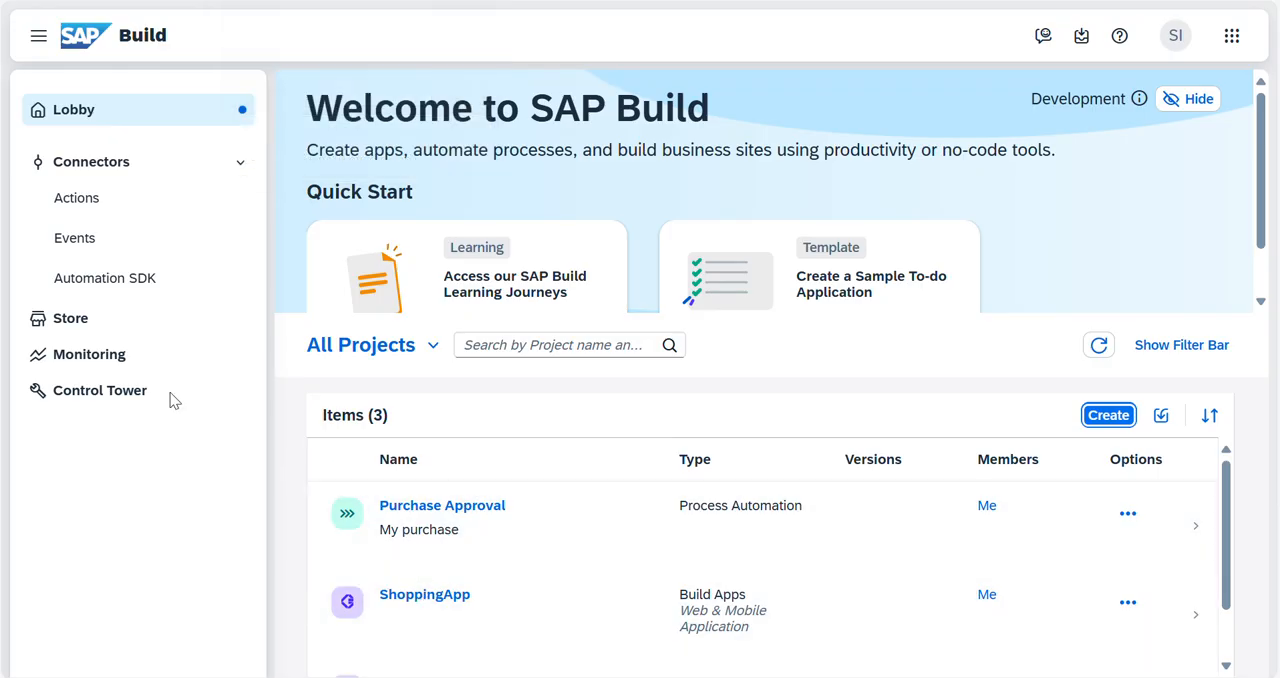
{"action": "mouse_move", "coordinate": [434, 230]}
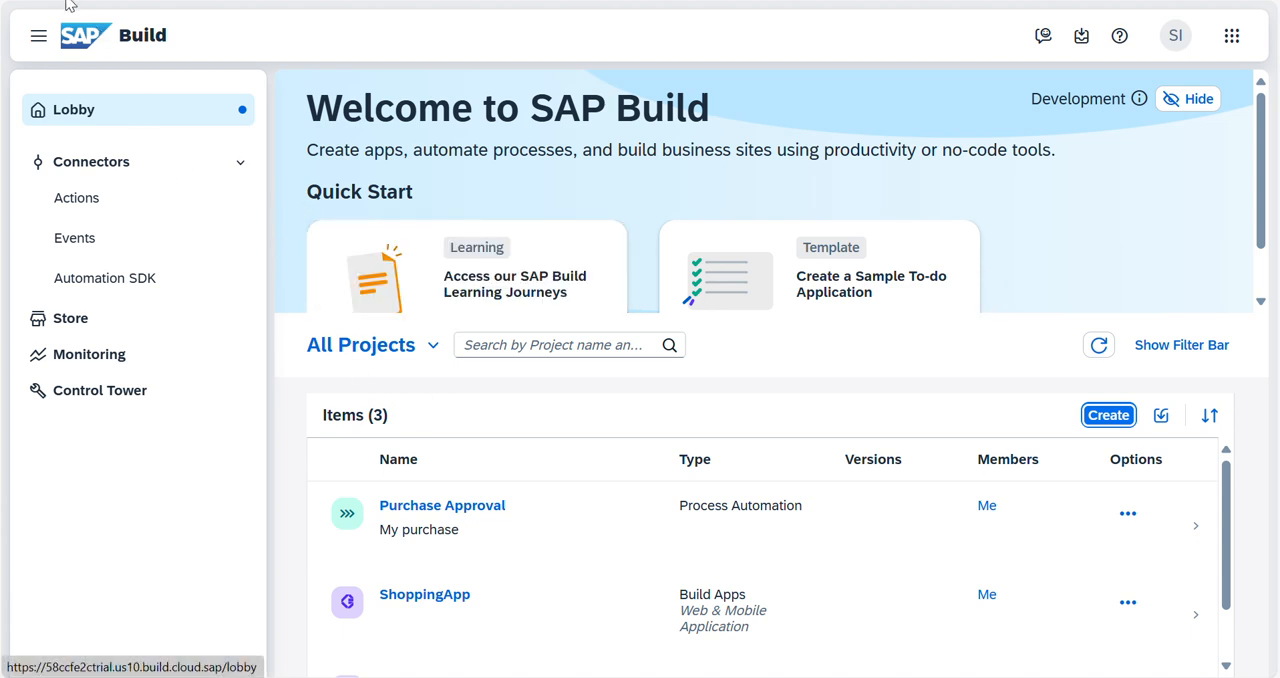
{"action": "mouse_move", "coordinate": [410, 290]}
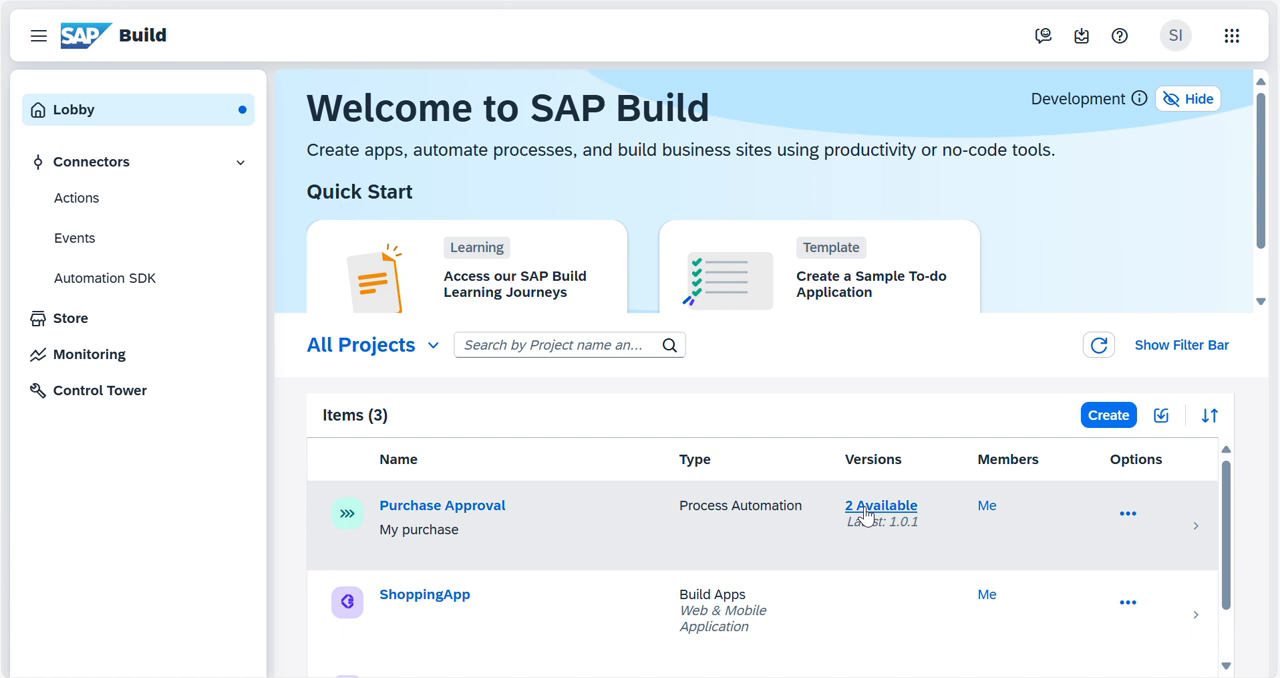
{"action": "mouse_move", "coordinate": [100, 390]}
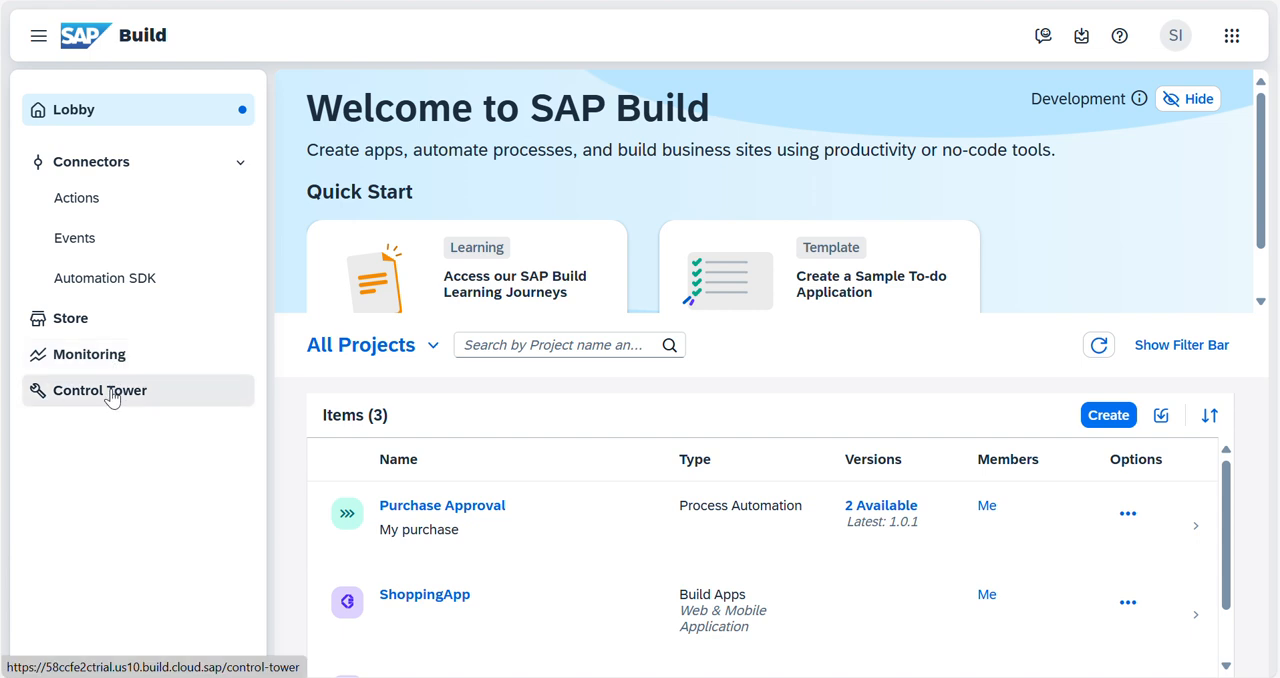
Step: From Control Tower, choose the Environments tile to load the environments configuration
{"action": "left_click", "coordinate": [100, 390]}
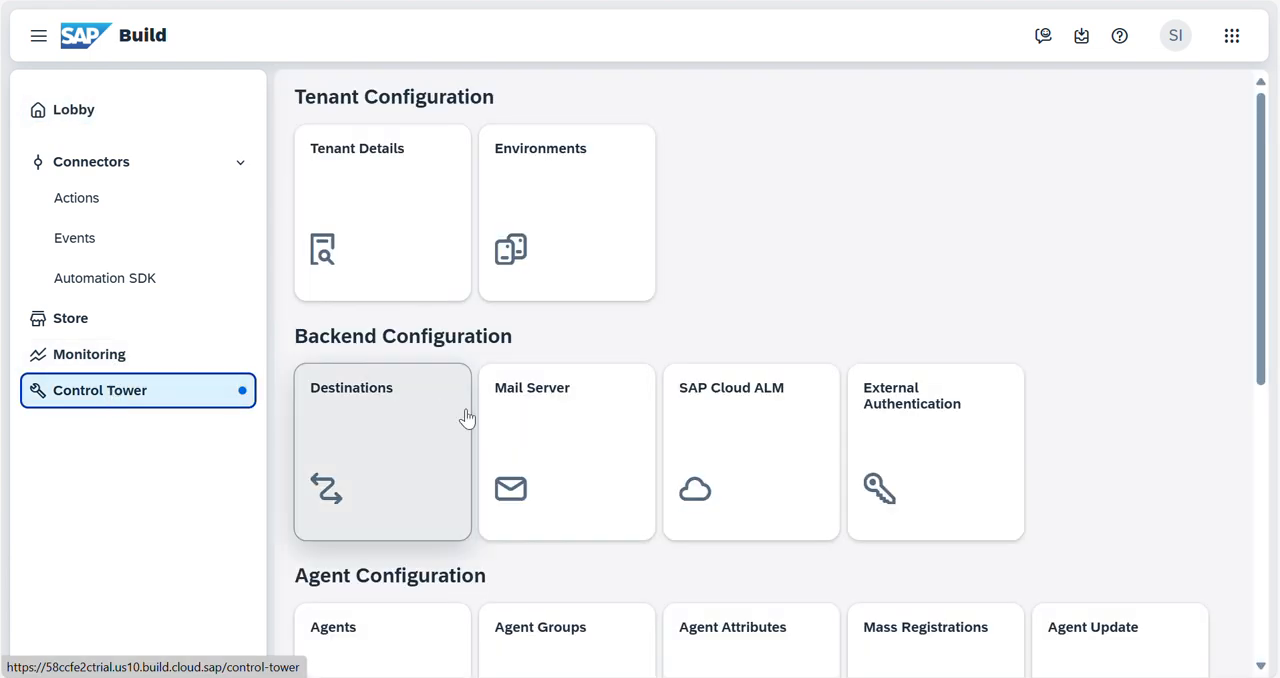
{"action": "scroll", "scroll_direction": "down", "scroll_amount": 3}
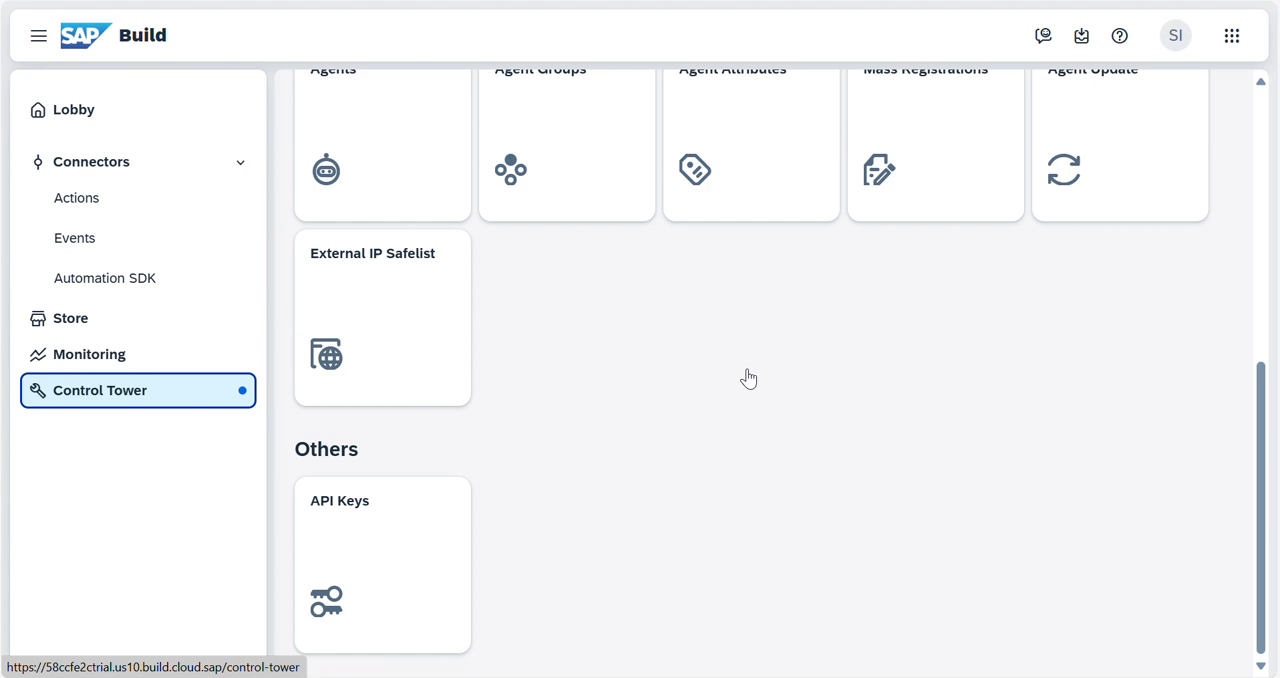
{"action": "mouse_move", "coordinate": [752, 376]}
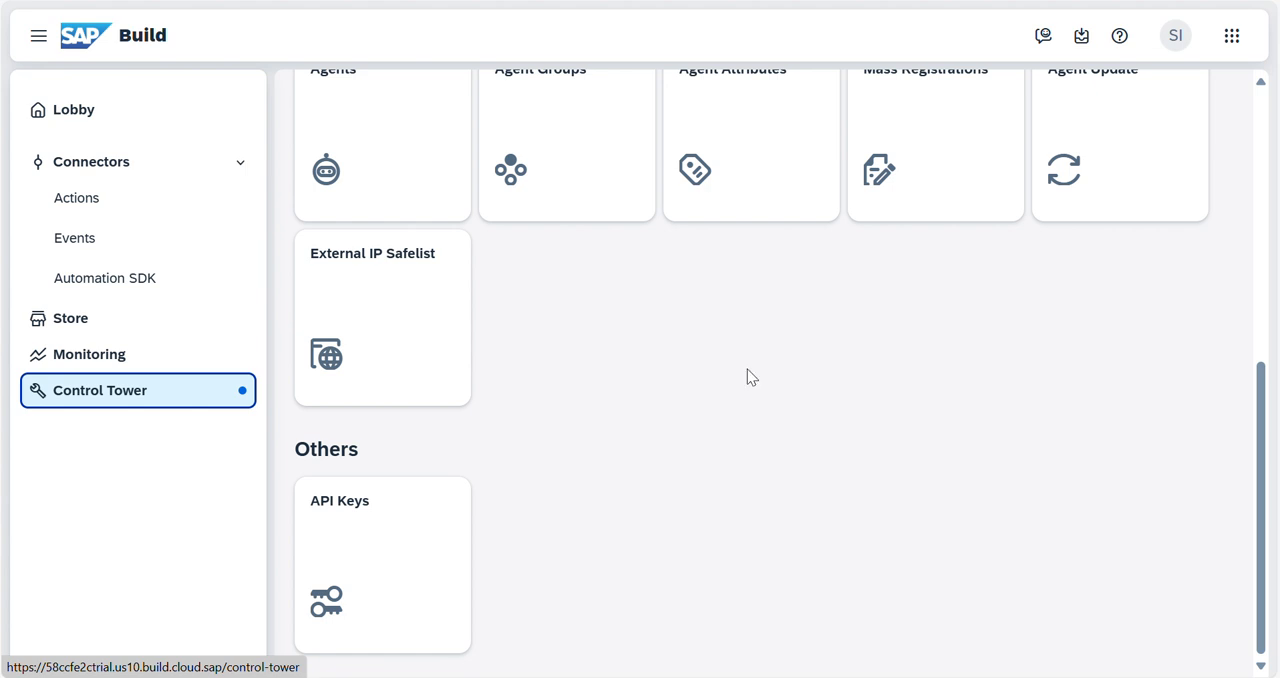
{"action": "scroll", "scroll_direction": "up", "scroll_amount": 3}
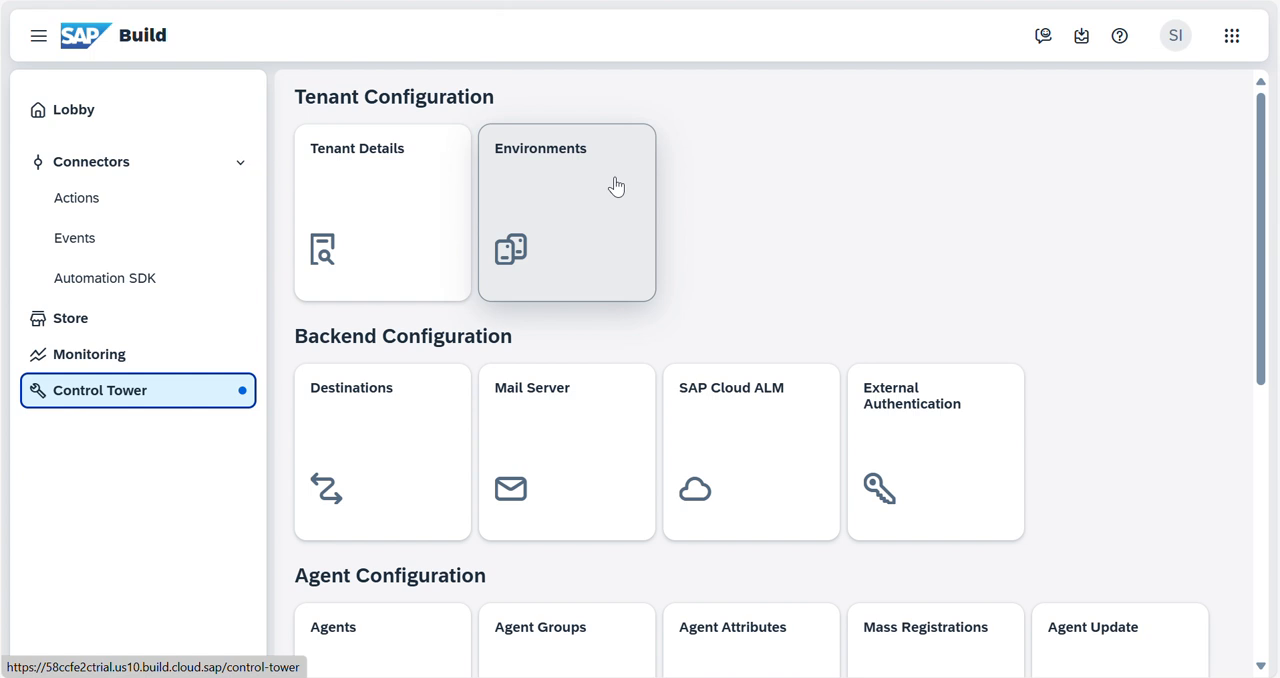
{"action": "left_click", "coordinate": [566, 212]}
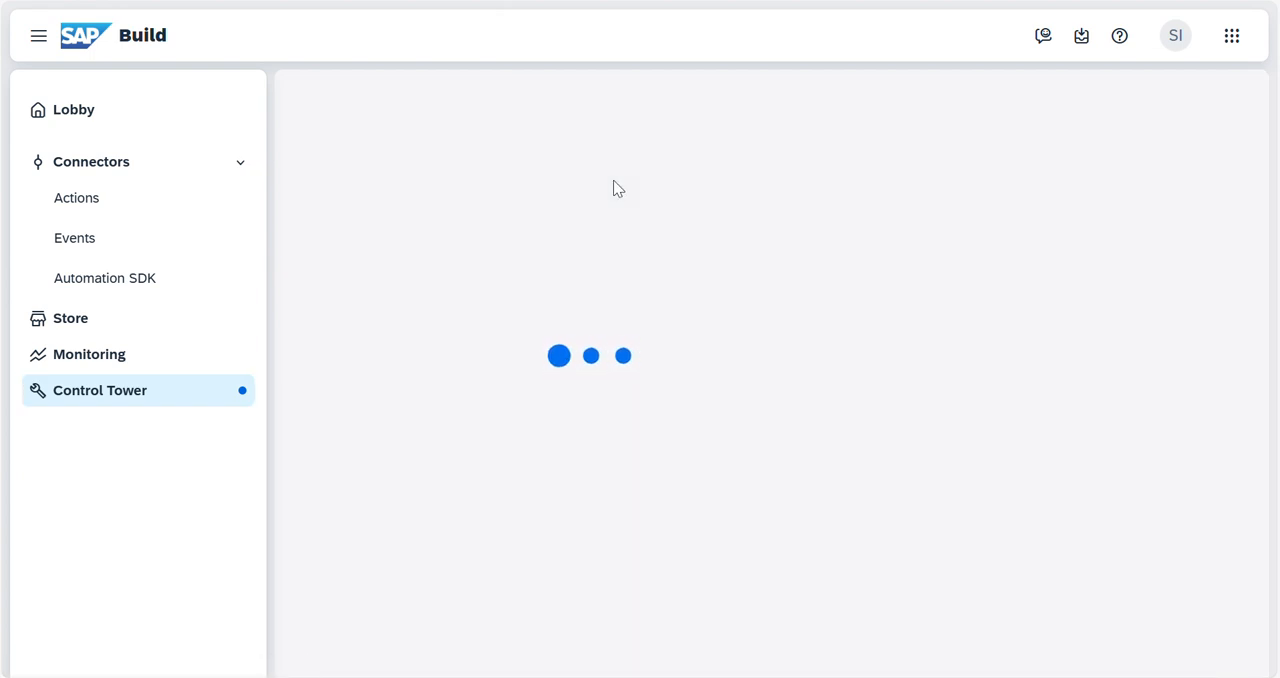
{"action": "mouse_move", "coordinate": [594, 248]}
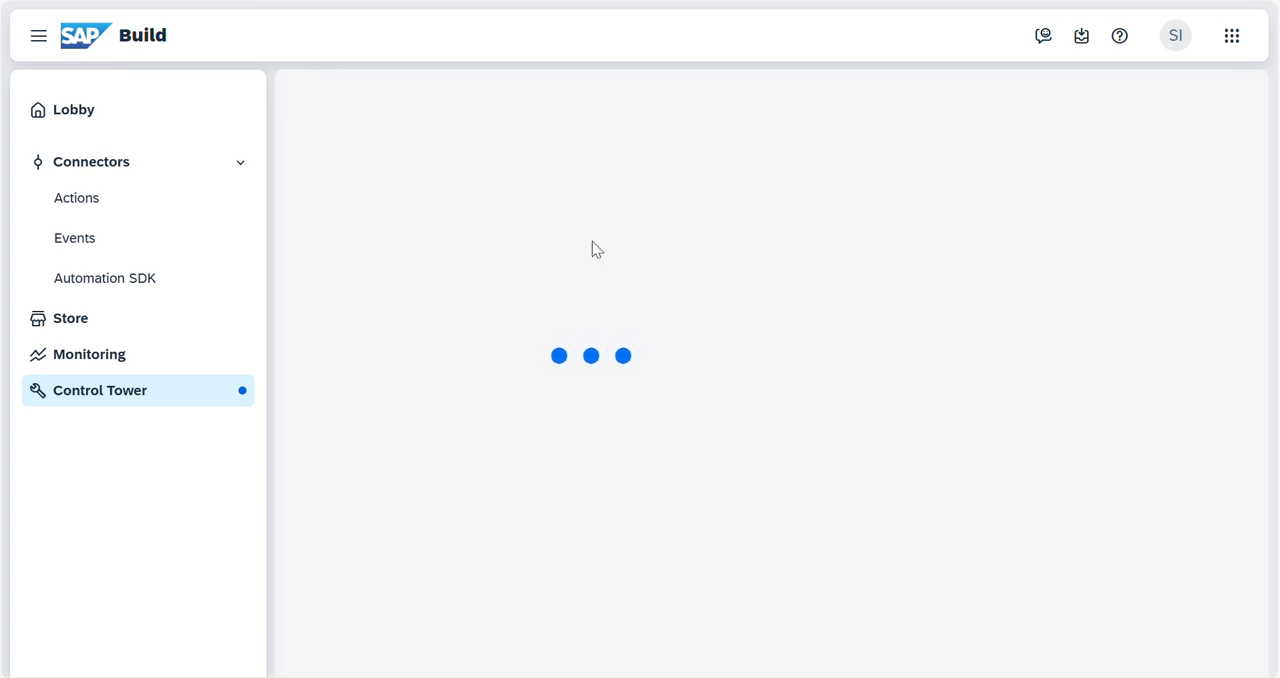
{"action": "mouse_move", "coordinate": [608, 172]}
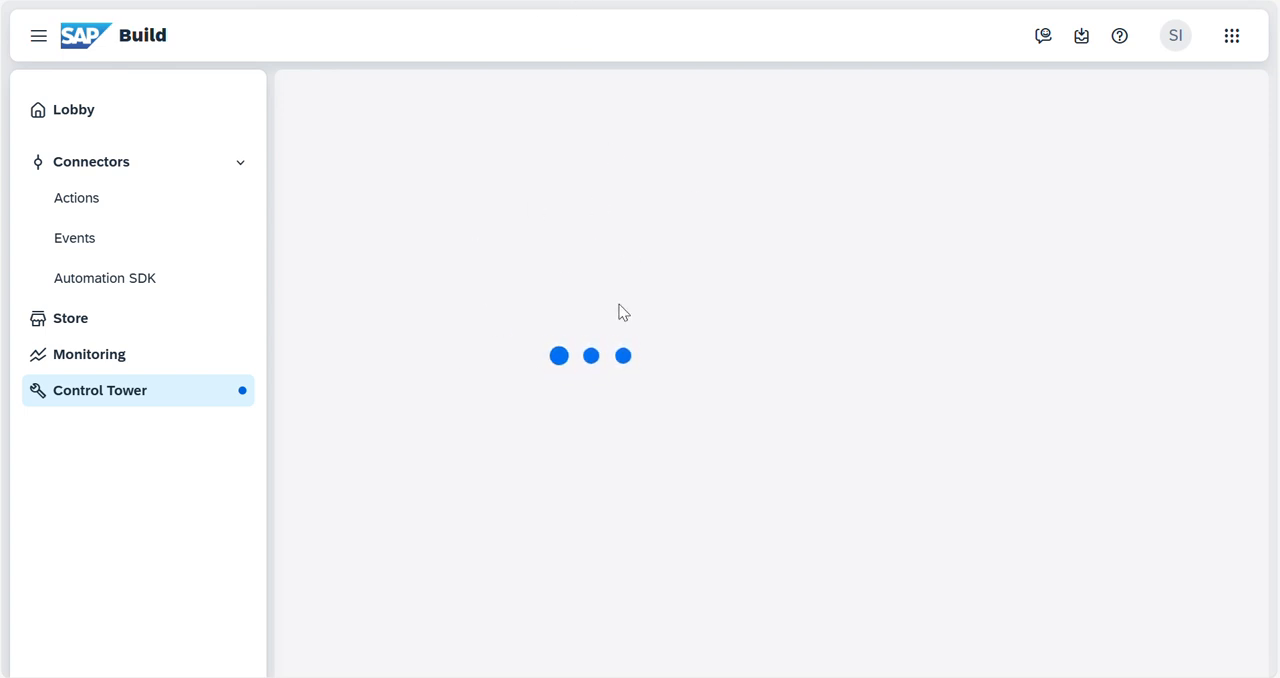
{"action": "mouse_move", "coordinate": [72, 110]}
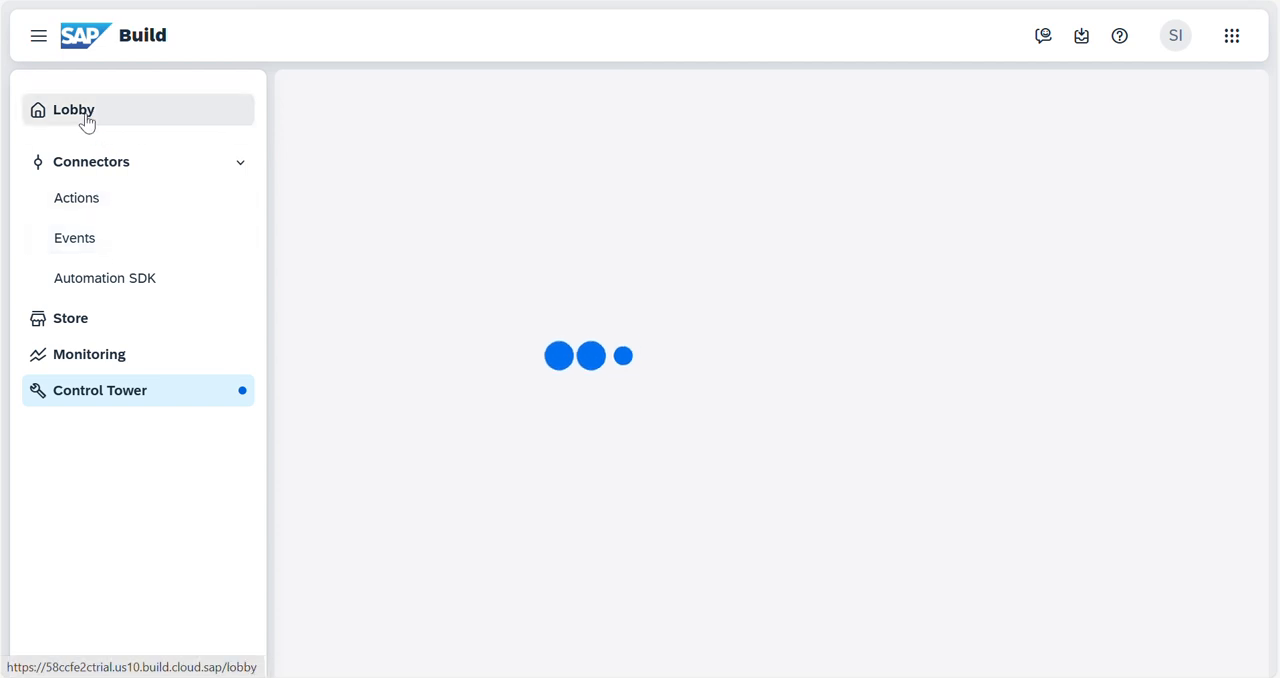
Step: Return to the Lobby and show Purchase Approval's three versions, briefly checking its actions menu
{"action": "left_click", "coordinate": [72, 110]}
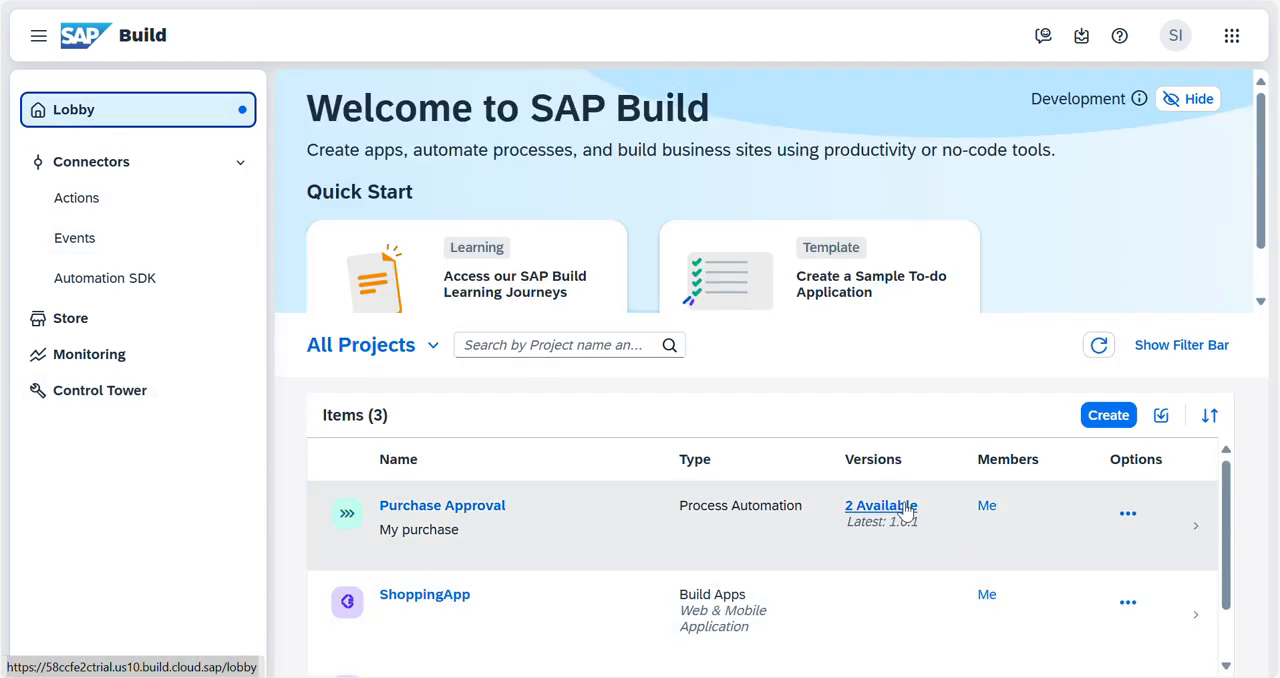
{"action": "left_click", "coordinate": [880, 504]}
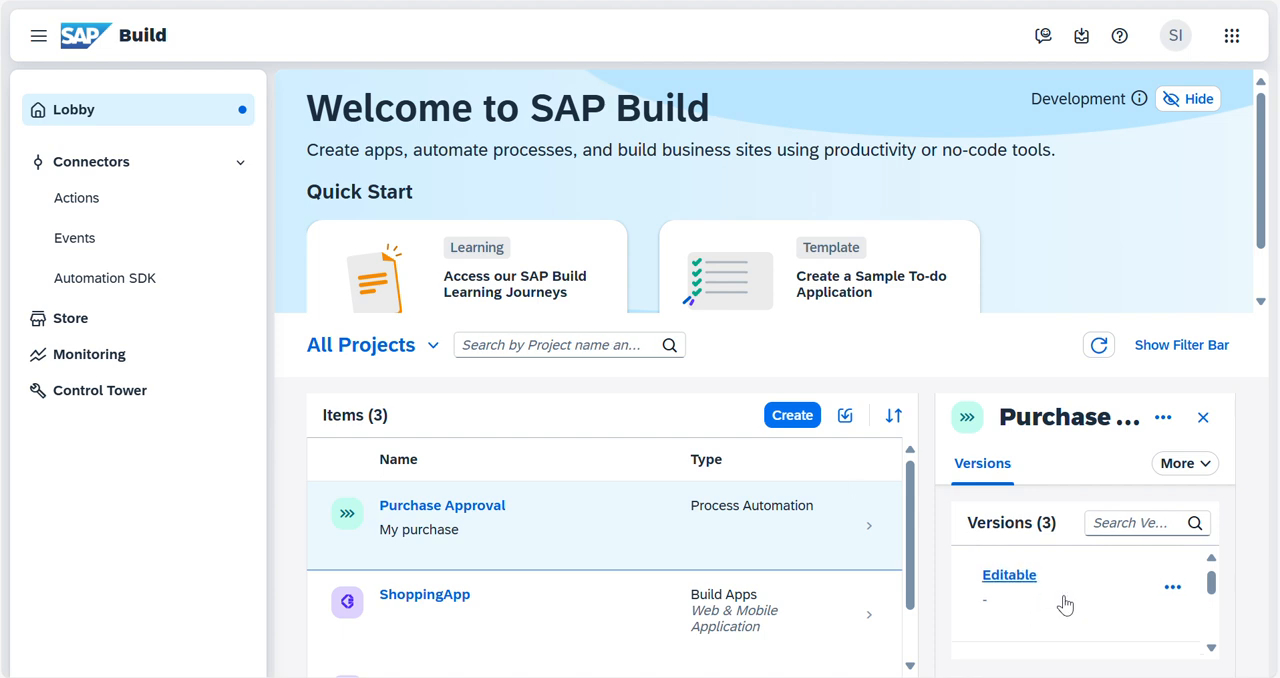
{"action": "scroll", "scroll_direction": "down", "scroll_amount": 3}
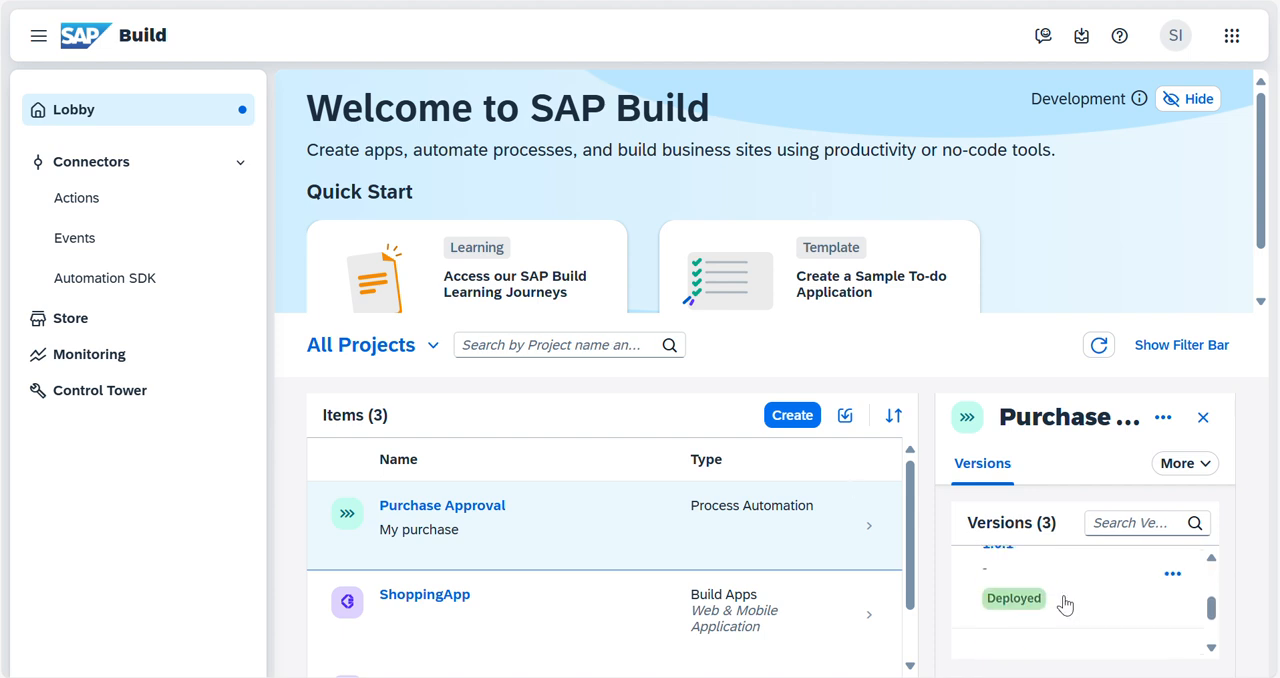
{"action": "mouse_move", "coordinate": [964, 440]}
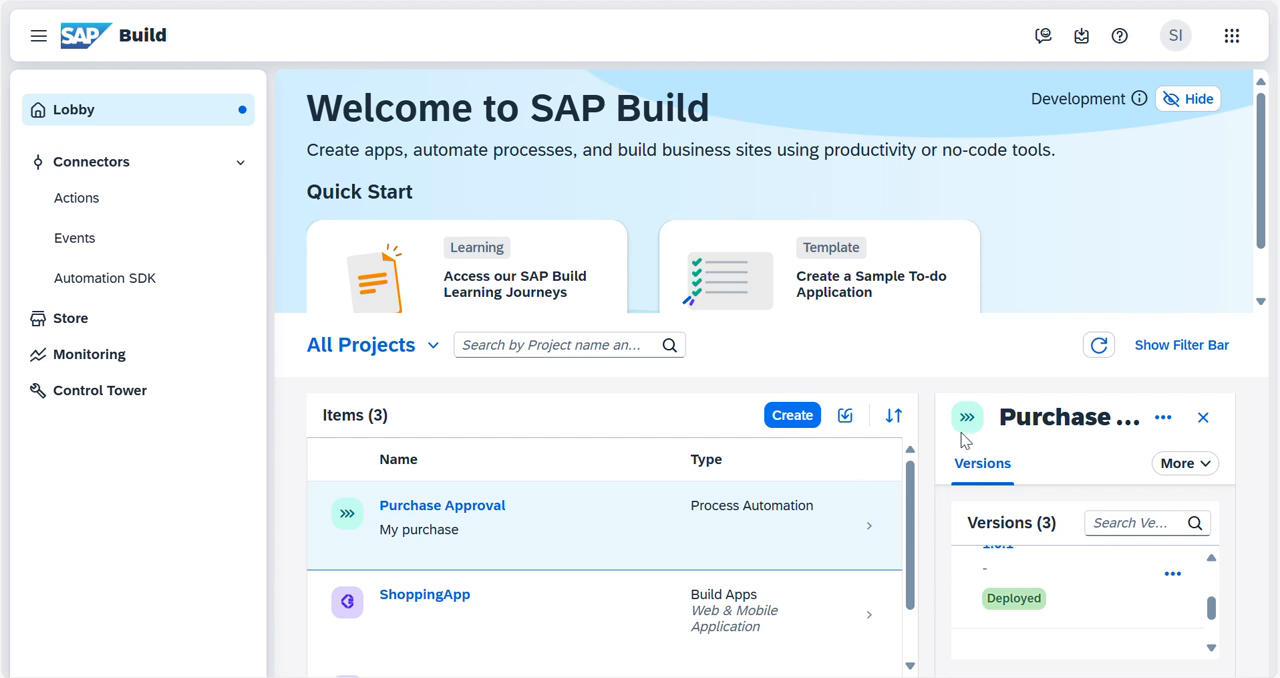
{"action": "mouse_move", "coordinate": [968, 416]}
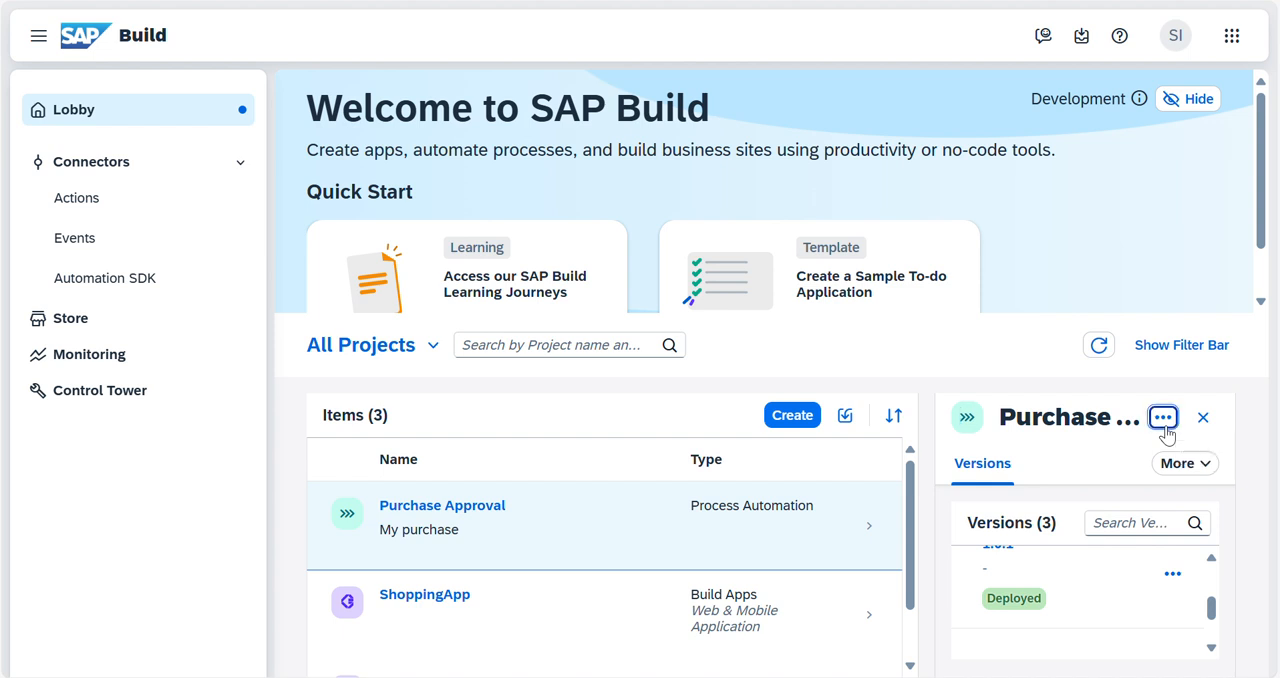
{"action": "left_click", "coordinate": [1164, 416]}
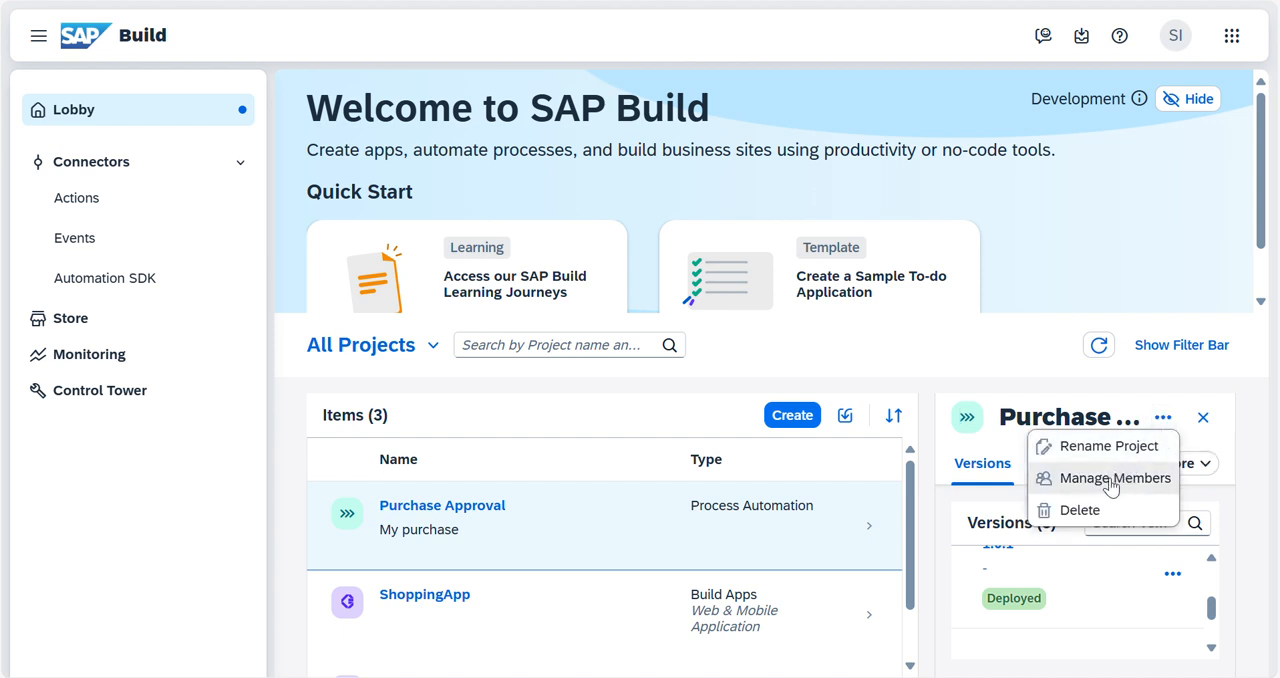
{"action": "mouse_move", "coordinate": [1116, 478]}
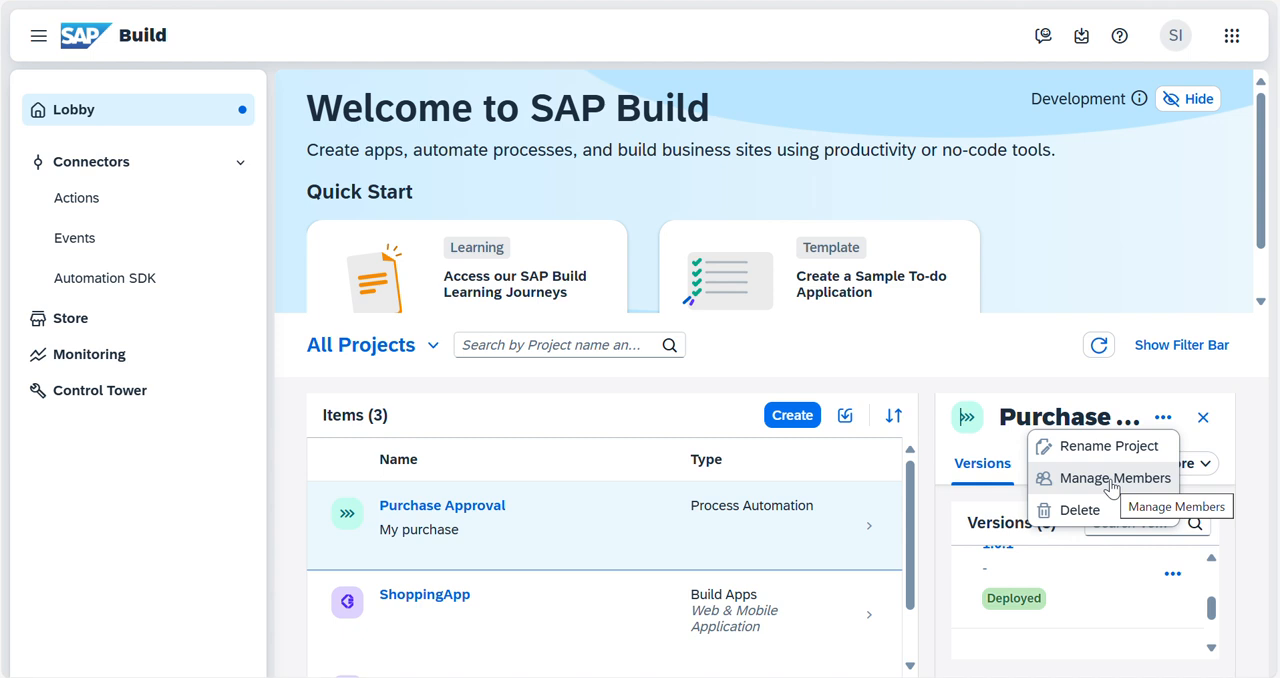
{"action": "left_click", "coordinate": [1184, 464]}
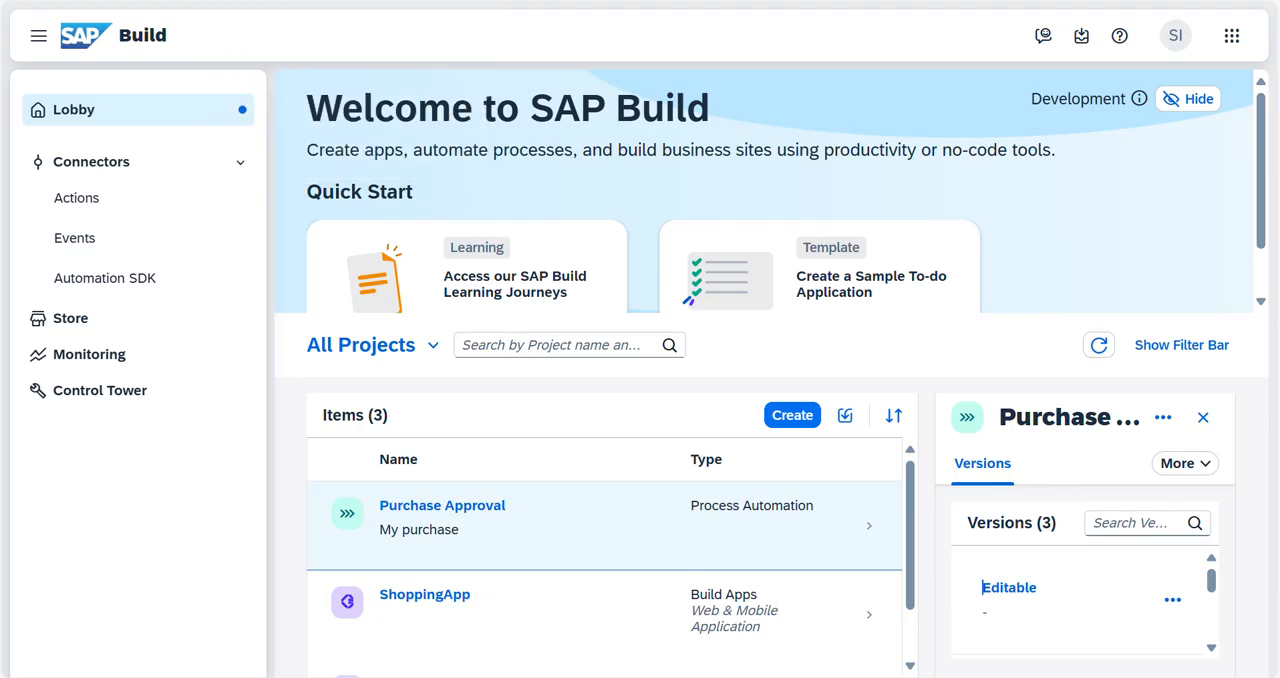
Step: Reopen Control Tower and choose Environments again to reload that configuration
{"action": "left_click", "coordinate": [100, 390]}
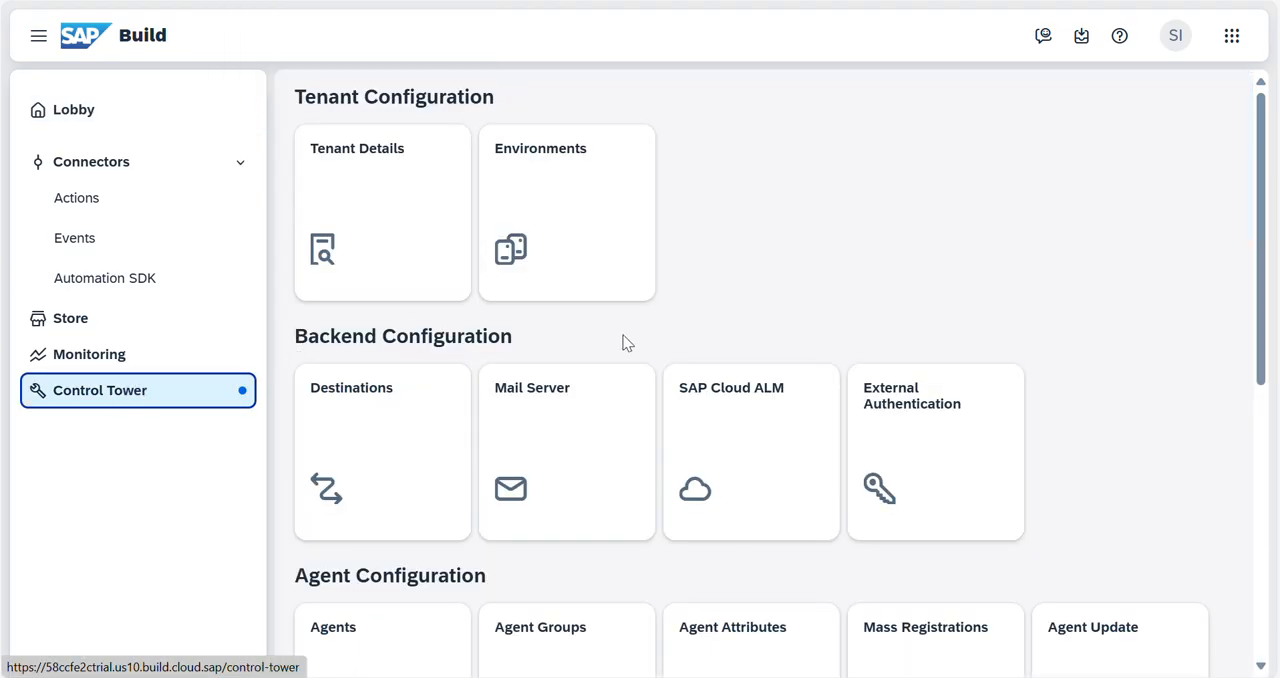
{"action": "left_click", "coordinate": [100, 390]}
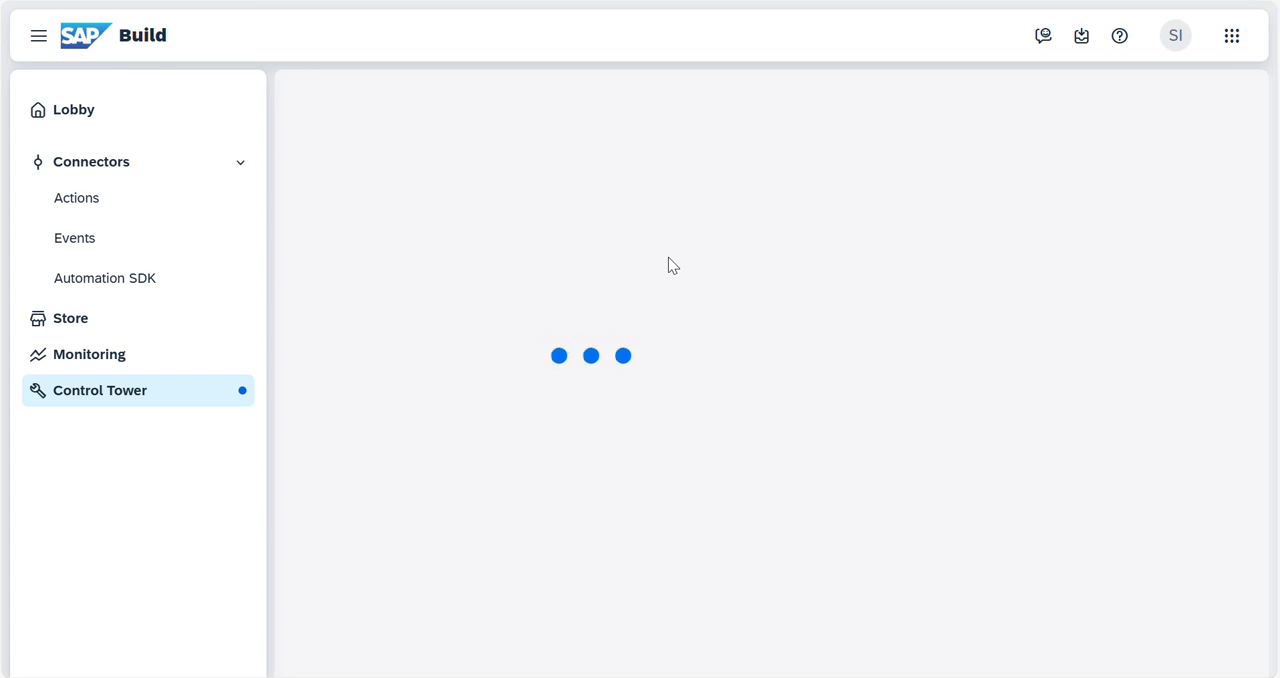
{"action": "mouse_move", "coordinate": [694, 300]}
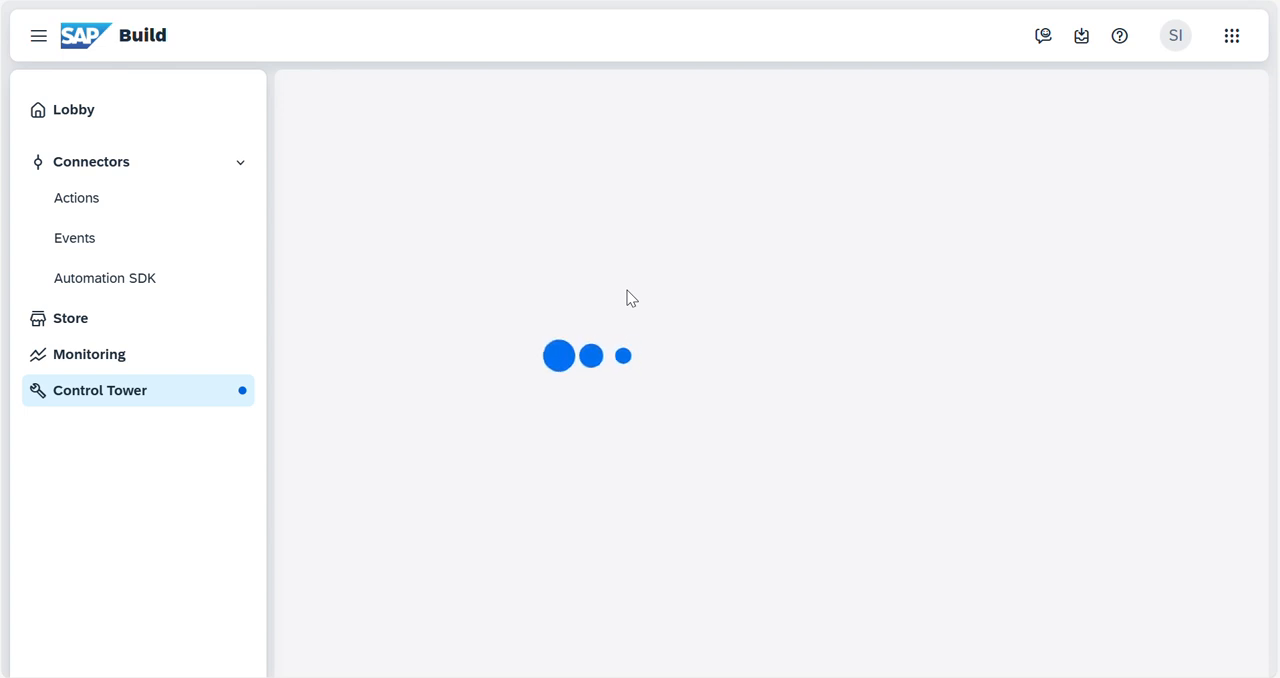
{"action": "mouse_move", "coordinate": [536, 6]}
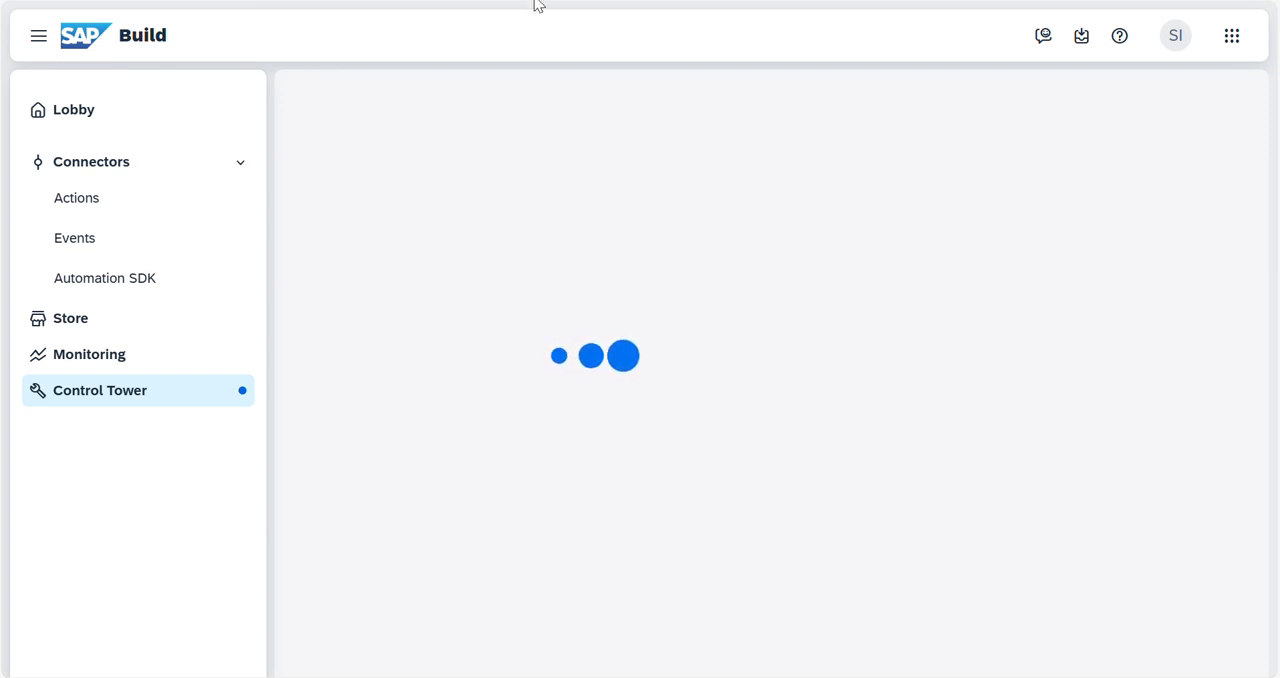